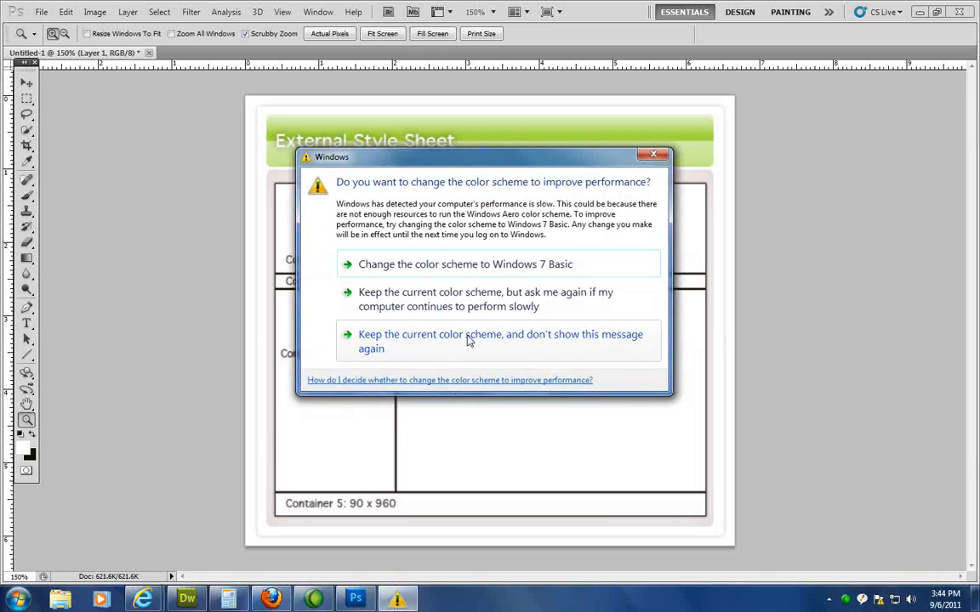
Step: Keep the current Windows colour scheme and stop showing the warning
click(500, 341)
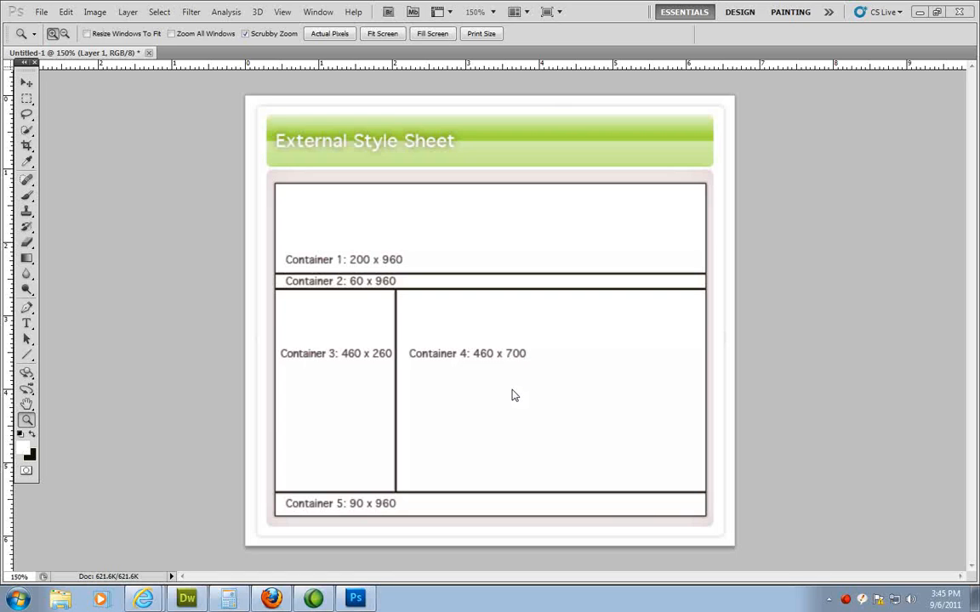
mouse_move(487, 366)
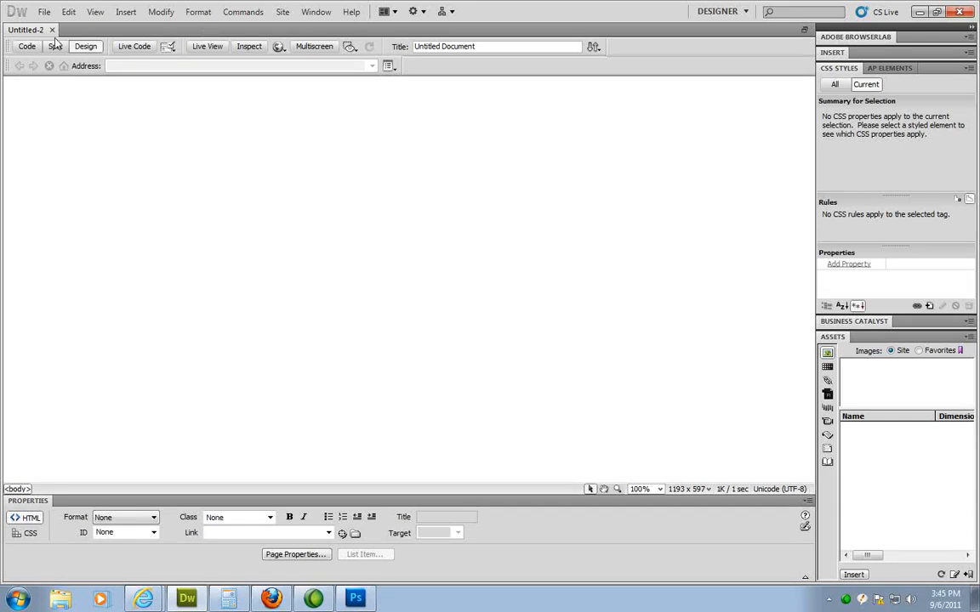
mouse_move(86, 46)
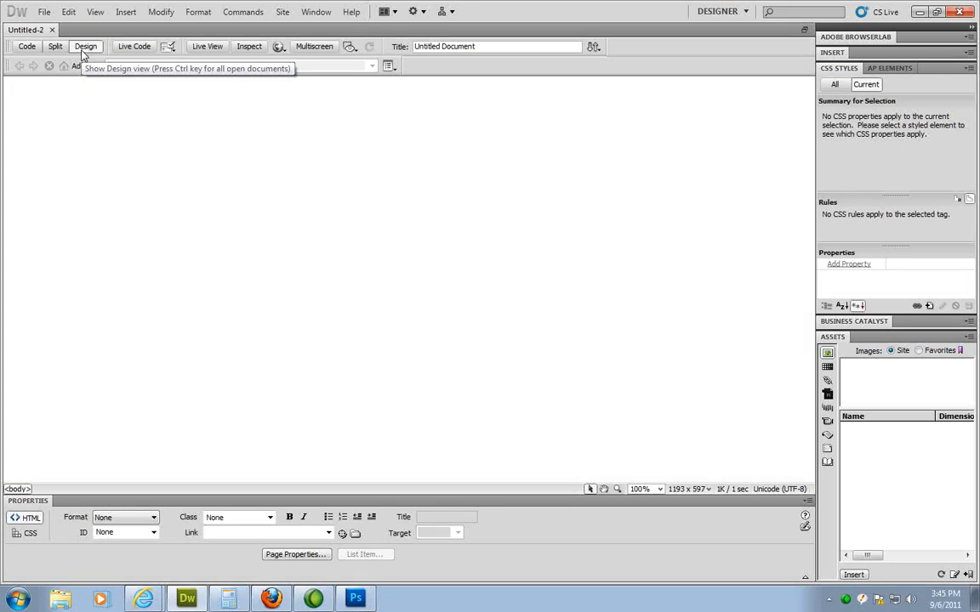
Step: Switch the Untitled-2 document to Design view
click(10, 93)
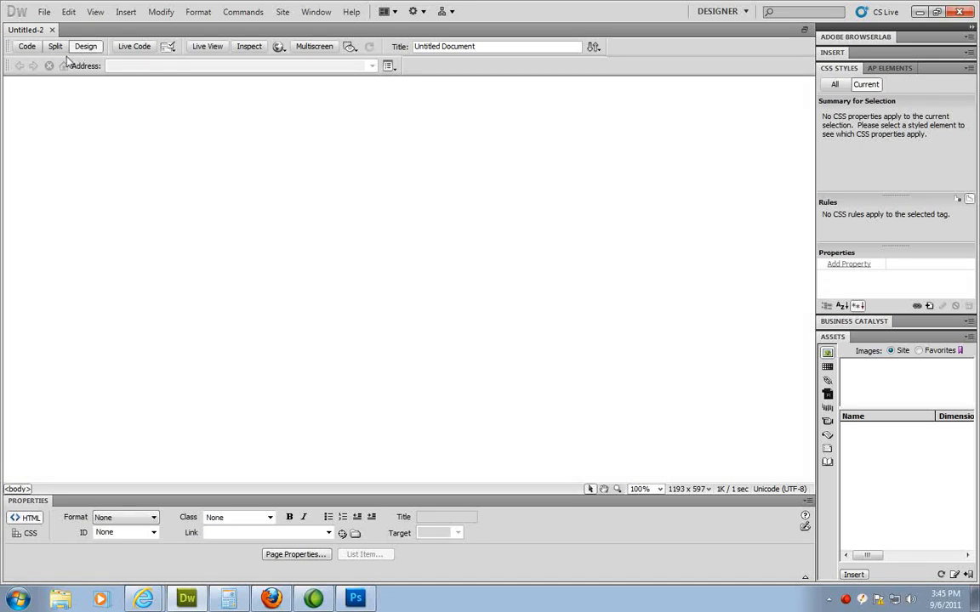
mouse_move(126, 12)
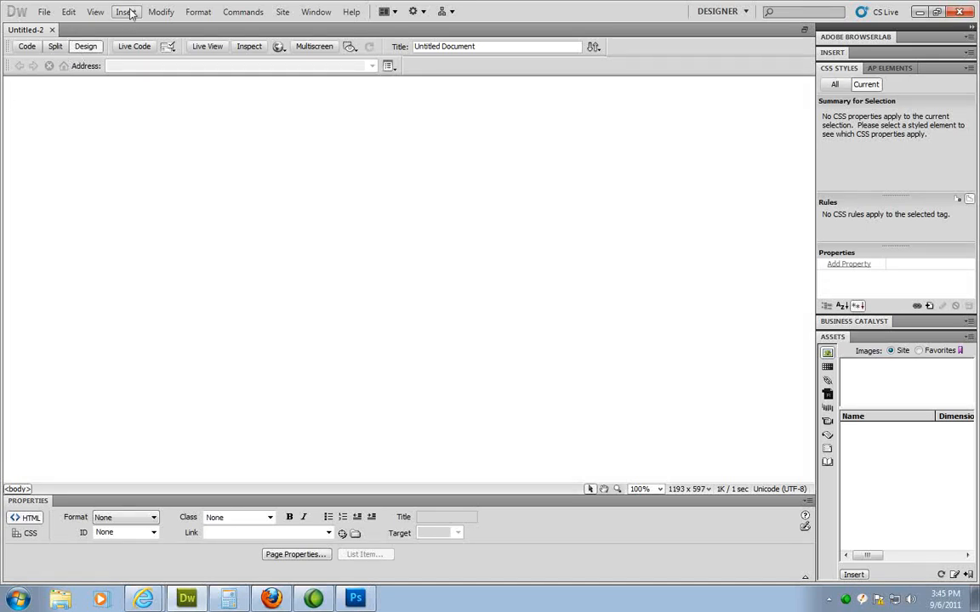
Step: Start inserting a Div Tag from Layout Objects with the ID 'wrapper'
click(126, 11)
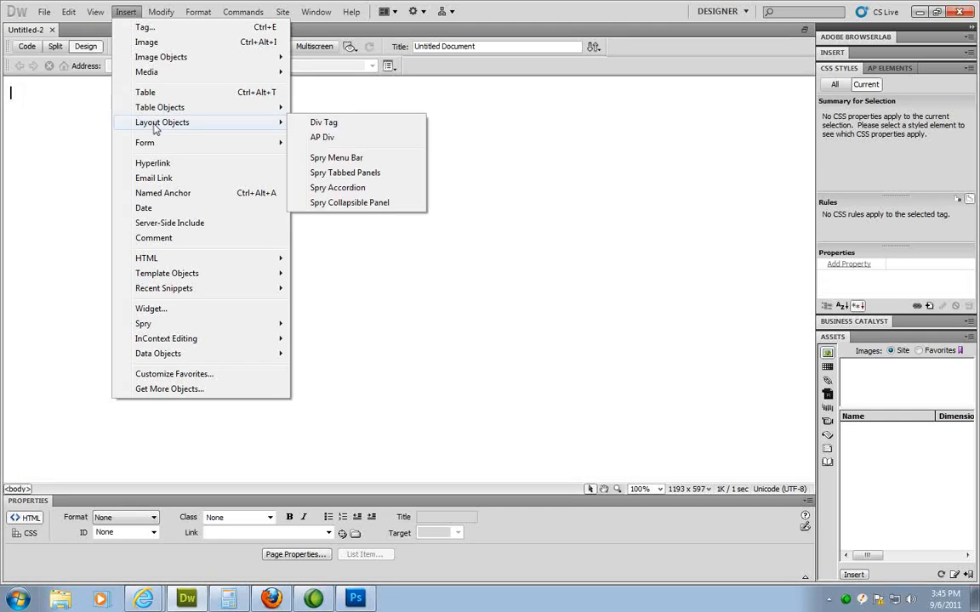
mouse_move(324, 122)
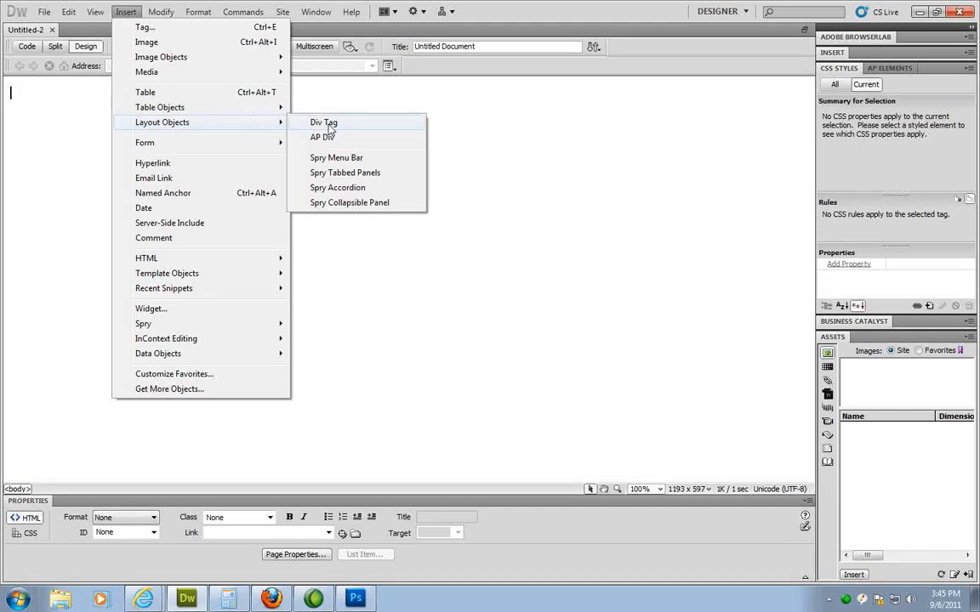
click(325, 122)
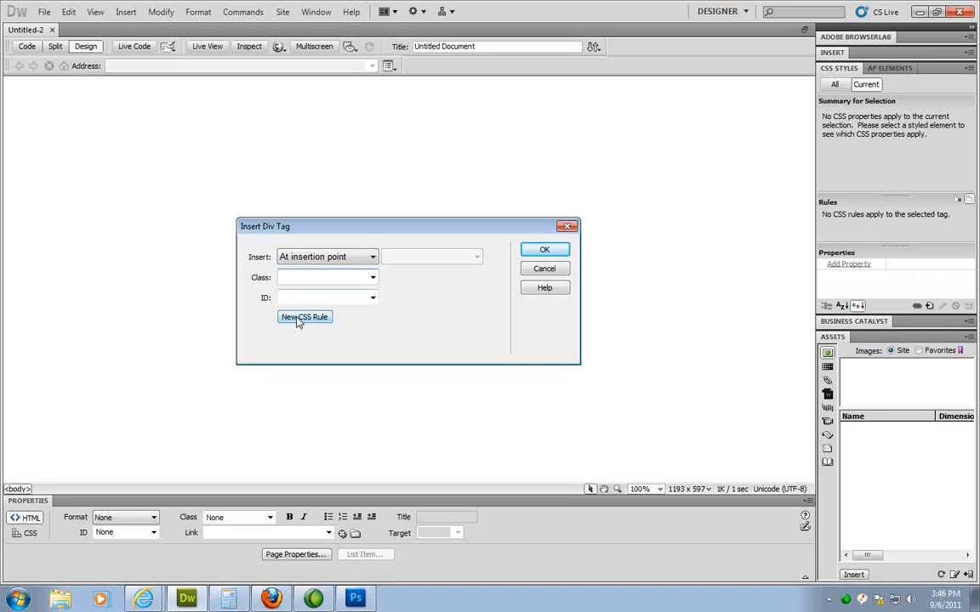
click(323, 297)
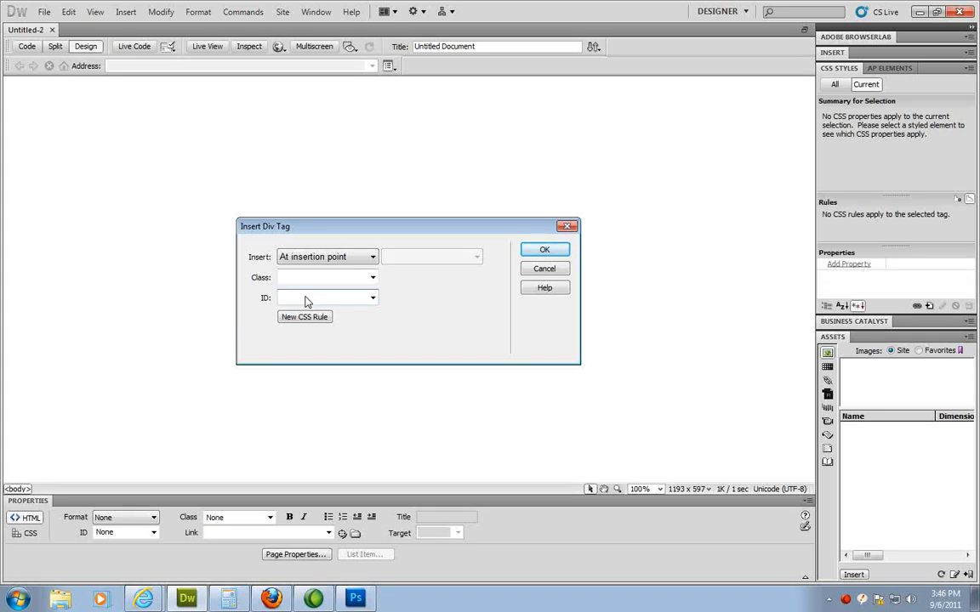
click(324, 297)
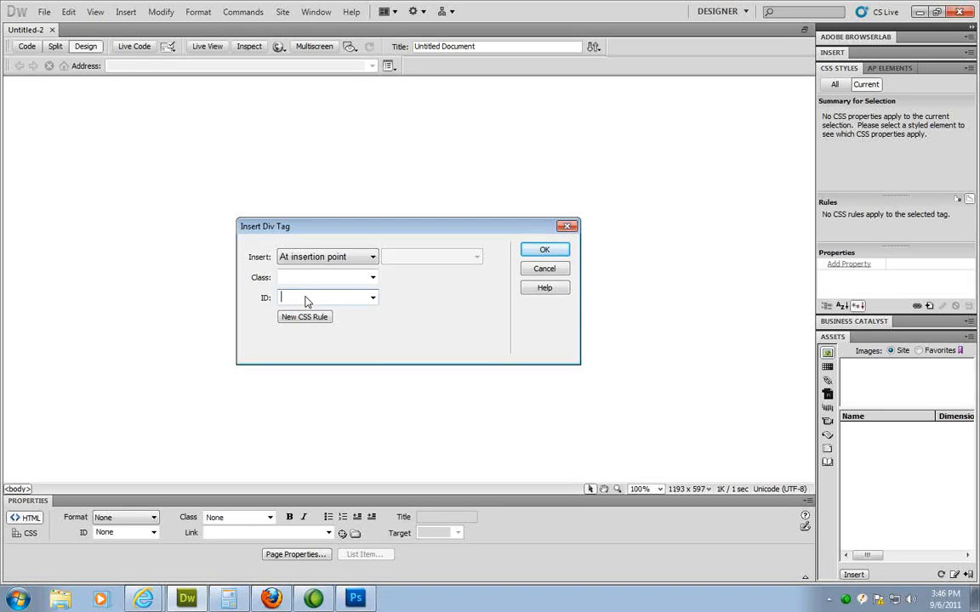
text(wrapper)
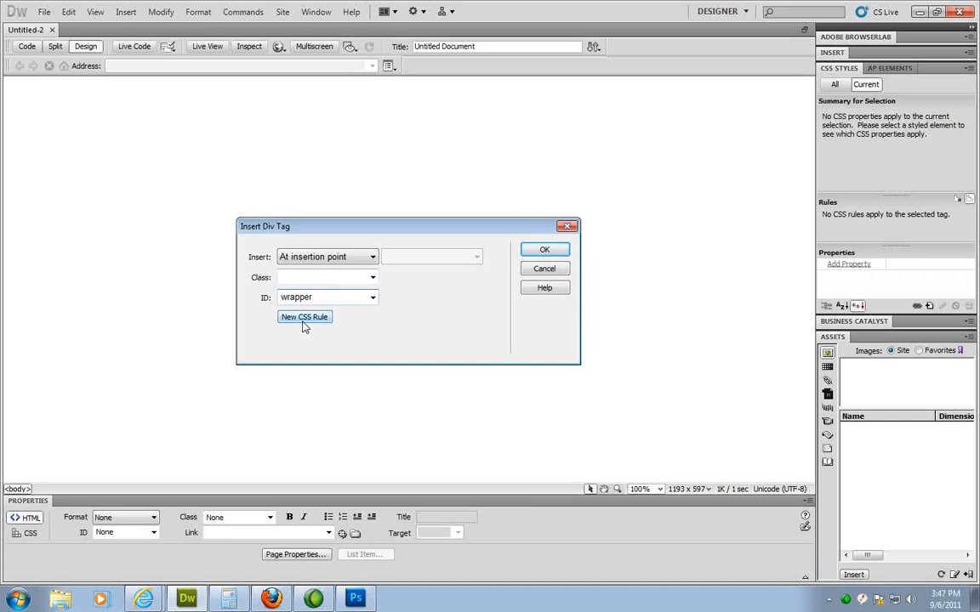
Step: Create a #wrapper ID rule defined in a new style sheet file
click(304, 317)
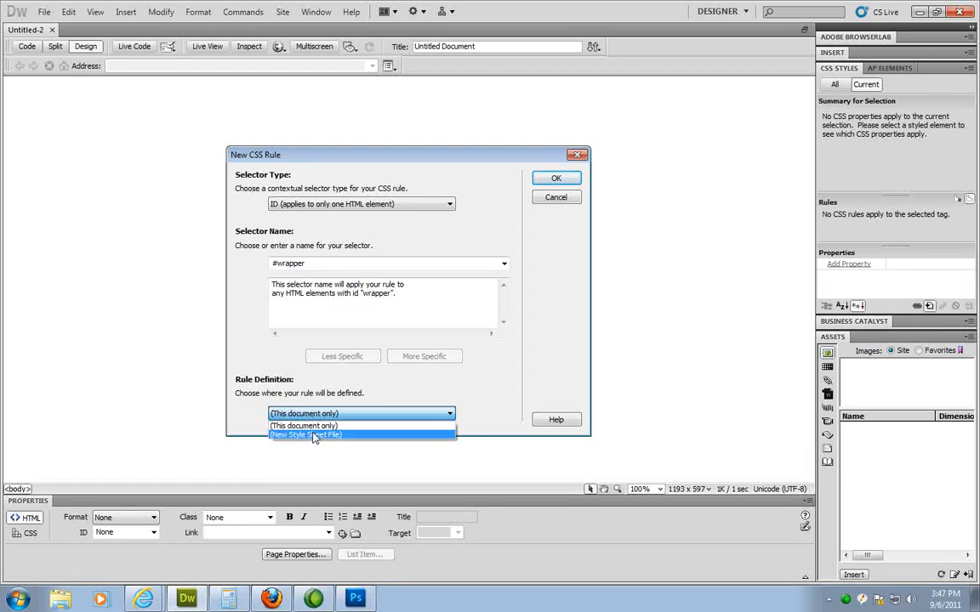
click(305, 435)
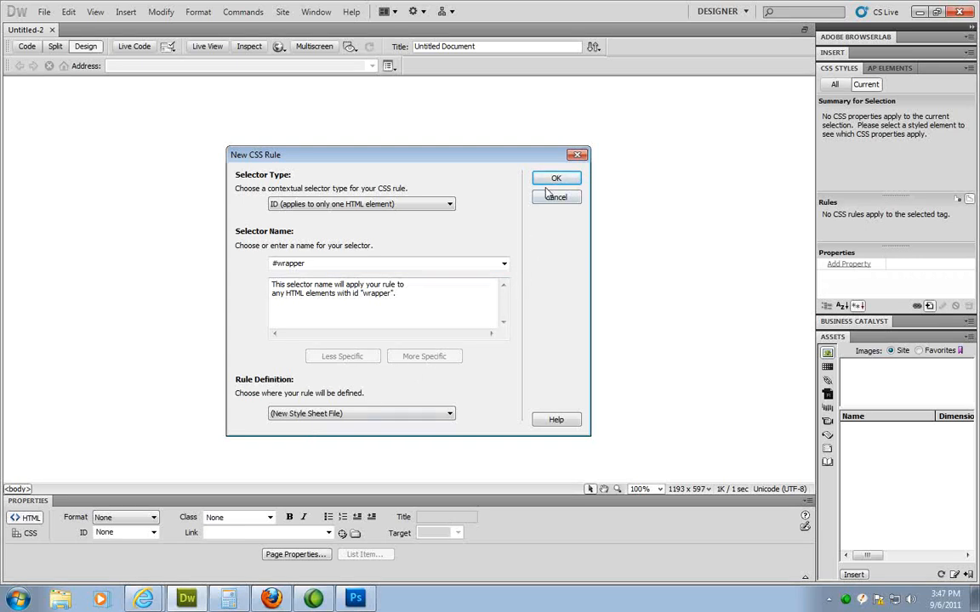
click(556, 178)
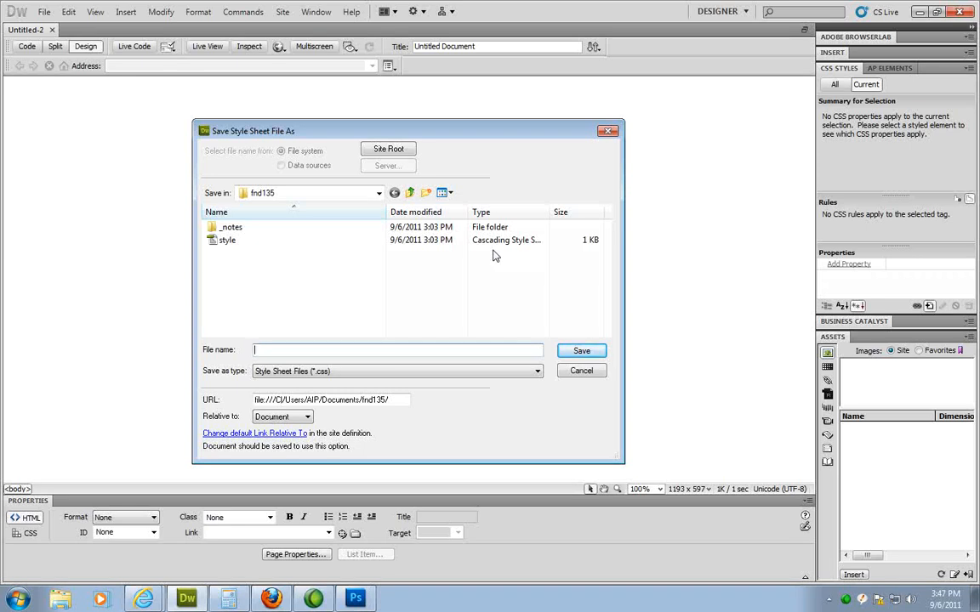
Step: Save the style sheet as mystyle.css and accept the relative-path notice
text(mystype)
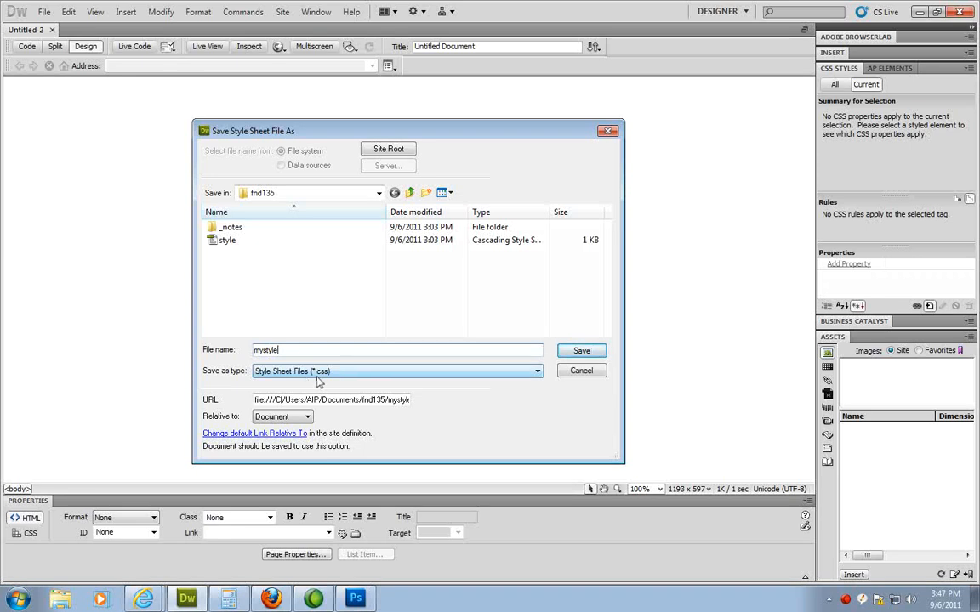
mouse_move(337, 381)
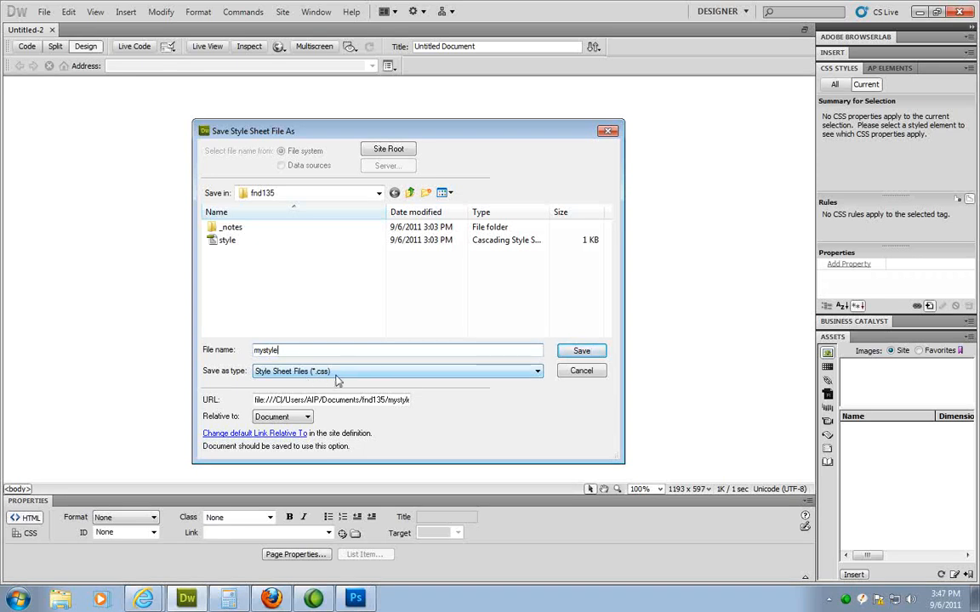
click(581, 350)
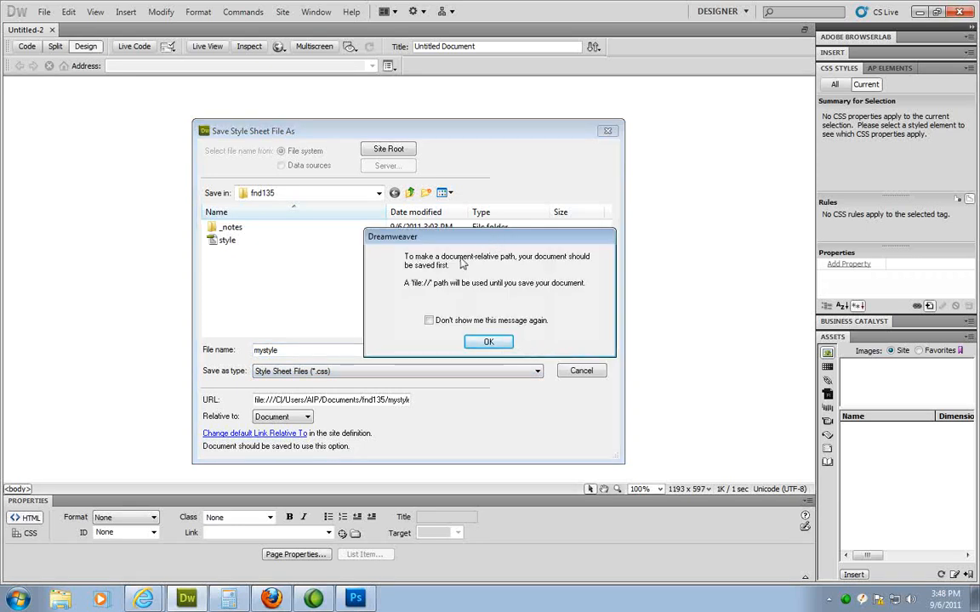
mouse_move(445, 265)
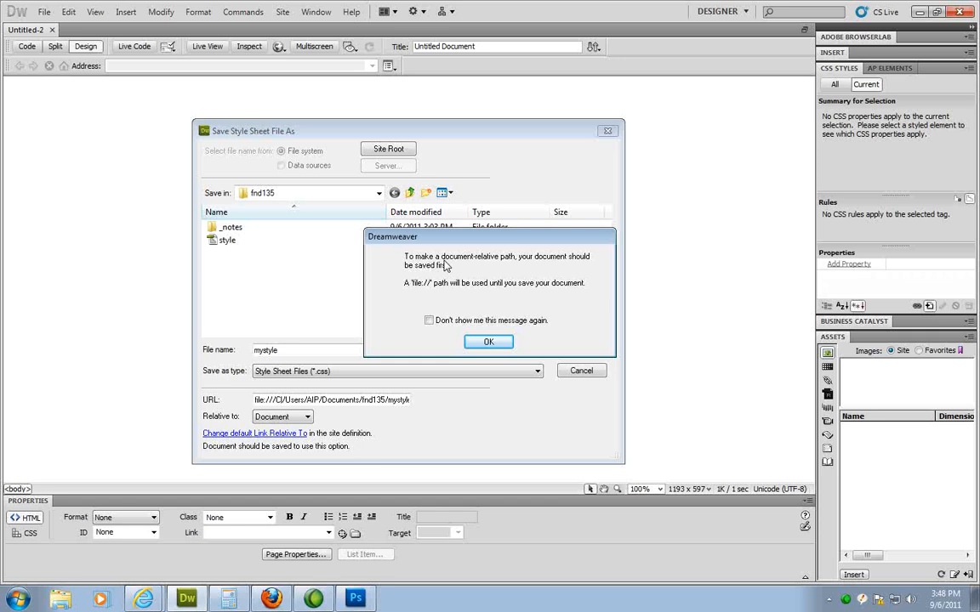
mouse_move(531, 264)
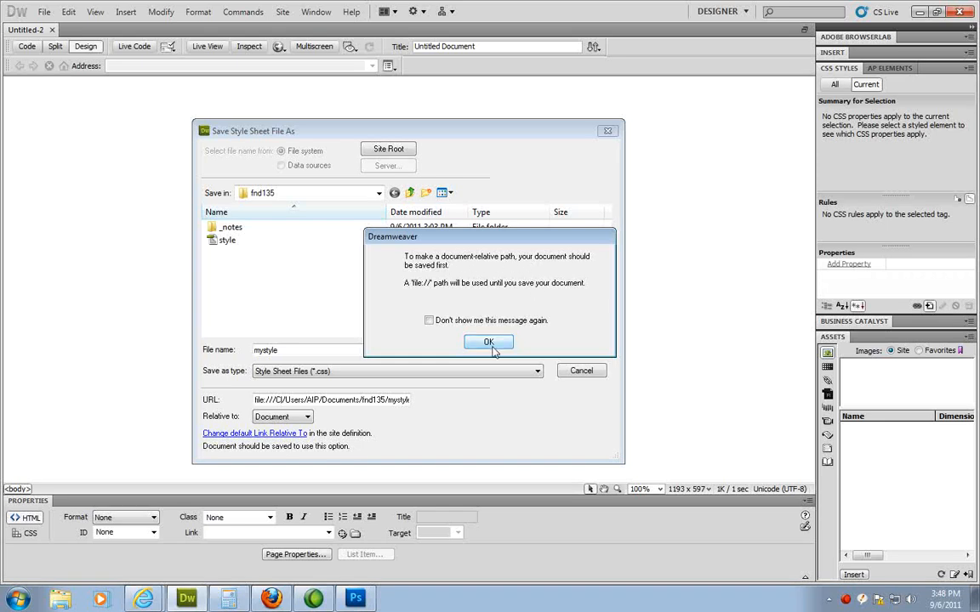
click(489, 342)
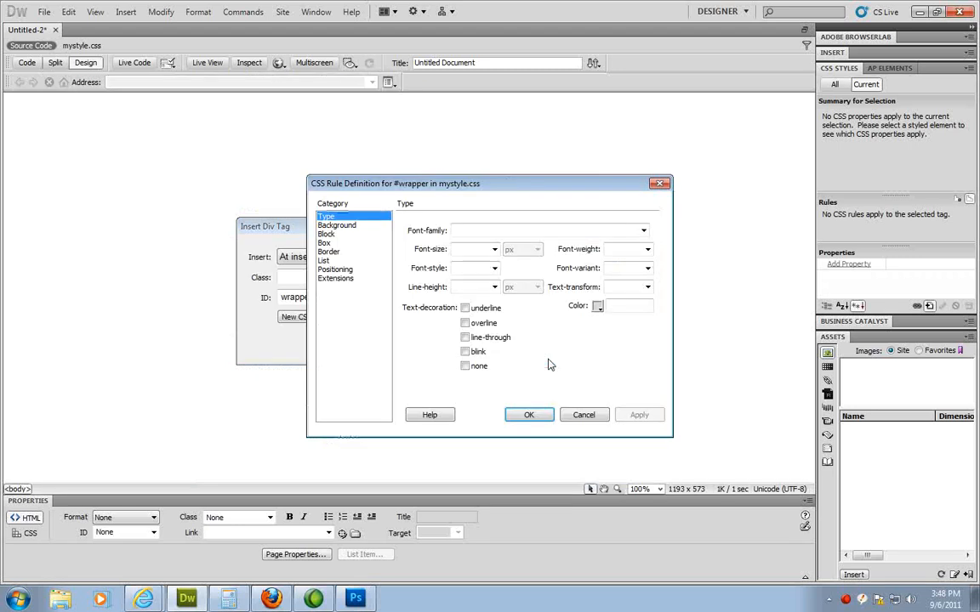
Step: Enter Box width 960 px and height 125 px for the #wrapper rule
drag(489, 182, 436, 179)
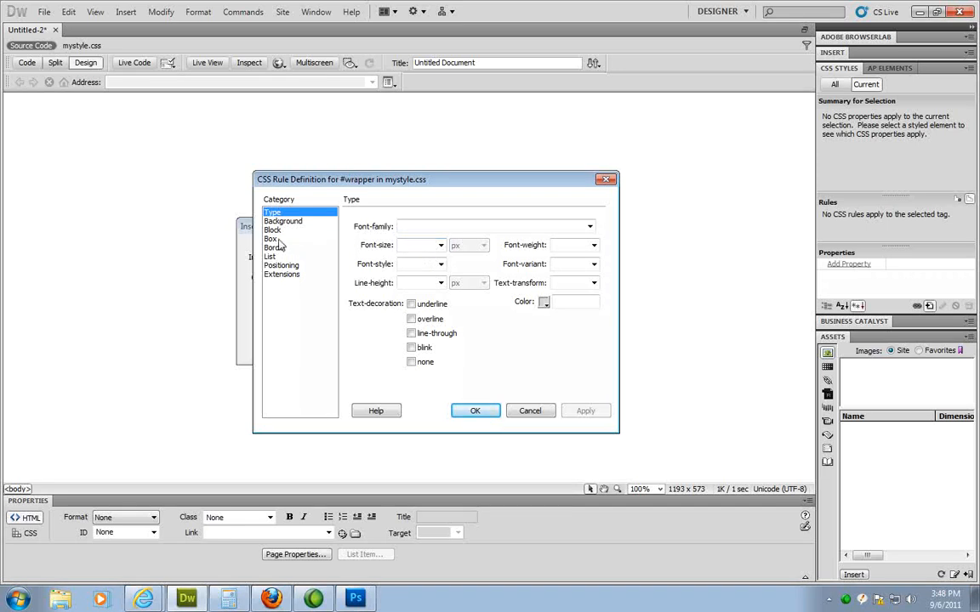
click(274, 230)
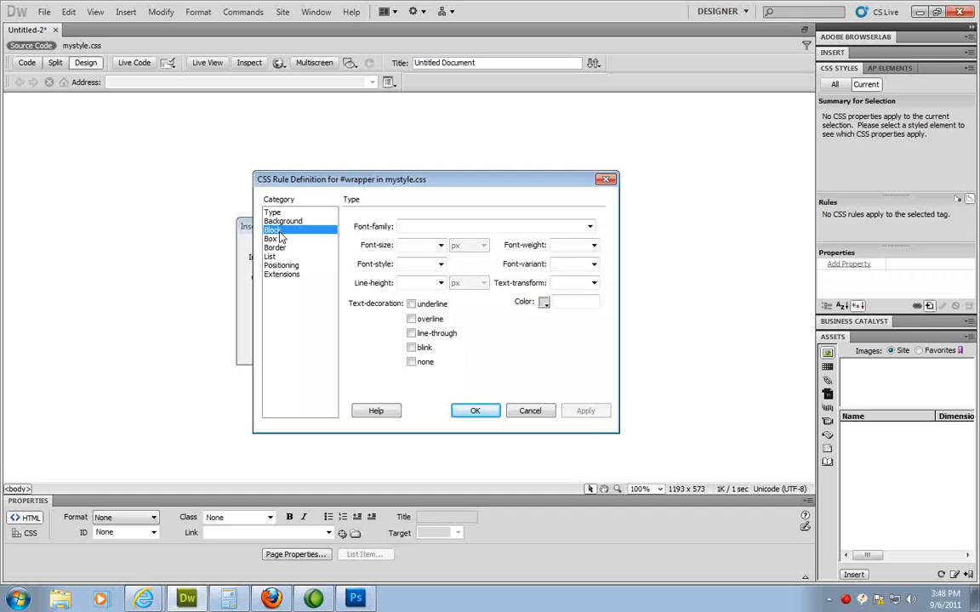
click(270, 239)
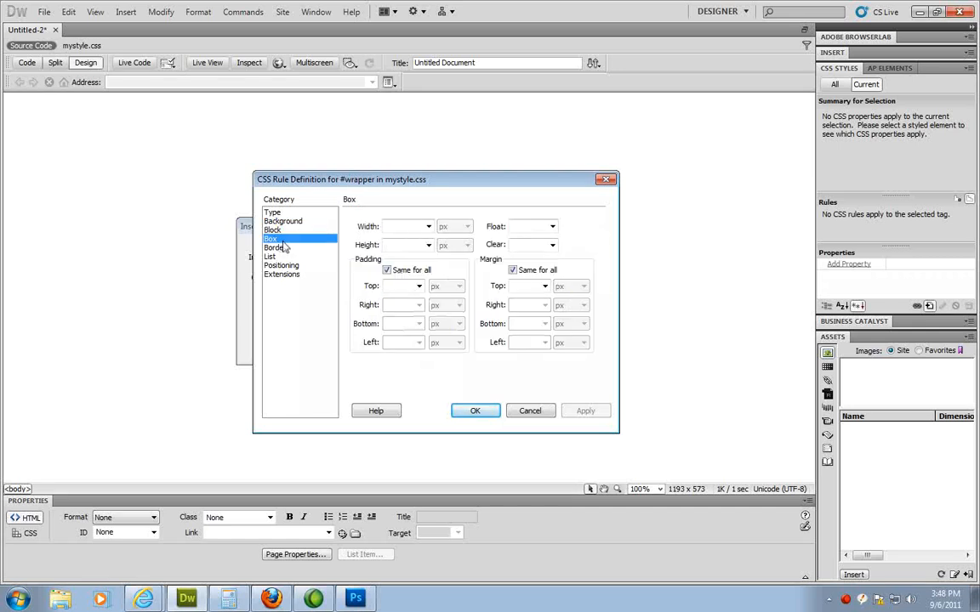
click(406, 226)
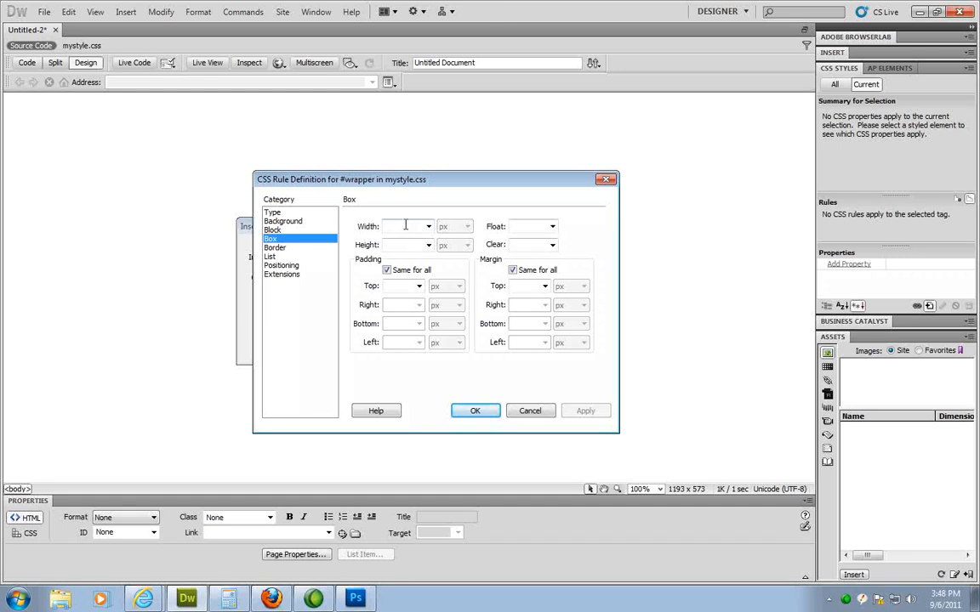
click(406, 226)
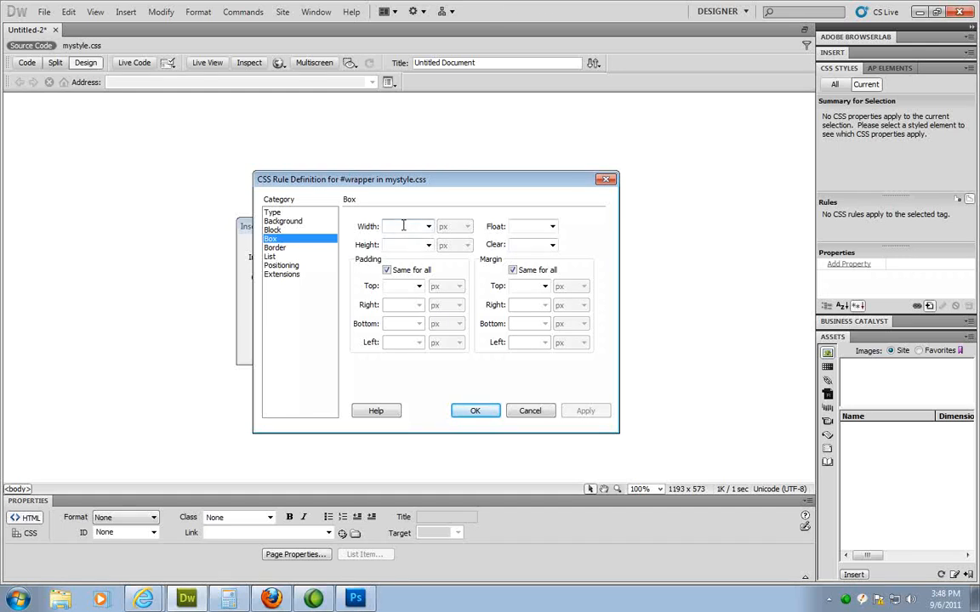
text(960)
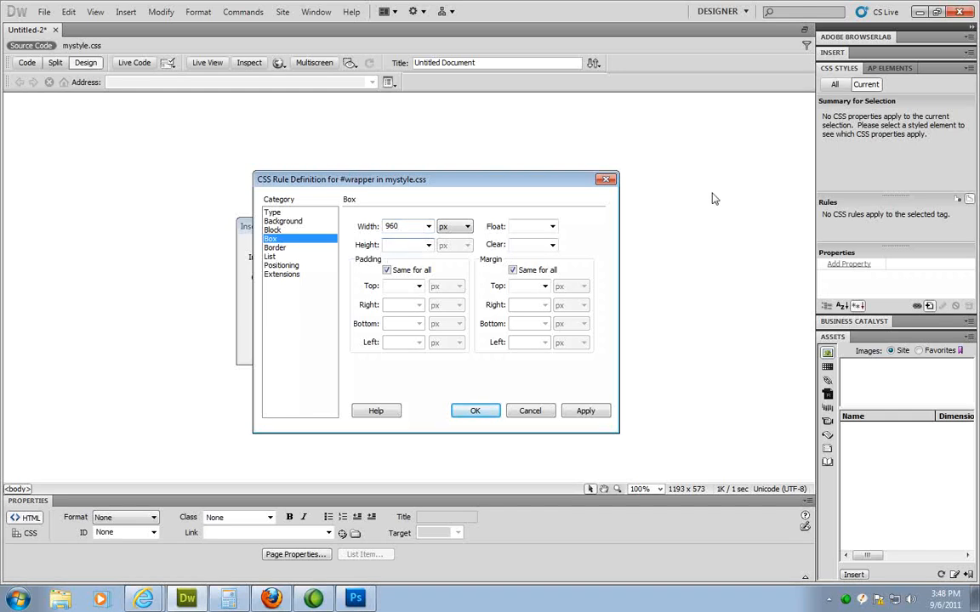
text(125)
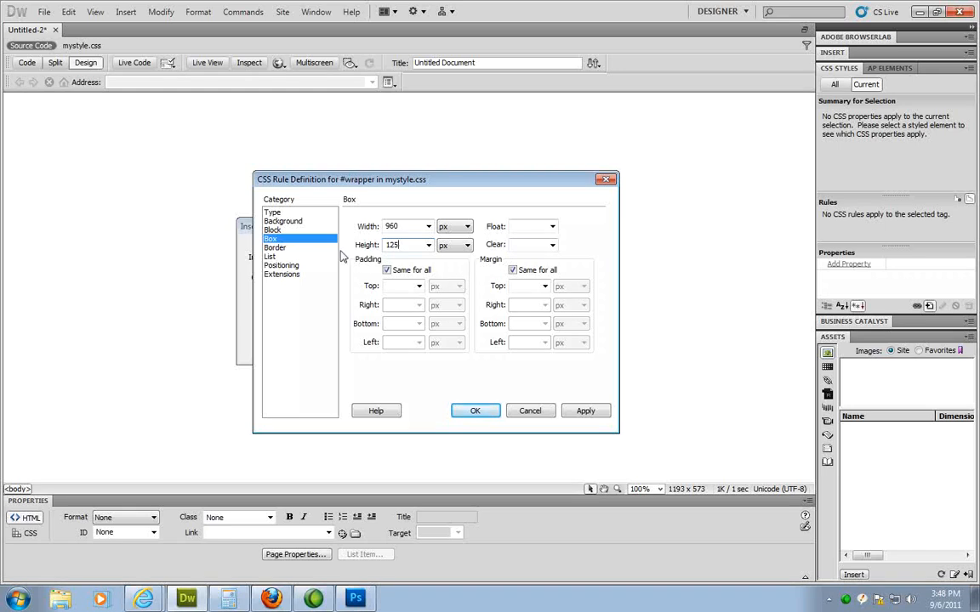
click(276, 247)
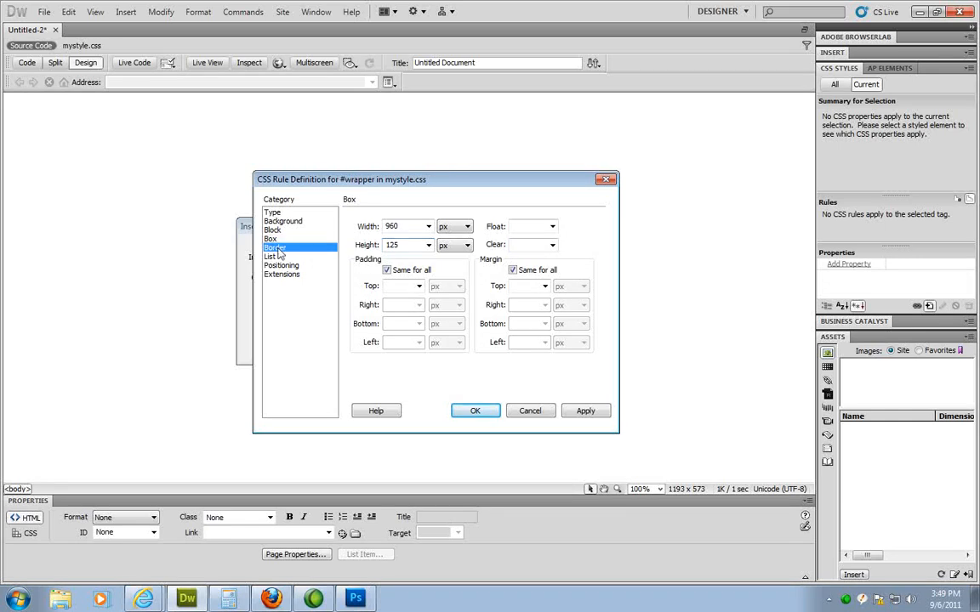
Step: Give #wrapper a thin solid #000 border, confirm the rule, and insert the div
click(276, 248)
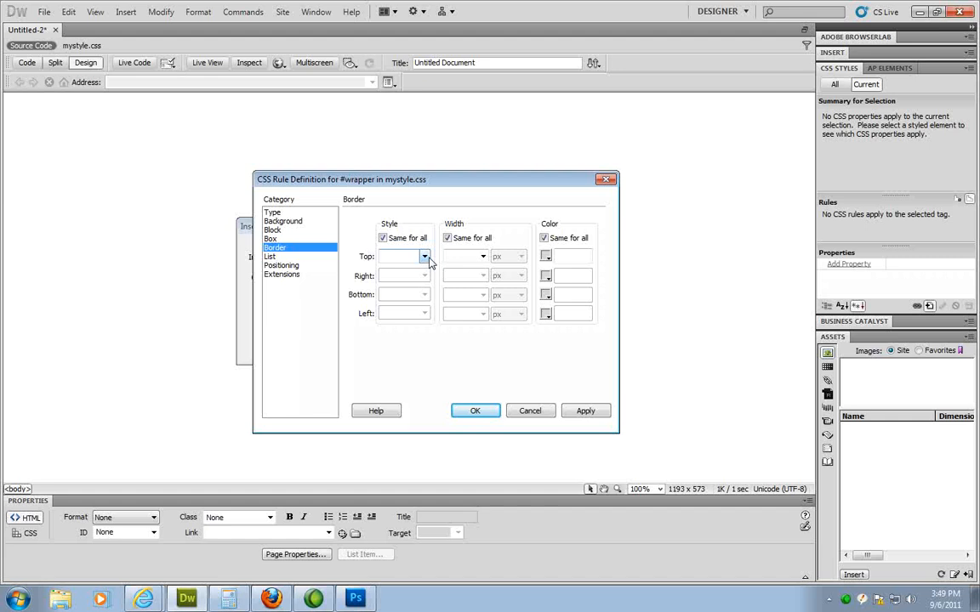
click(424, 257)
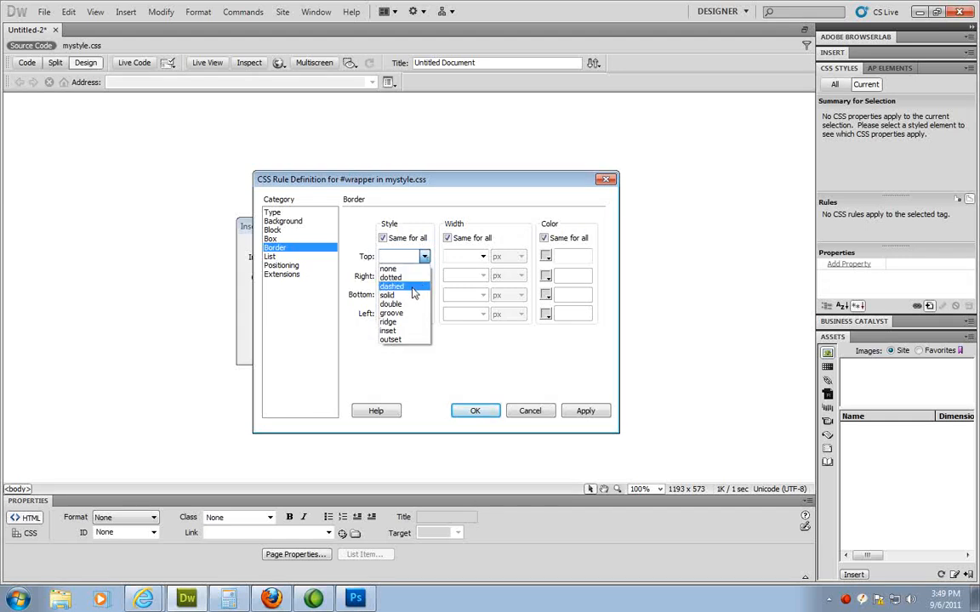
click(482, 256)
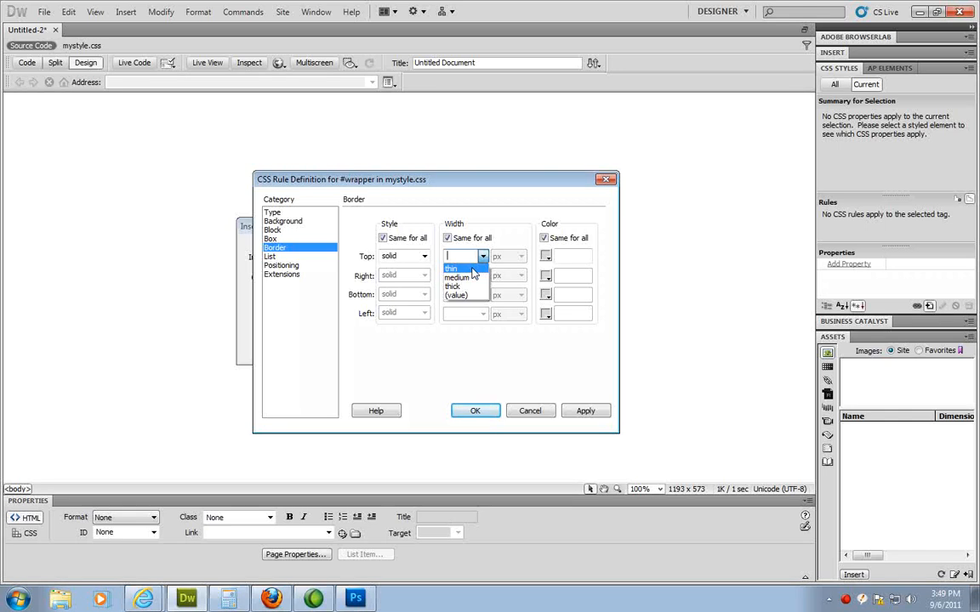
click(451, 269)
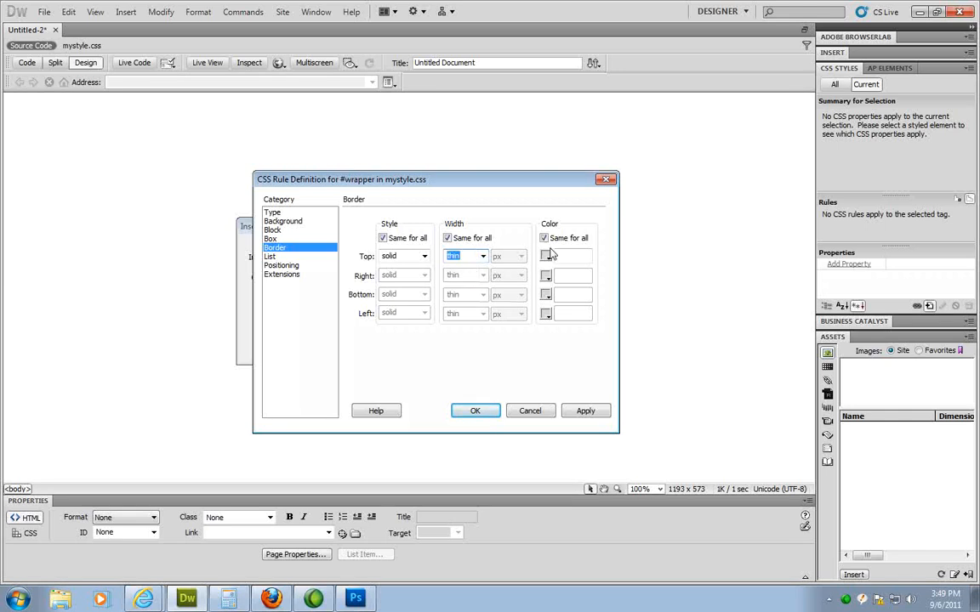
click(545, 256)
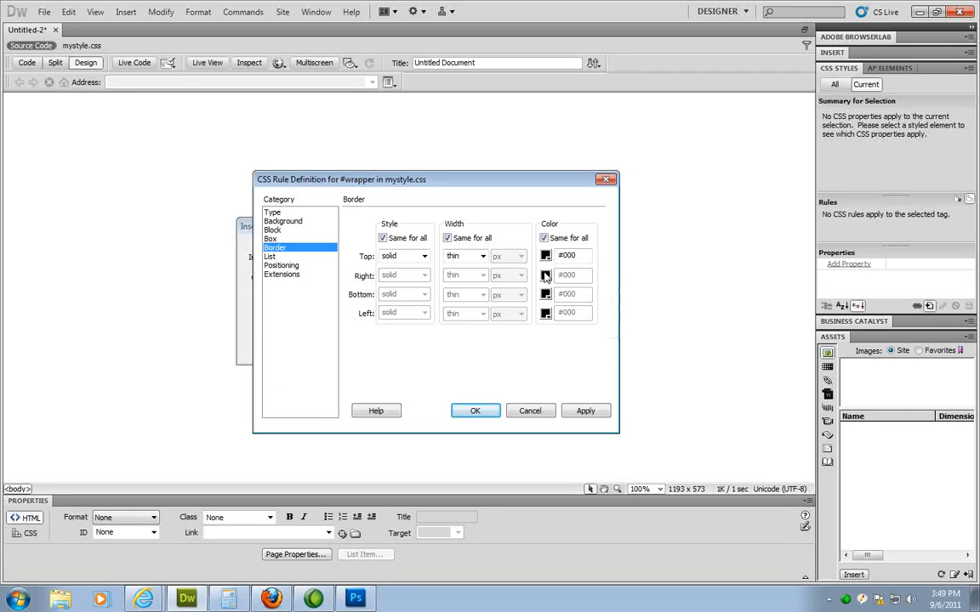
click(545, 255)
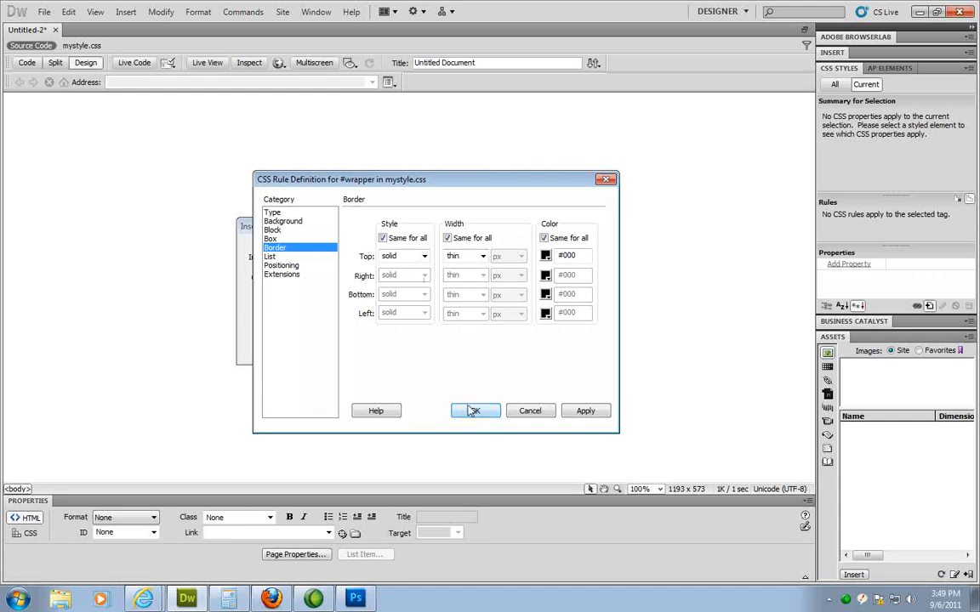
click(475, 411)
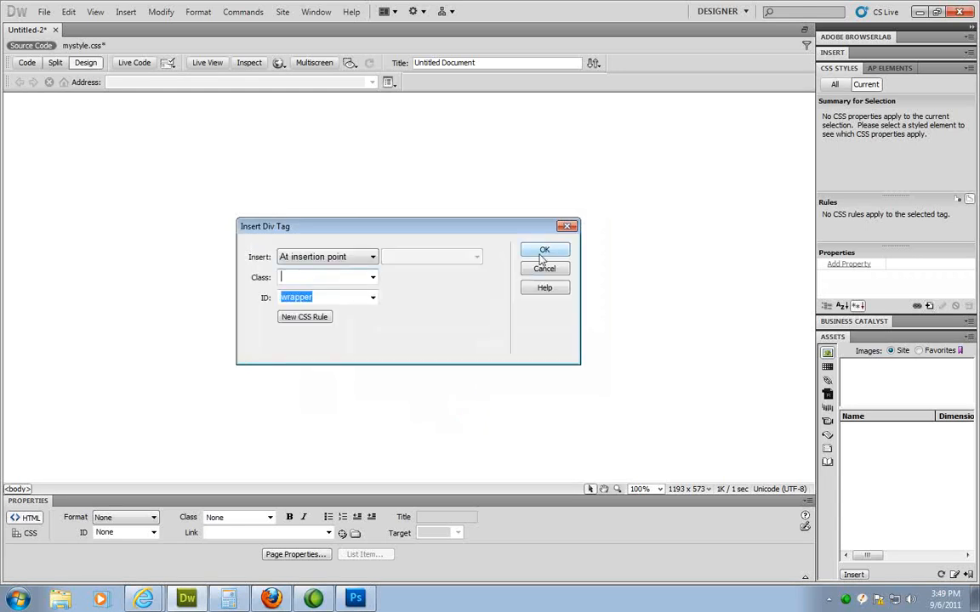
click(544, 249)
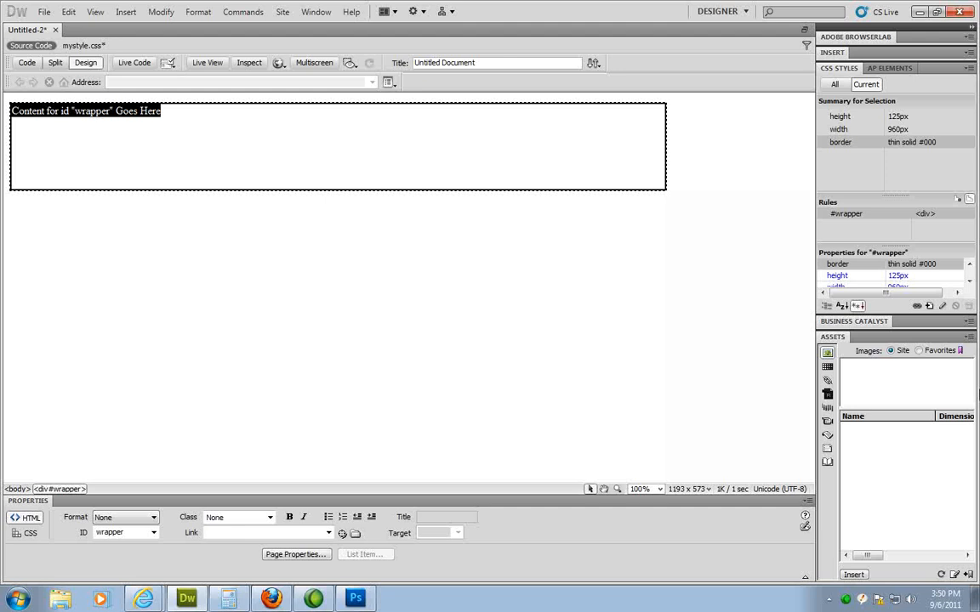
Step: Change the #wrapper height property from 125 to 1000 px in CSS Styles
scroll(down, 3)
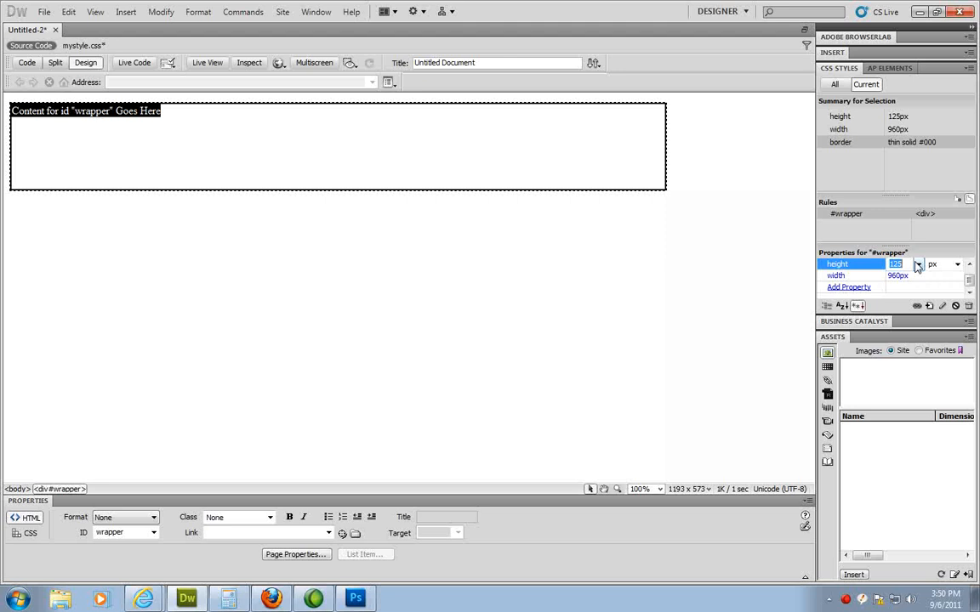
text(1000px)
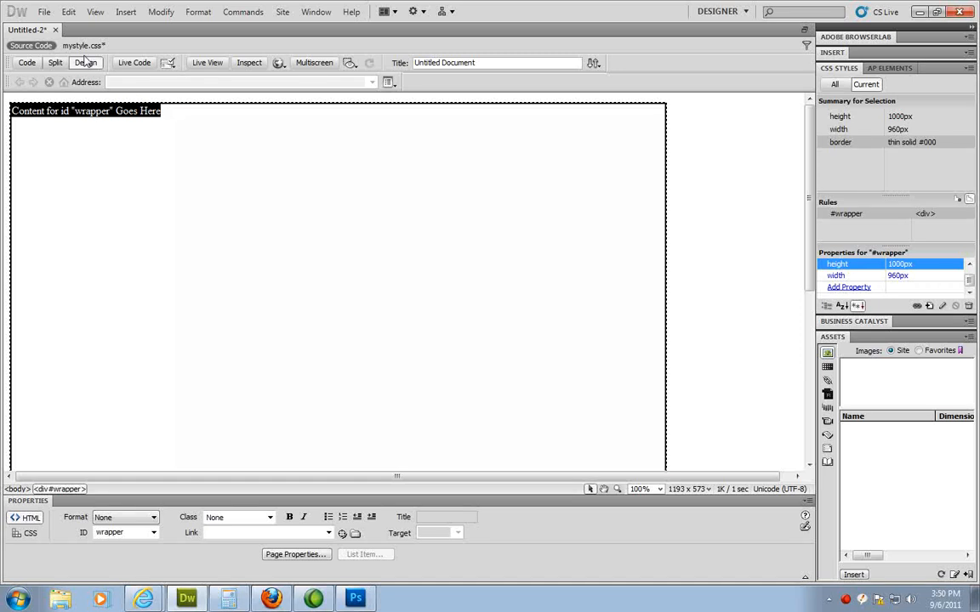
mouse_move(31, 45)
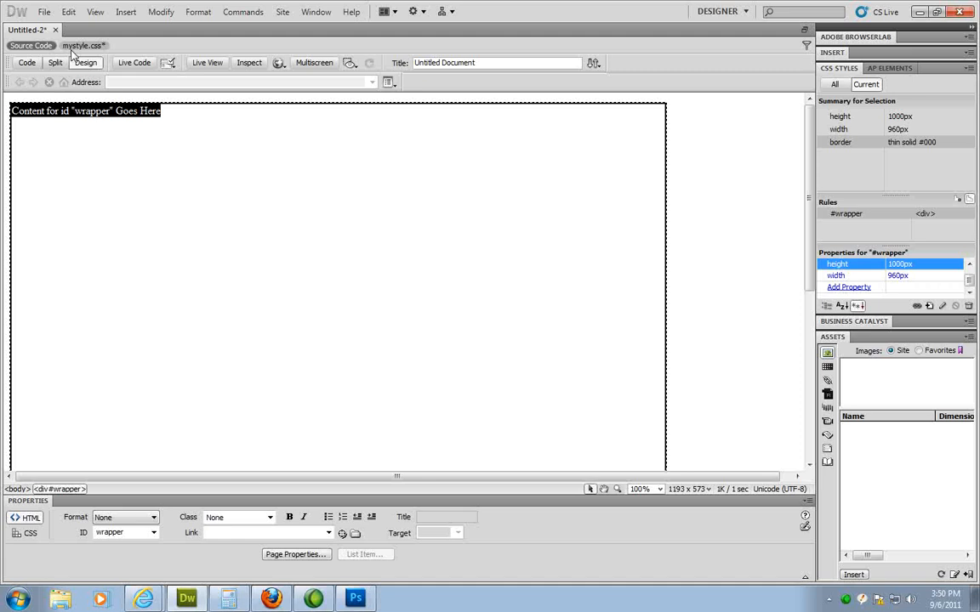
mouse_move(82, 45)
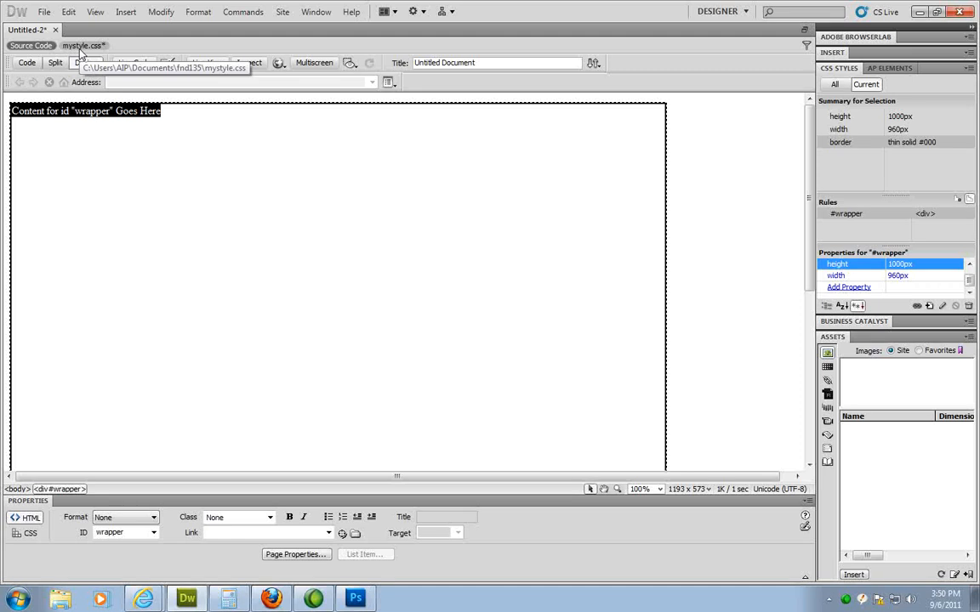
Step: Open mystyle.css from the Related Files bar in Split view
click(54, 62)
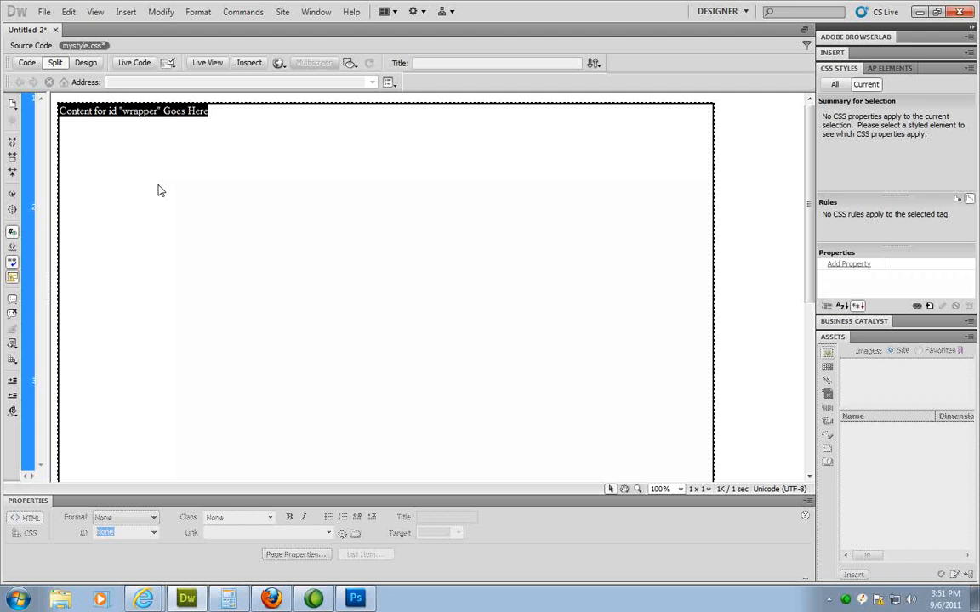
mouse_move(226, 124)
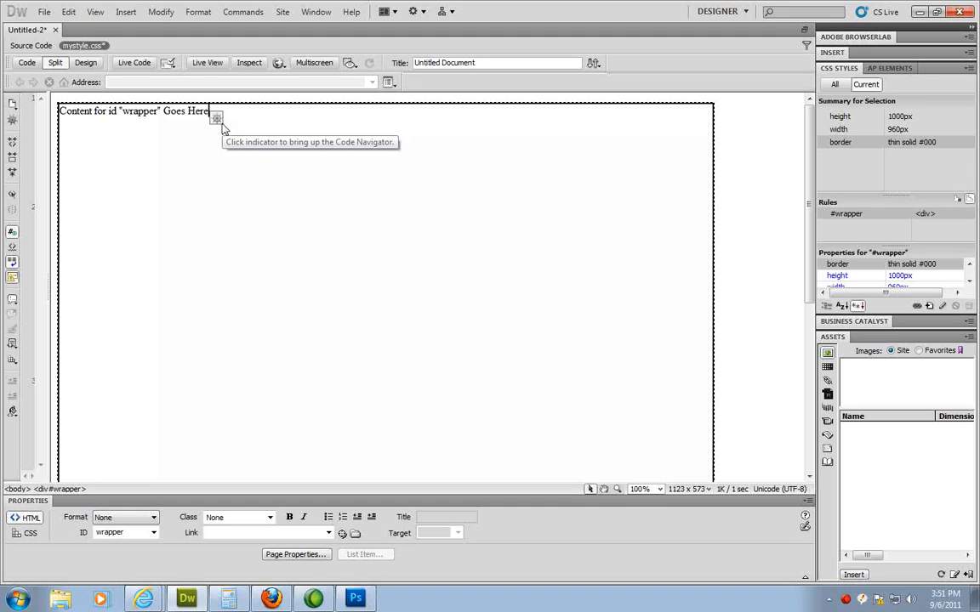
mouse_move(207, 62)
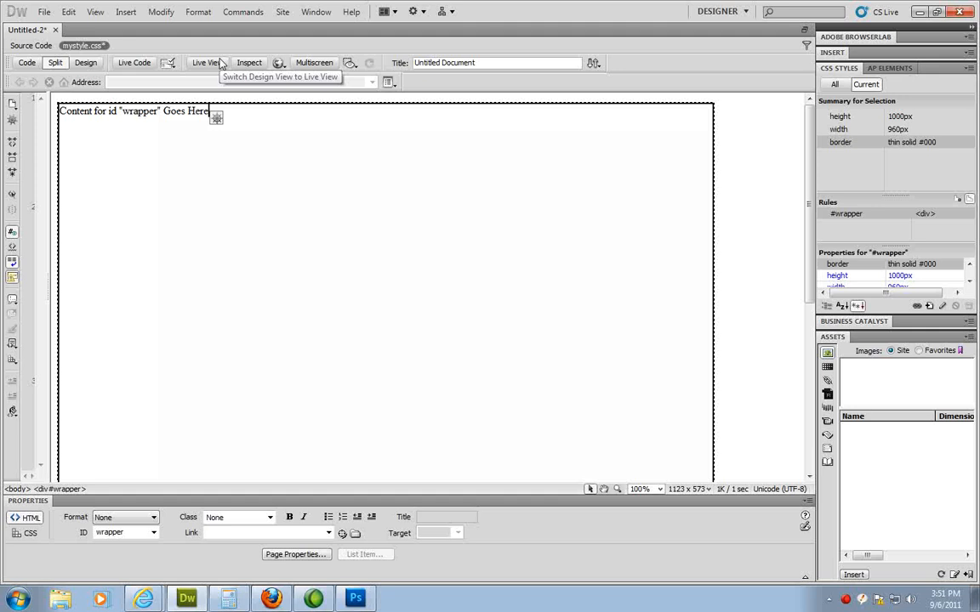
Step: Insert a Div Tag with ID 'header' and create its #header rule in mystyle.css
click(125, 11)
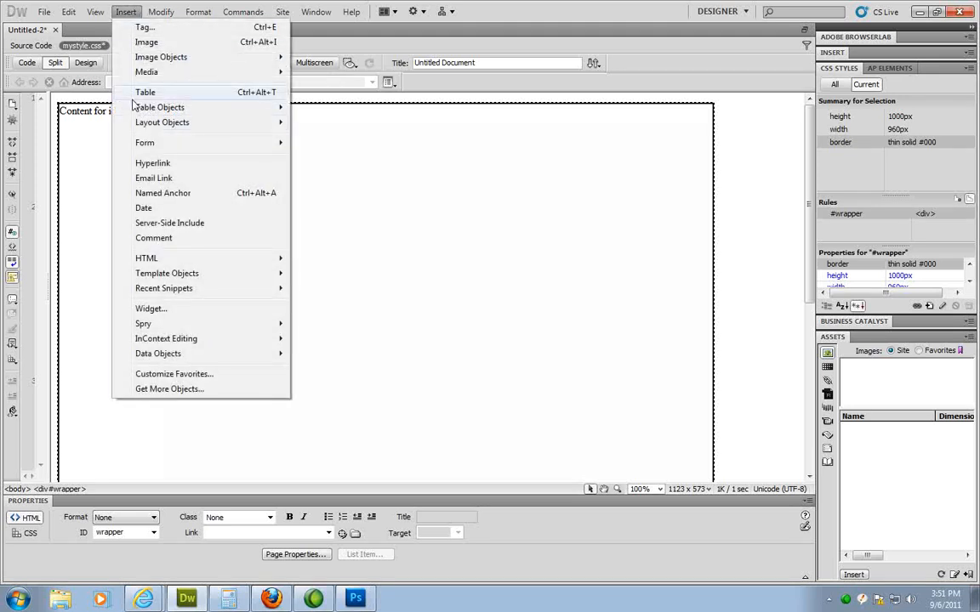
mouse_move(162, 122)
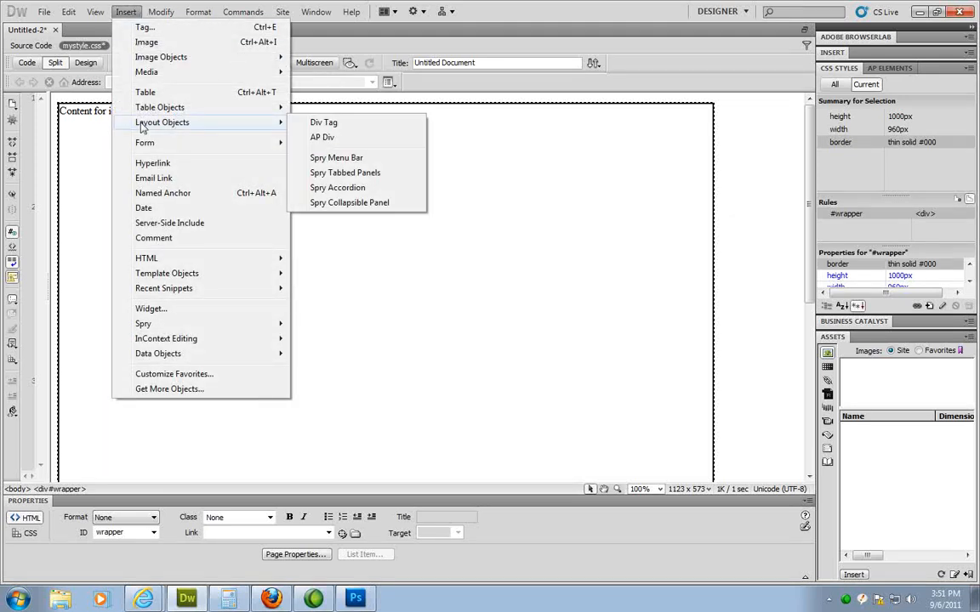
click(324, 121)
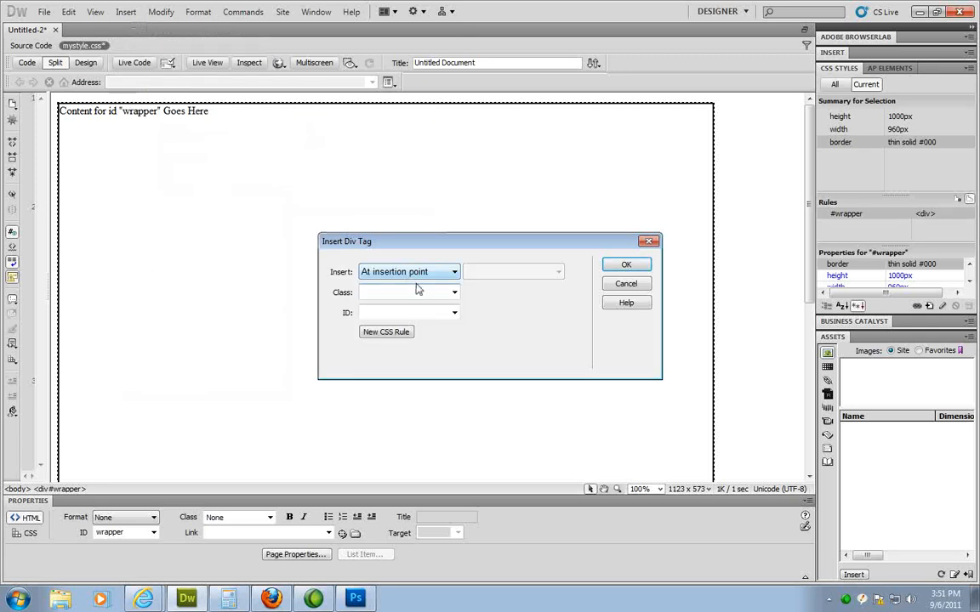
text(h)
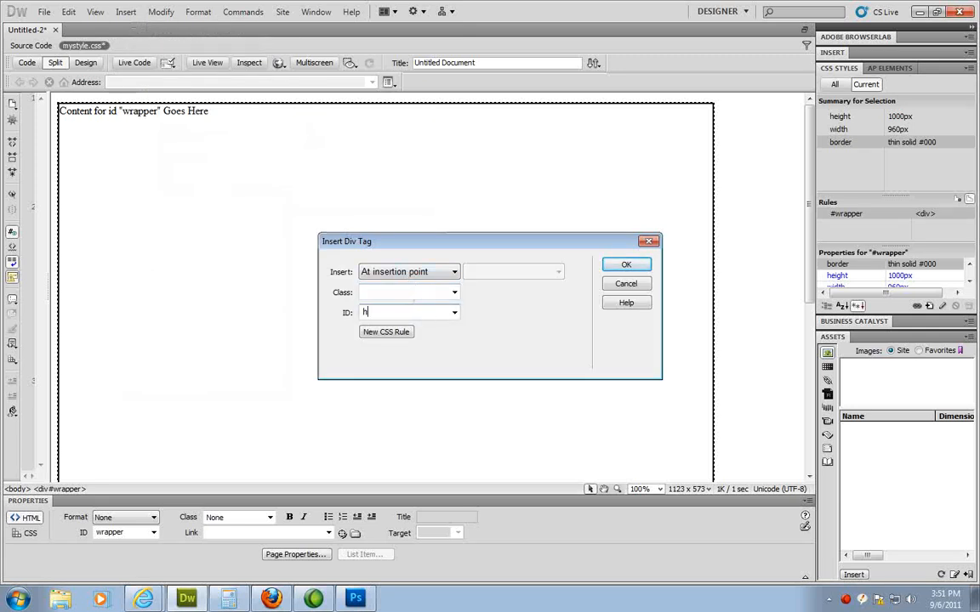
text(eader)
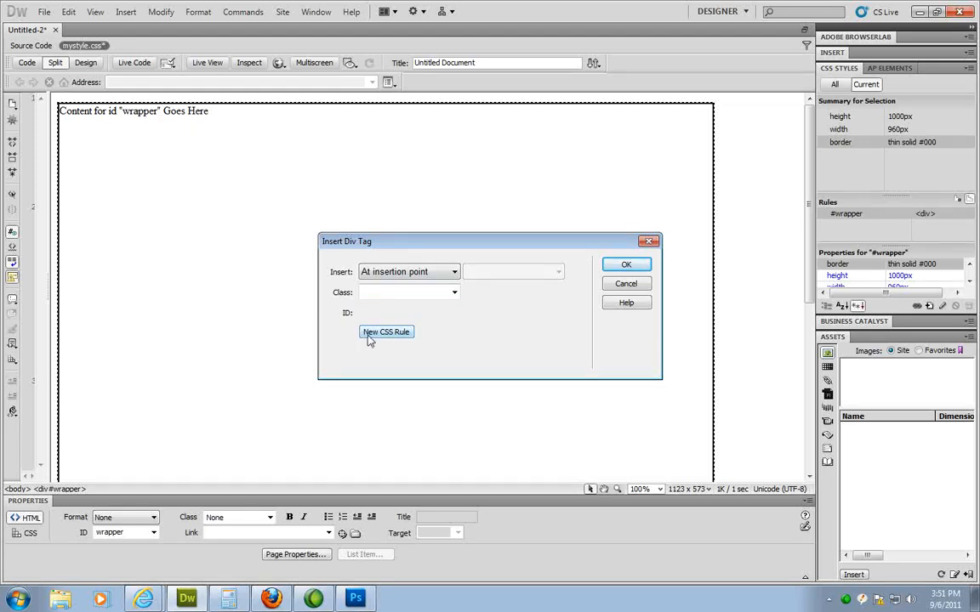
click(387, 332)
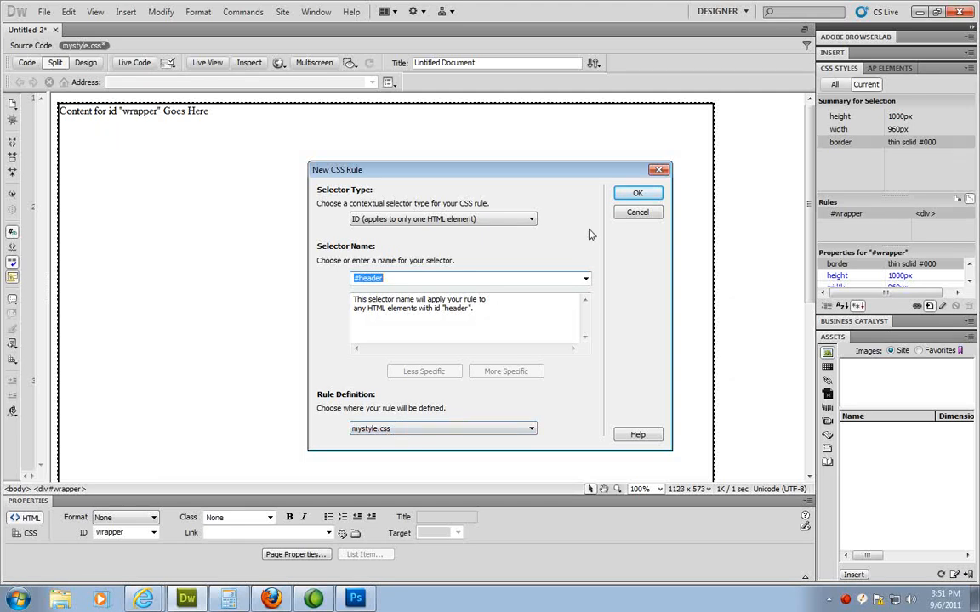
click(638, 193)
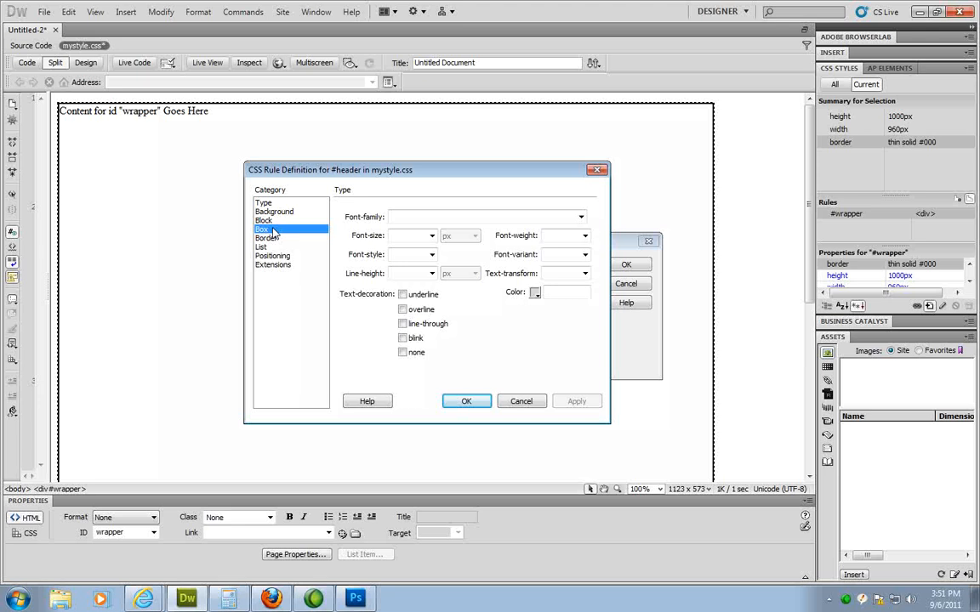
Step: Set the #header rule's box size to 960 px wide and 75 px tall
click(262, 229)
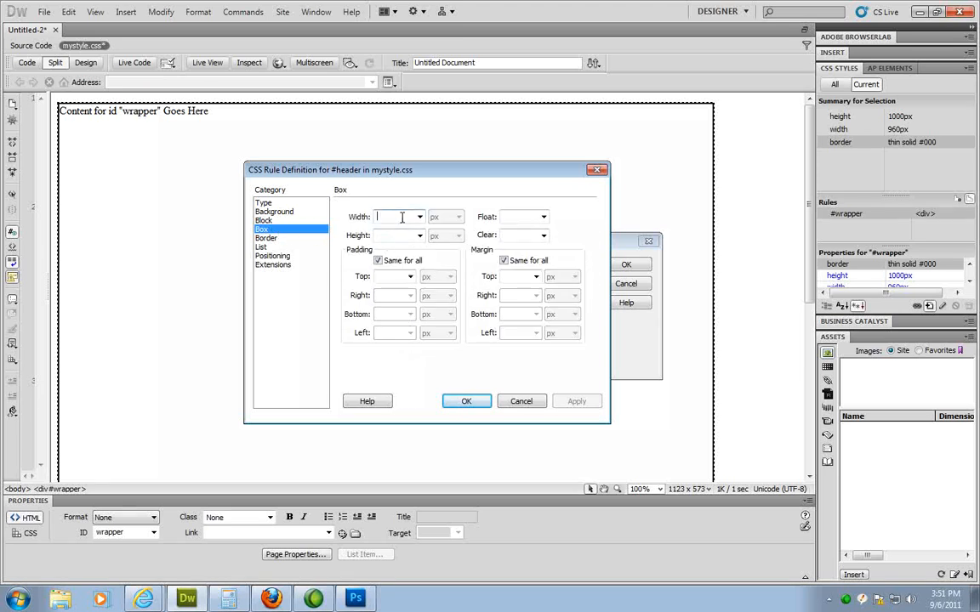
text(960)
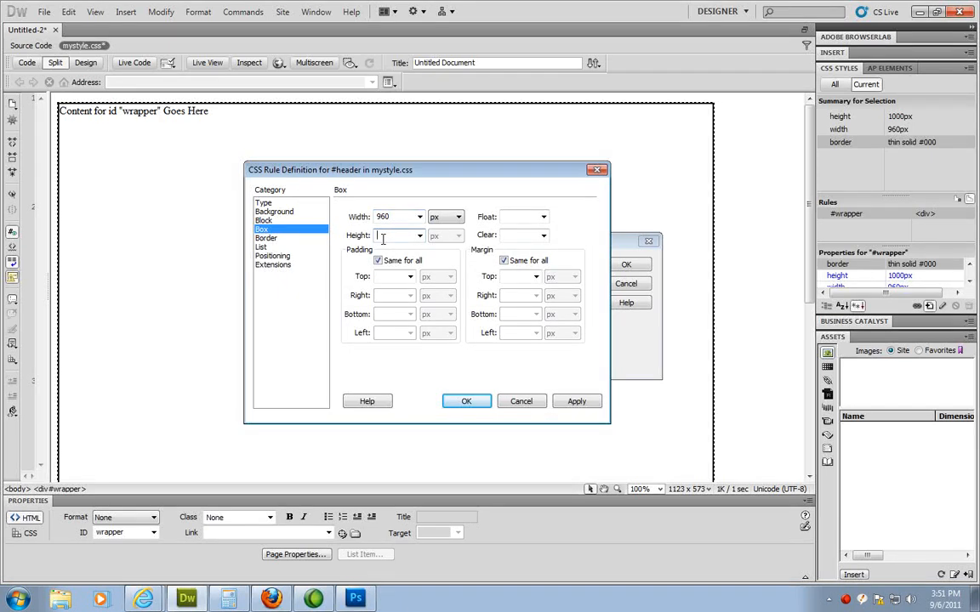
text(76)
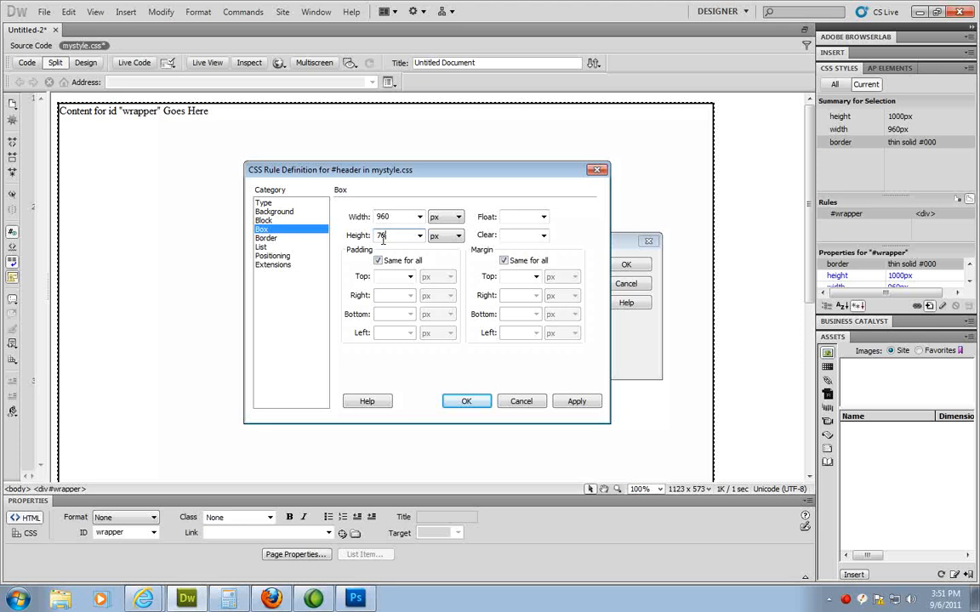
text(75)
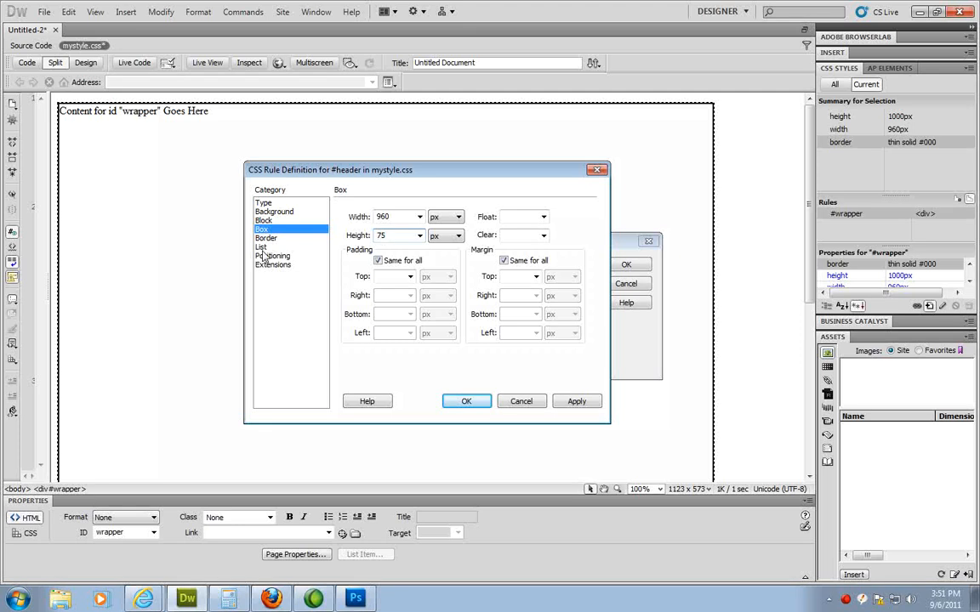
Step: Give #header a thin solid border and confirm the rule
click(265, 238)
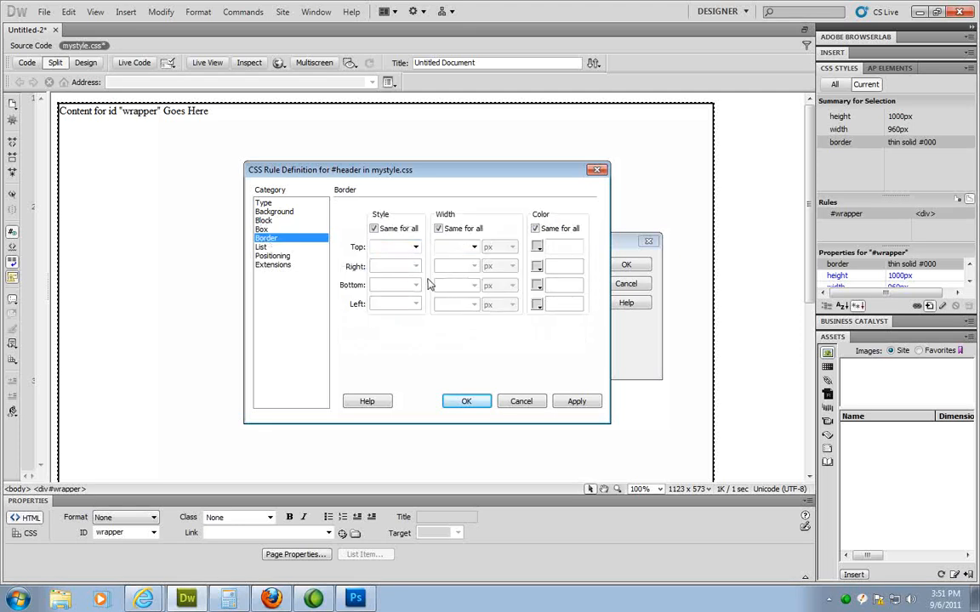
click(414, 247)
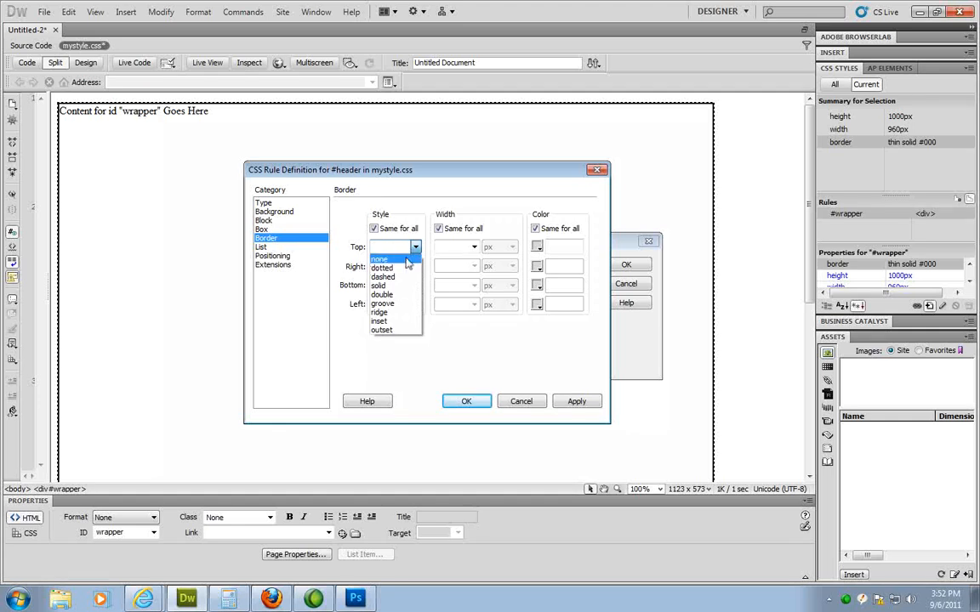
click(378, 285)
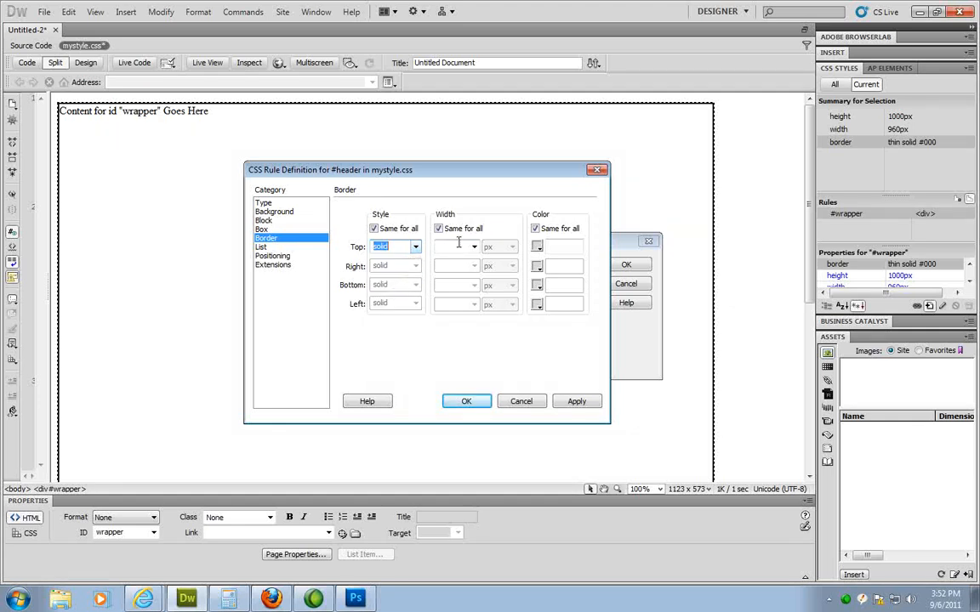
click(537, 246)
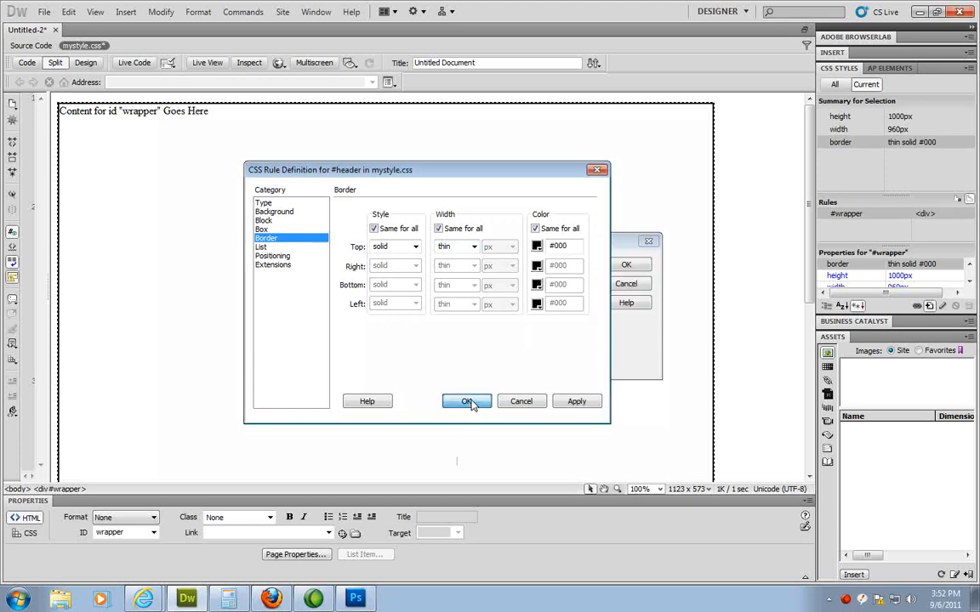
click(466, 401)
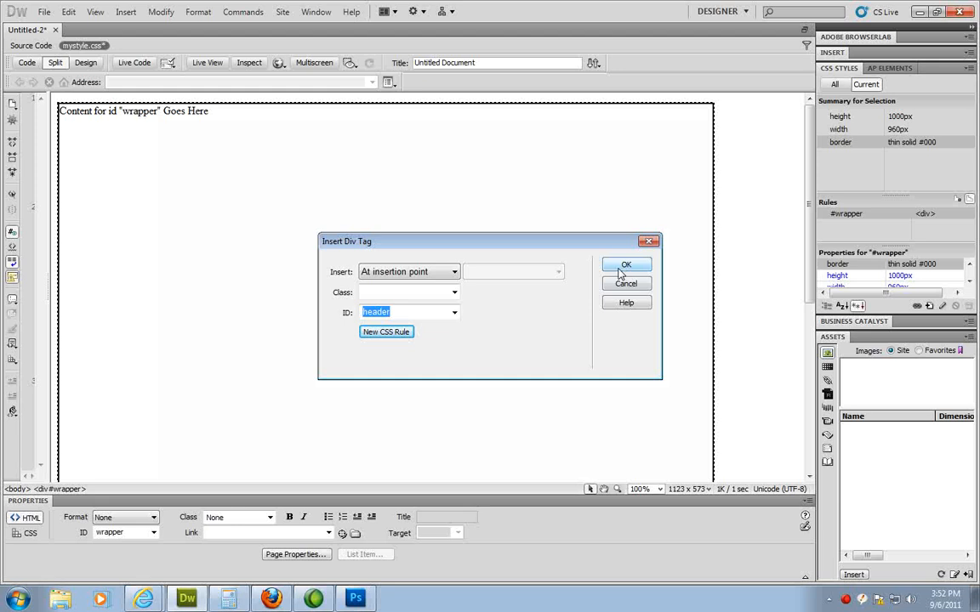
Step: Insert the header div into the wrapper and select it to check its styles
click(626, 264)
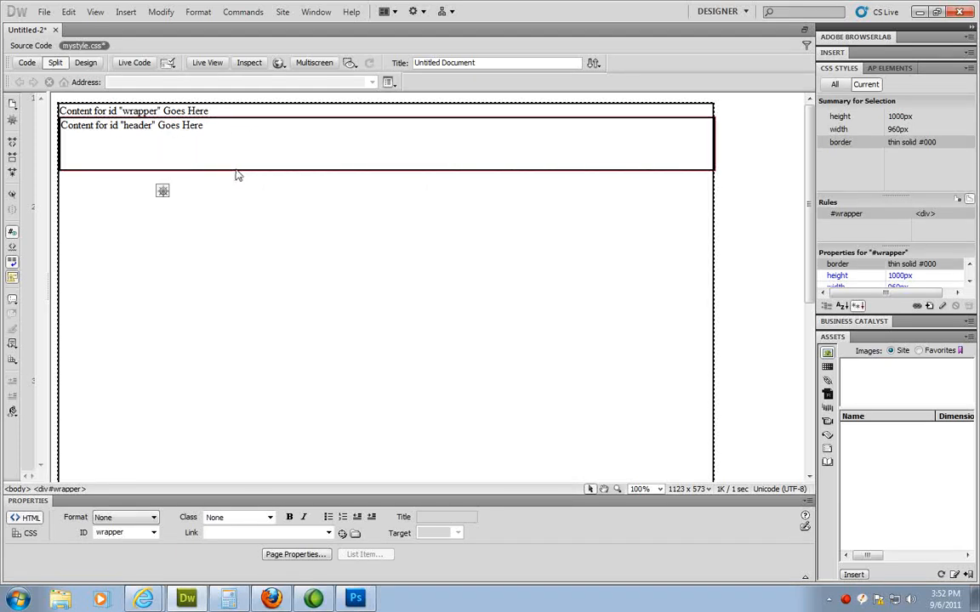
click(131, 125)
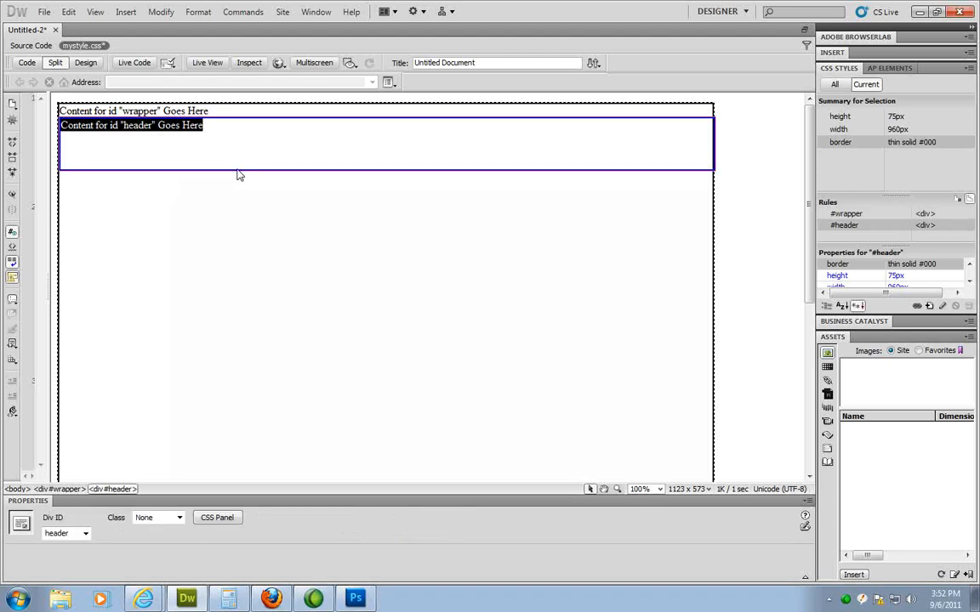
mouse_move(241, 175)
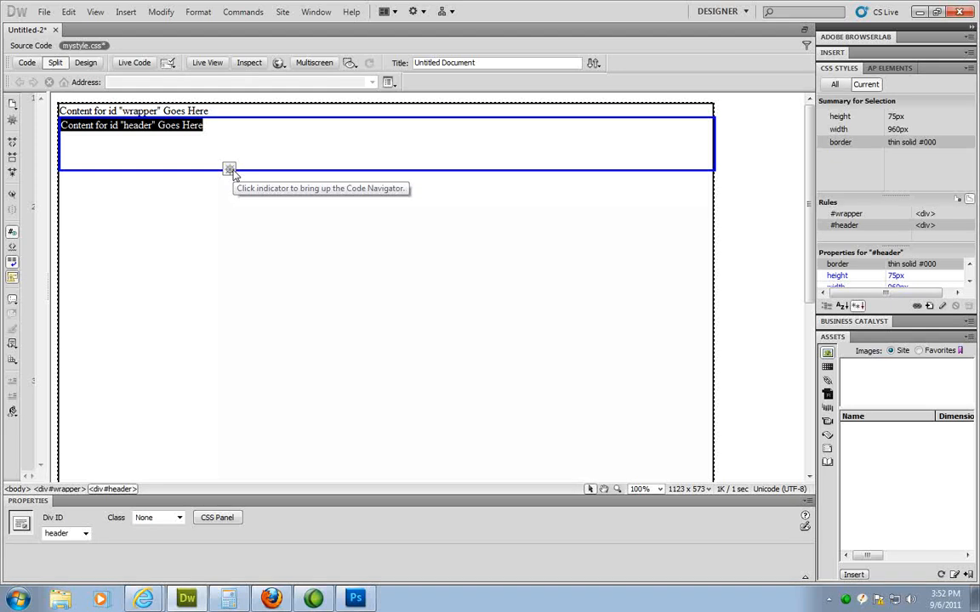
mouse_move(947, 273)
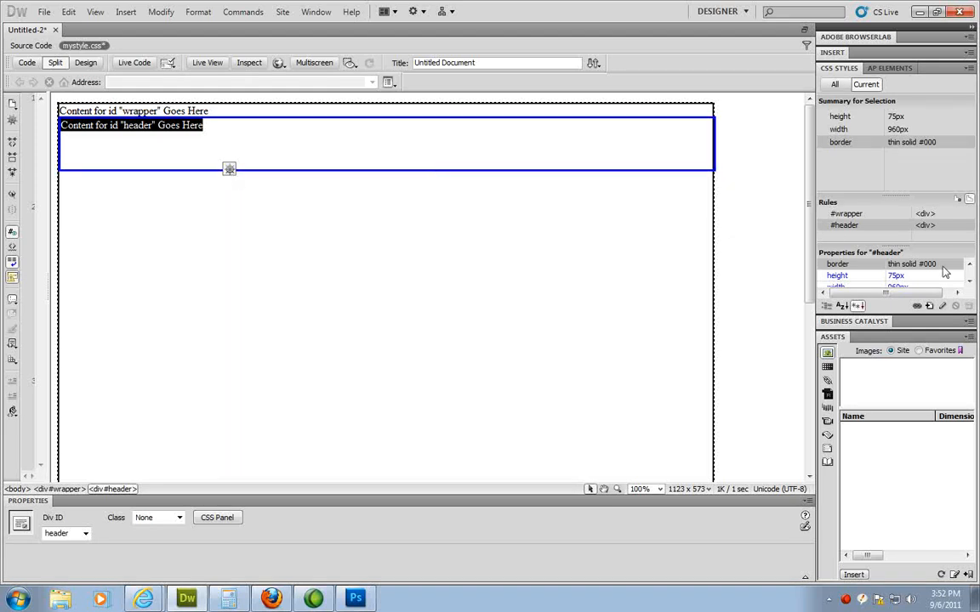
mouse_move(965, 282)
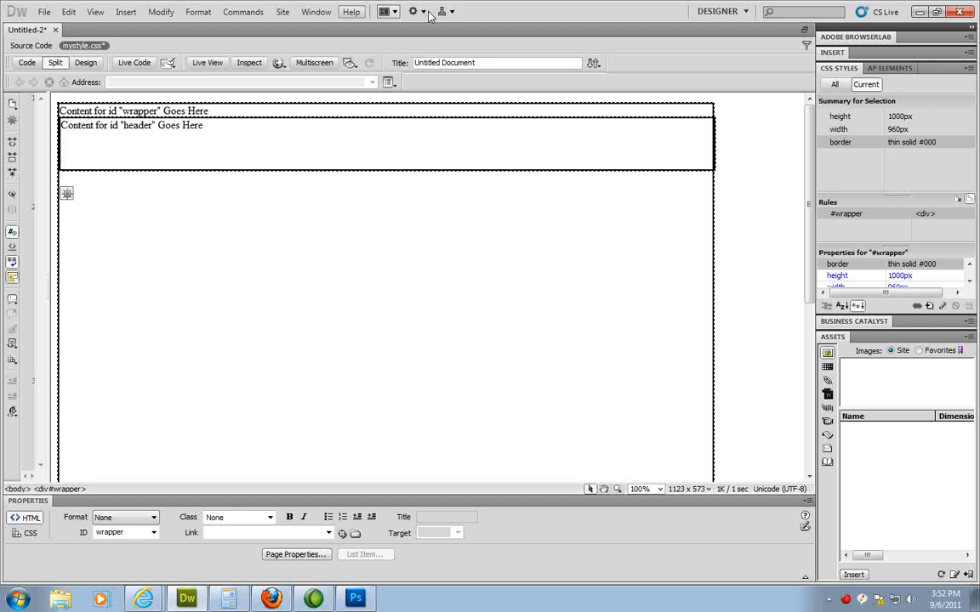
Step: Start a new div with ID nav and create its #nav rule in mystyle.css
click(125, 11)
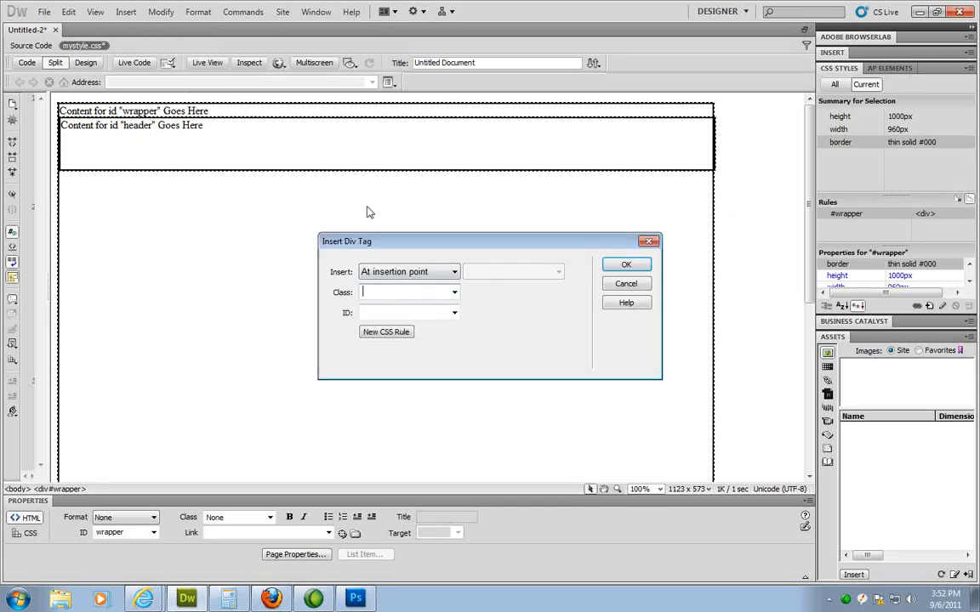
text(nav)
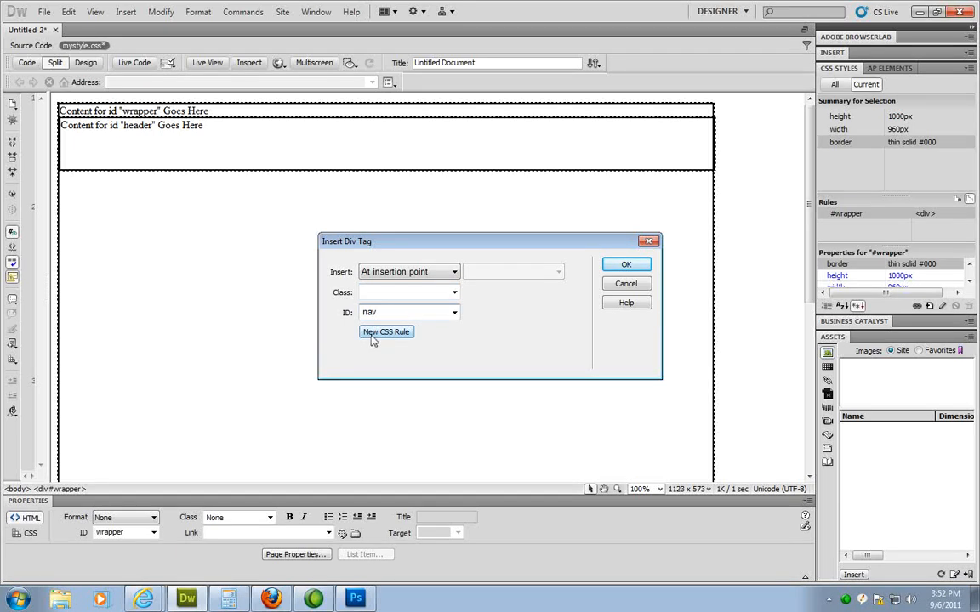
click(386, 332)
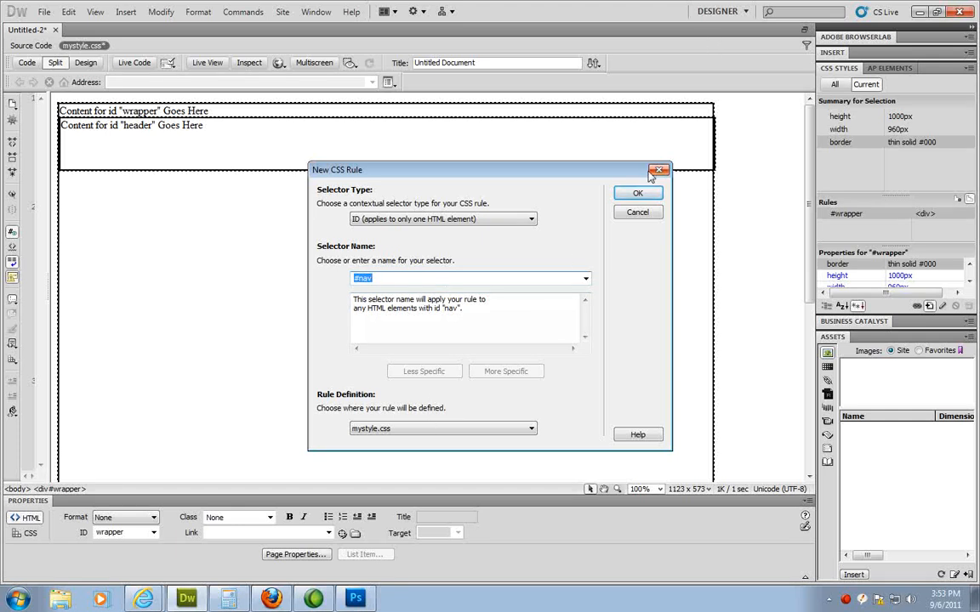
click(638, 193)
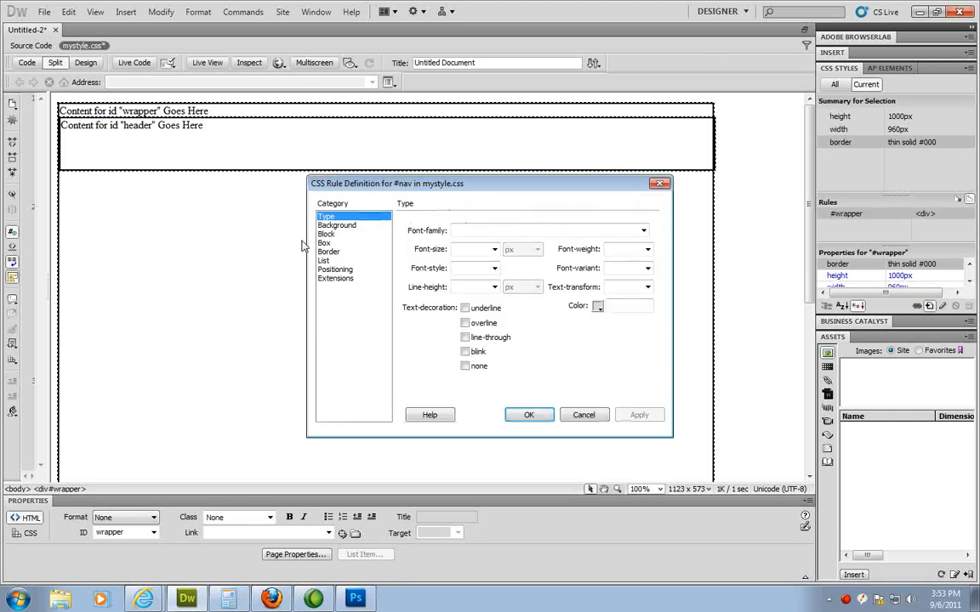
Step: Give #nav a 960×50 px size and solid border, then insert the nav div
click(324, 243)
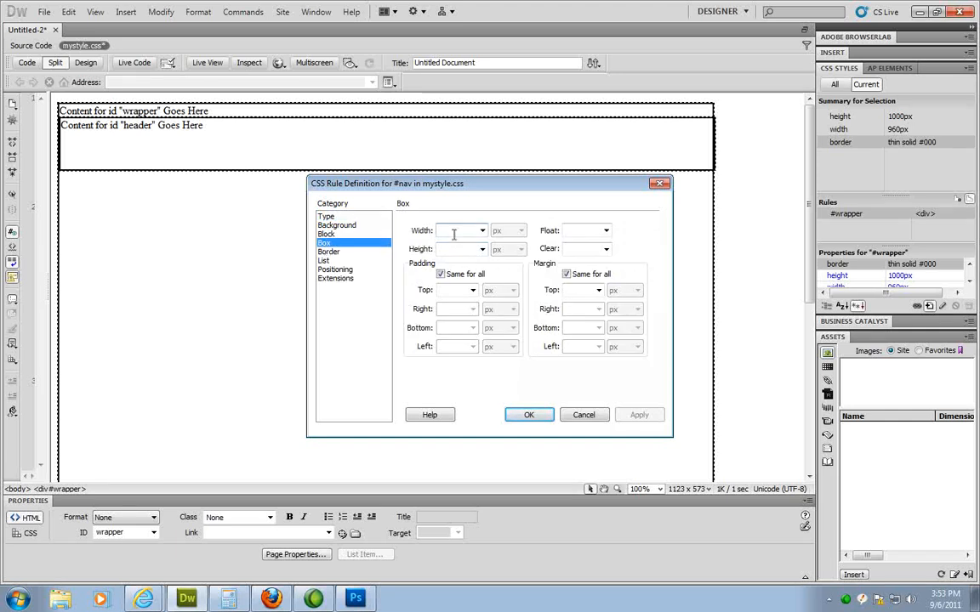
text(960)
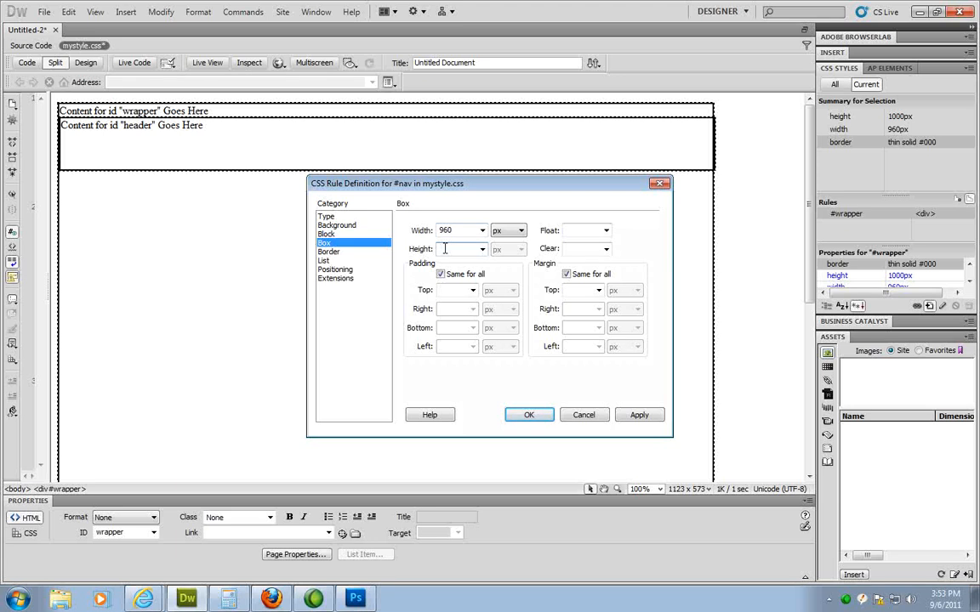
text(50)
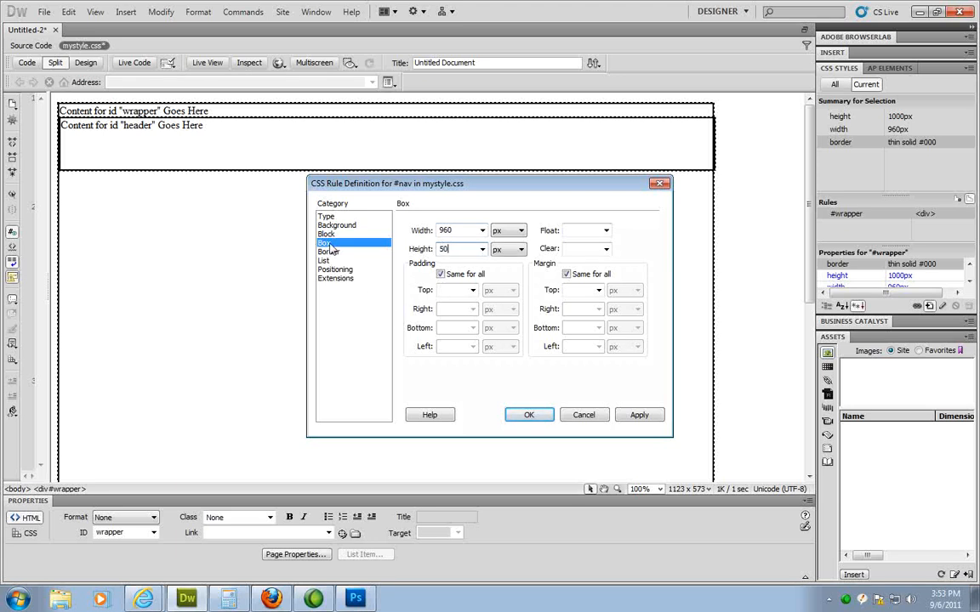
click(329, 252)
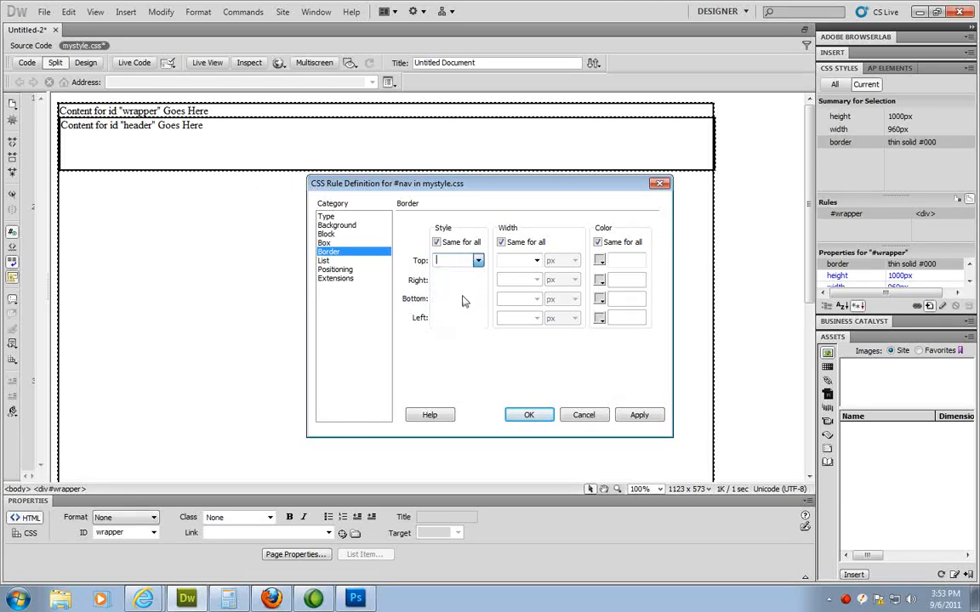
click(535, 261)
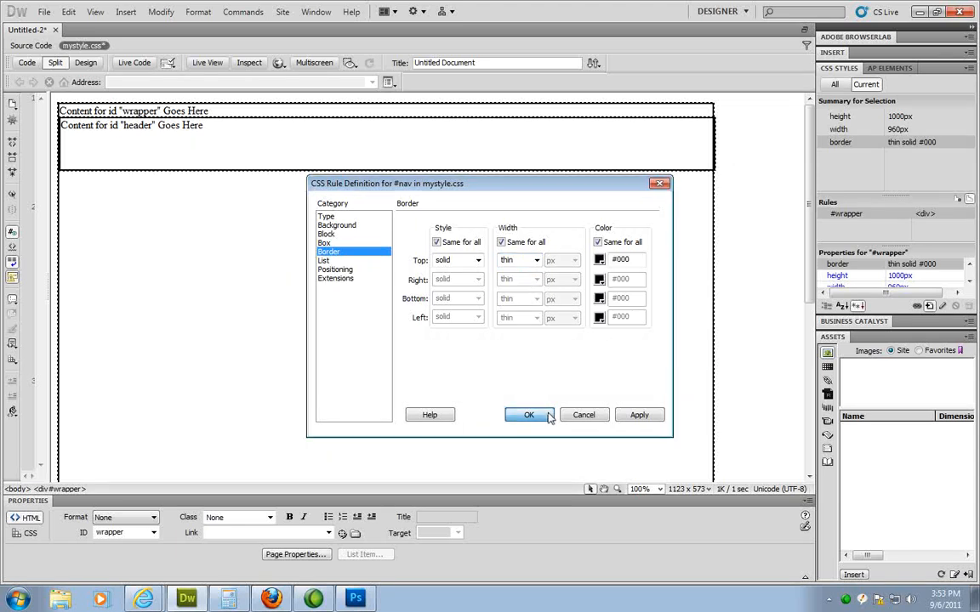
click(529, 415)
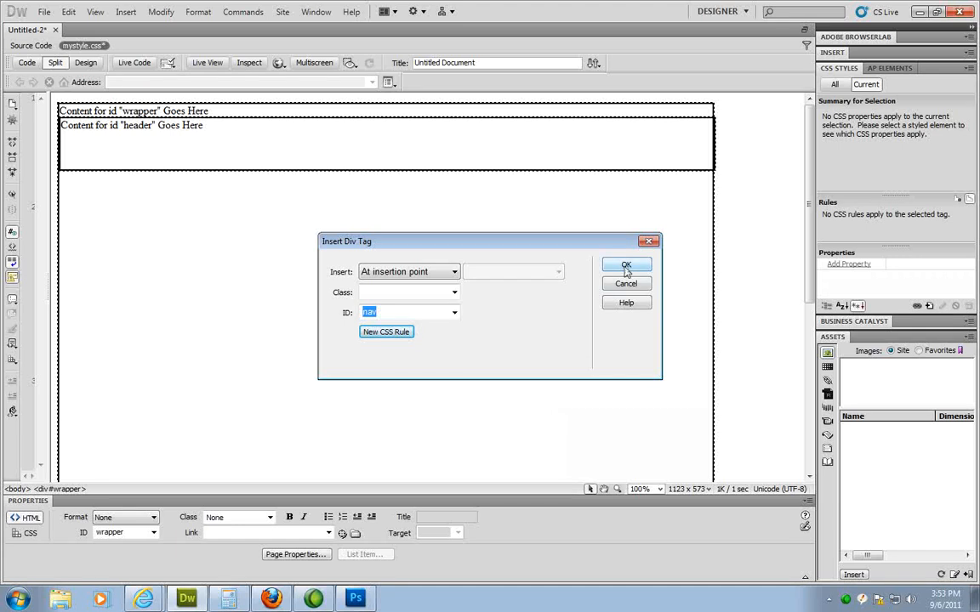
click(626, 265)
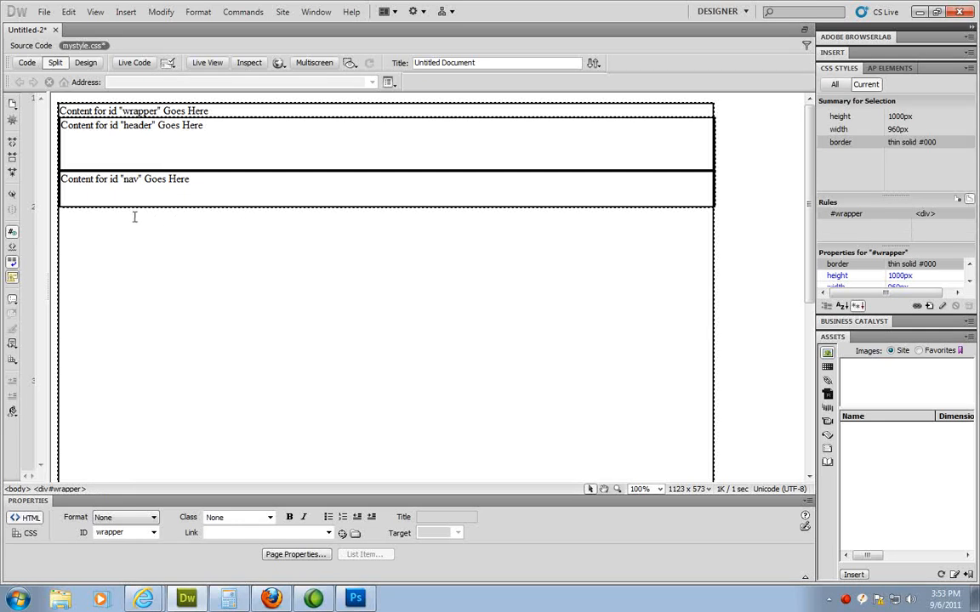
Step: Insert a div with ID column1 and create its #column1 rule in mystyle.css
click(125, 11)
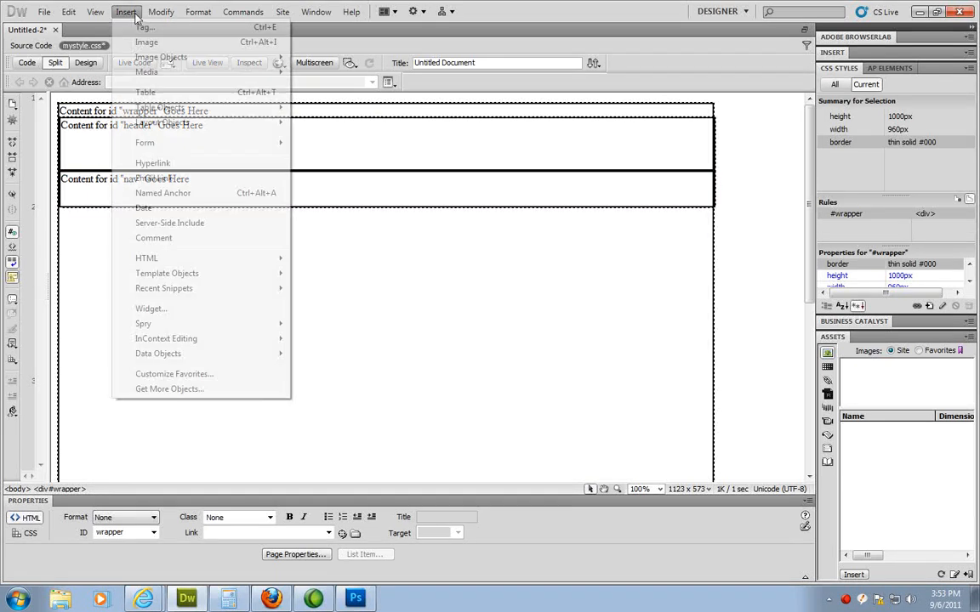
mouse_move(162, 122)
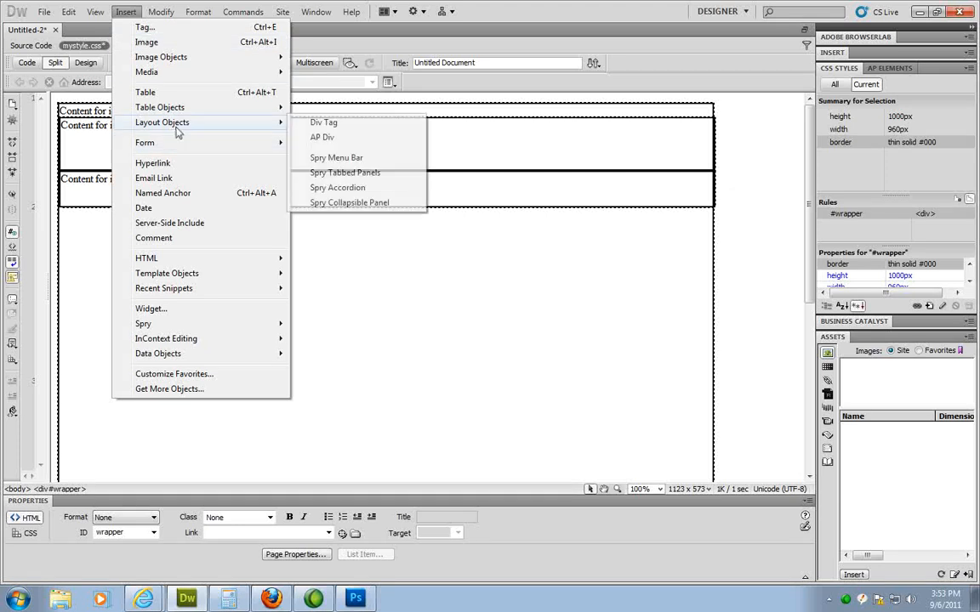
click(323, 122)
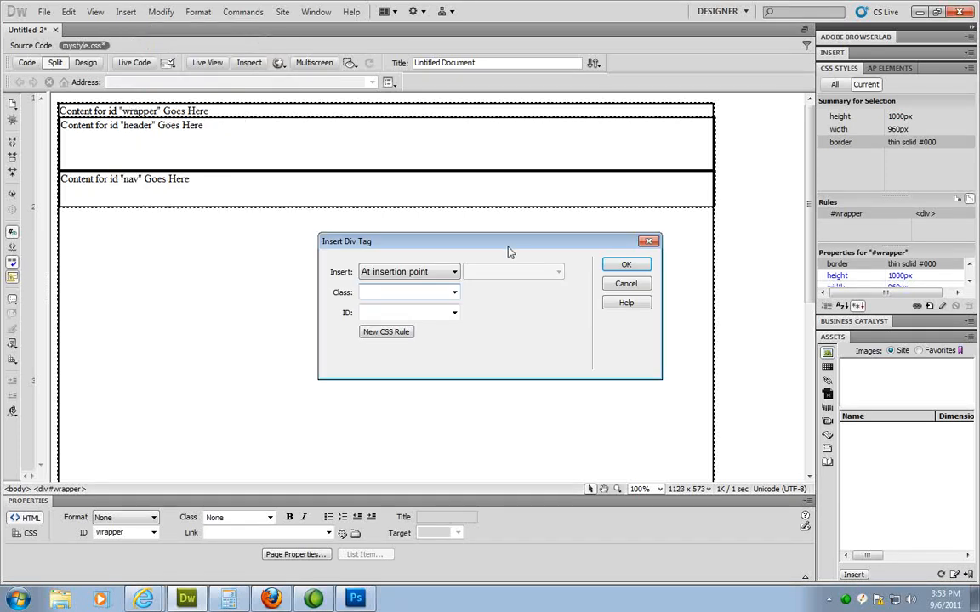
text(column_1)
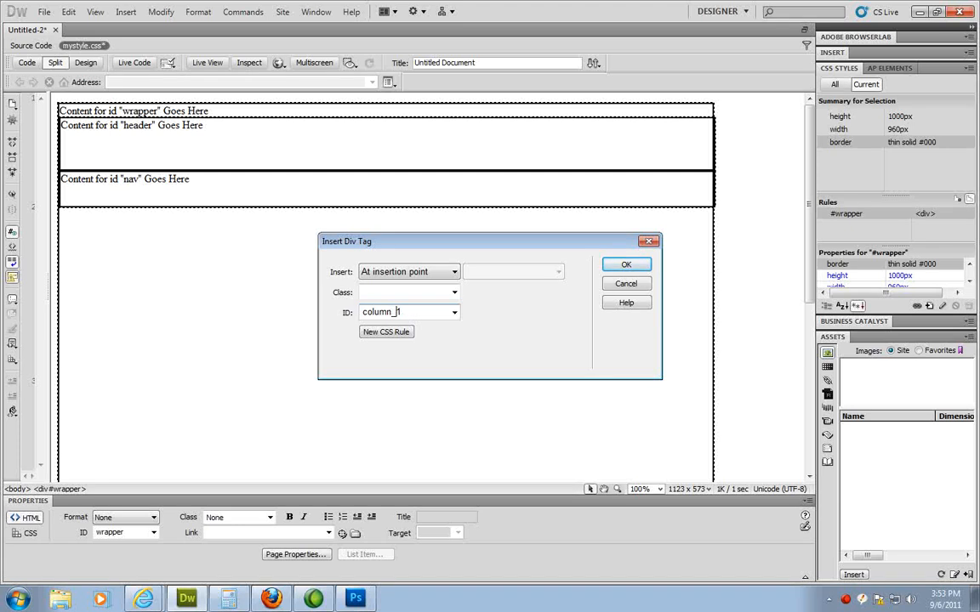
text(column1)
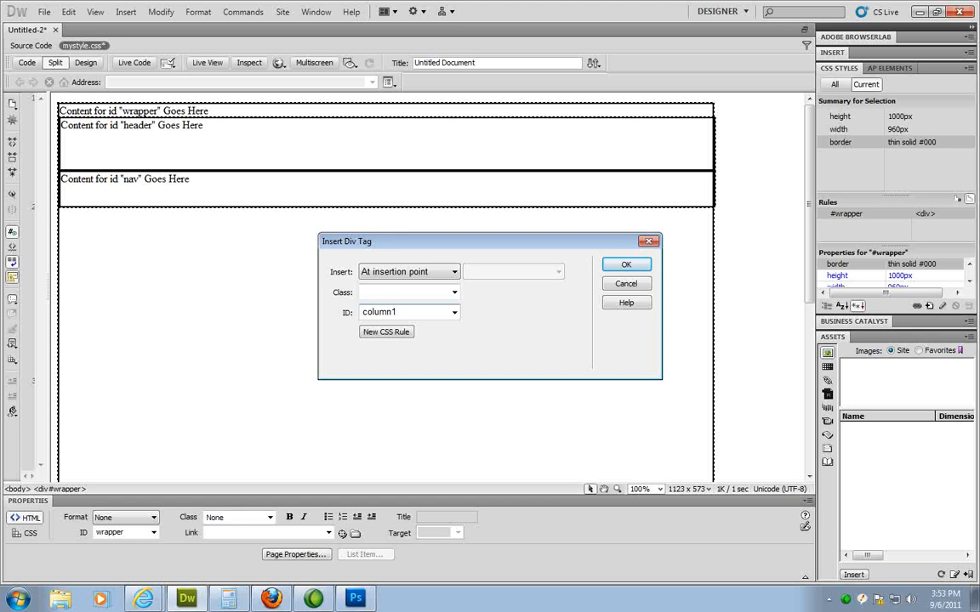
click(385, 332)
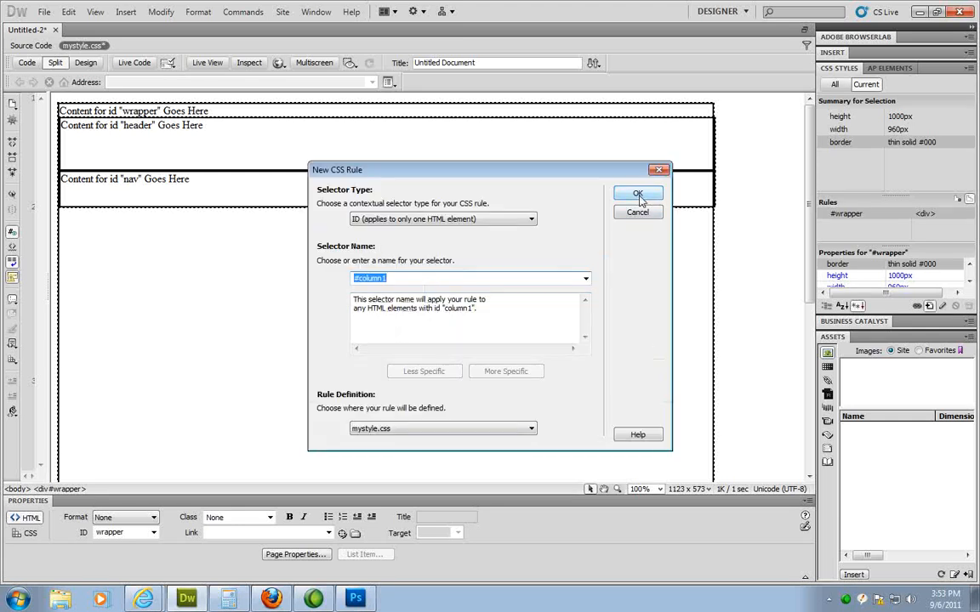
click(638, 193)
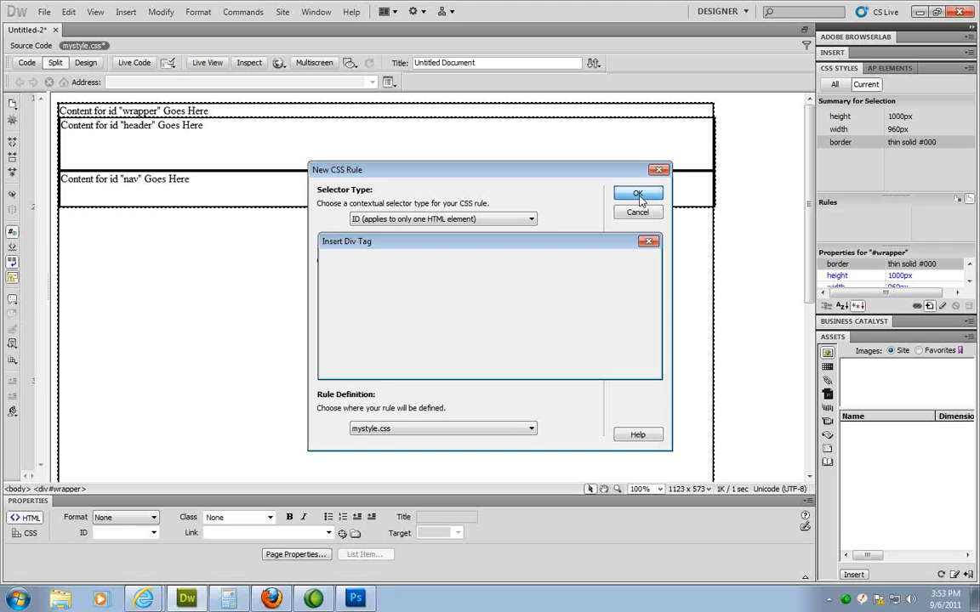
click(638, 193)
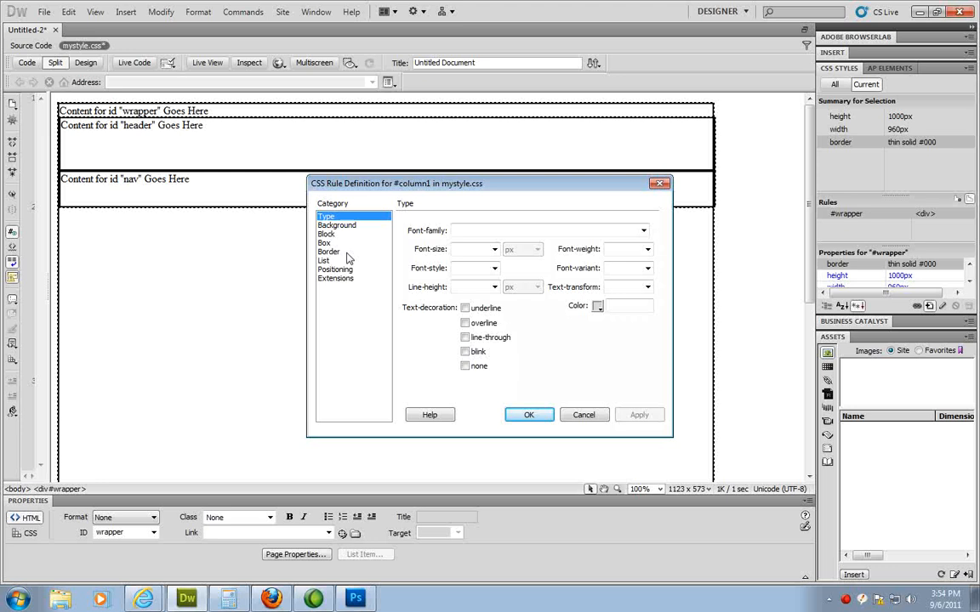
Step: Enter width 400 px and height 320 px in the #column1 Box settings
click(324, 243)
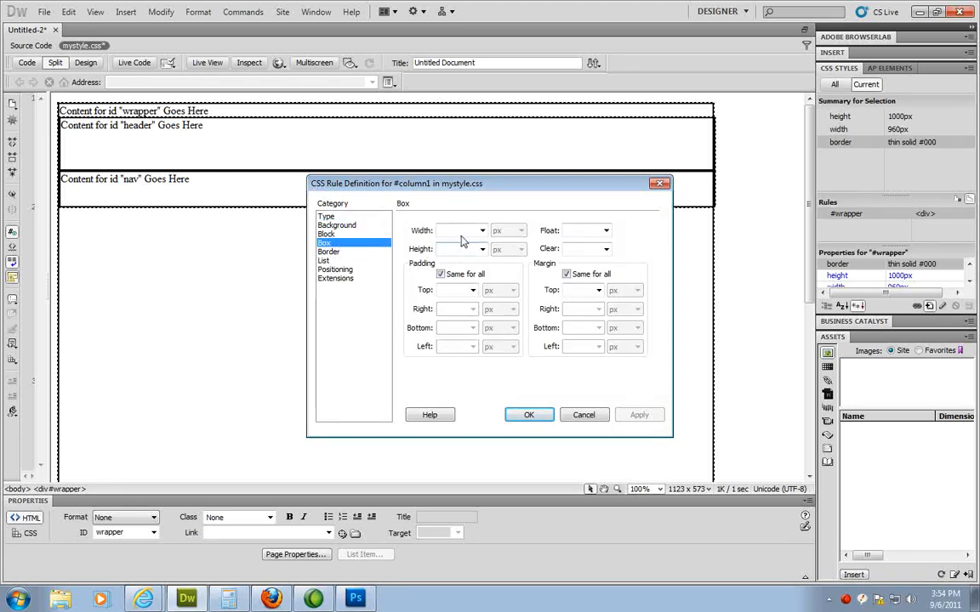
click(458, 230)
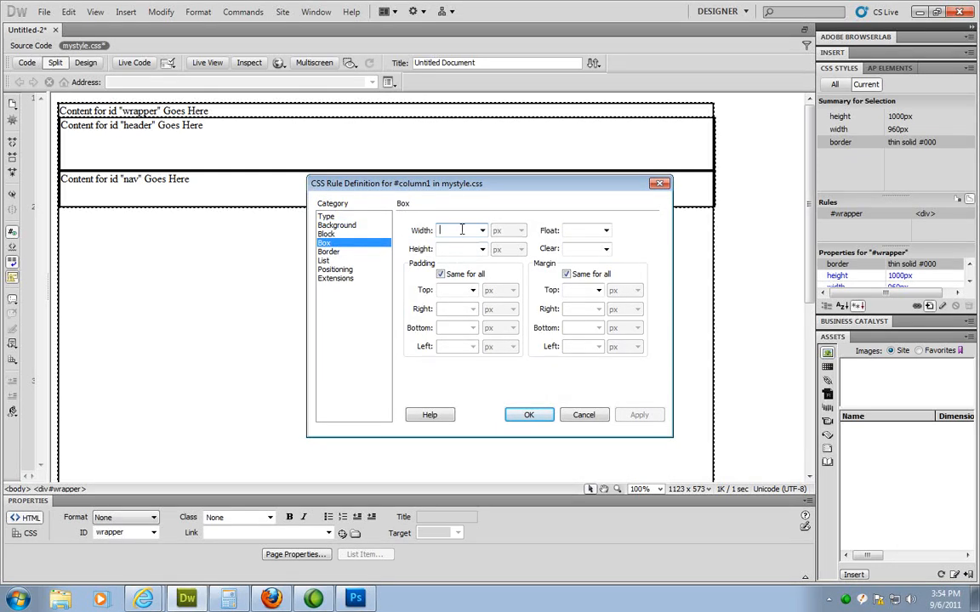
text(400)
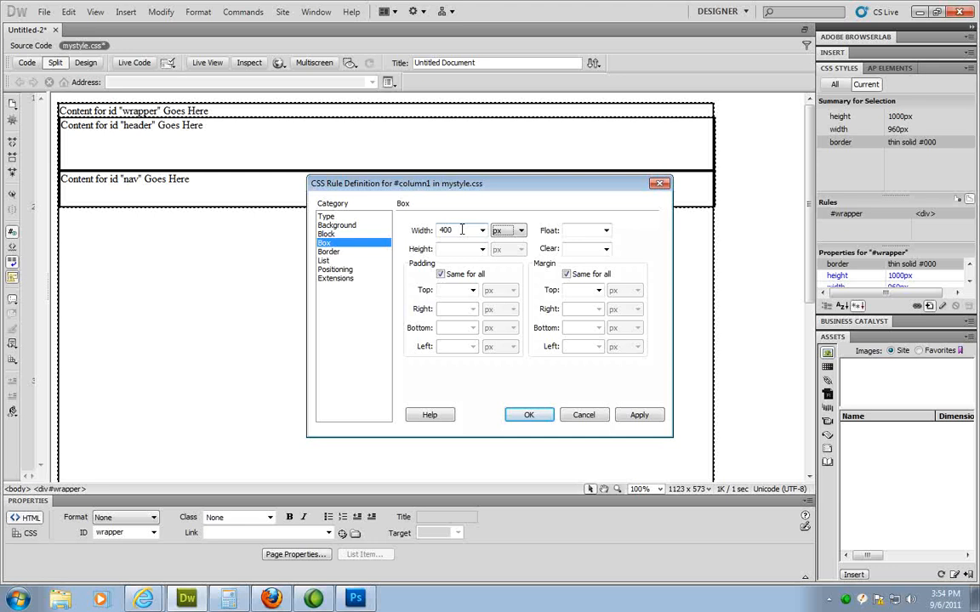
click(483, 248)
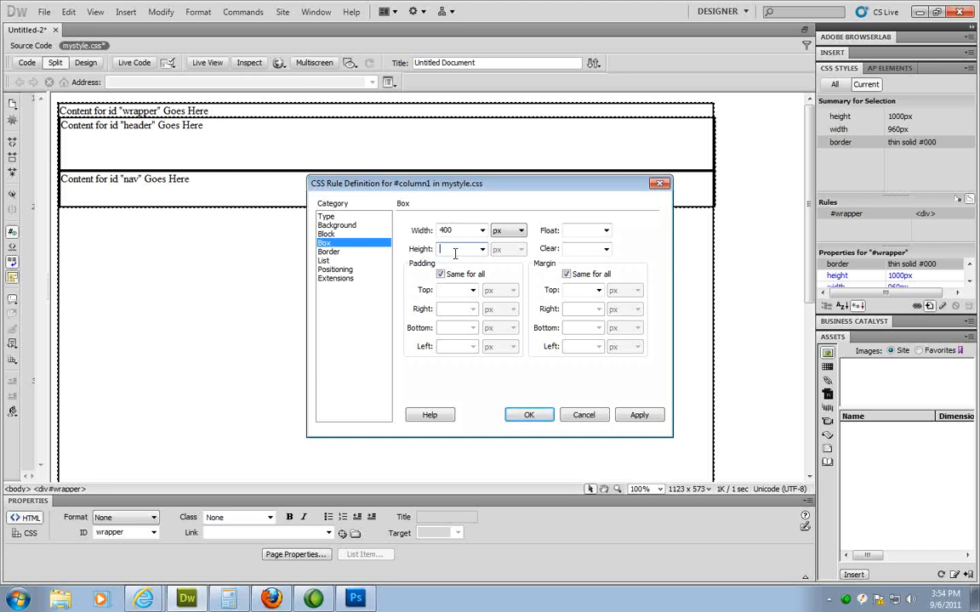
text(320)
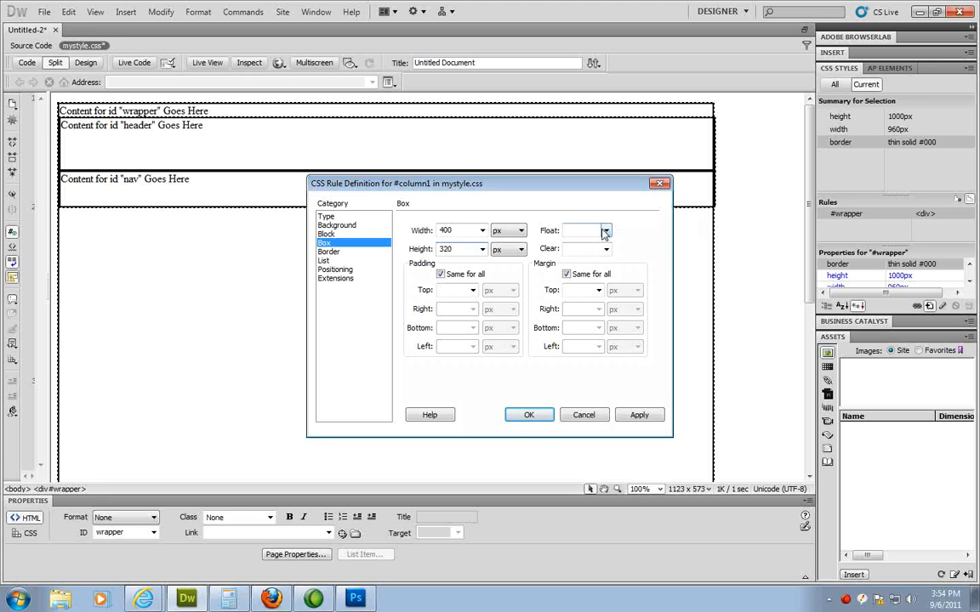
click(460, 248)
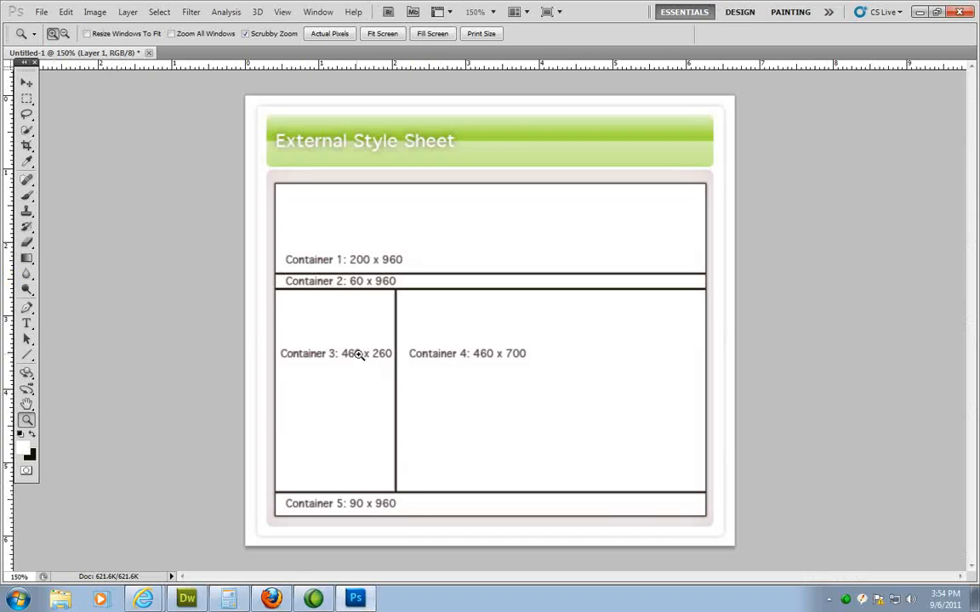
mouse_move(463, 367)
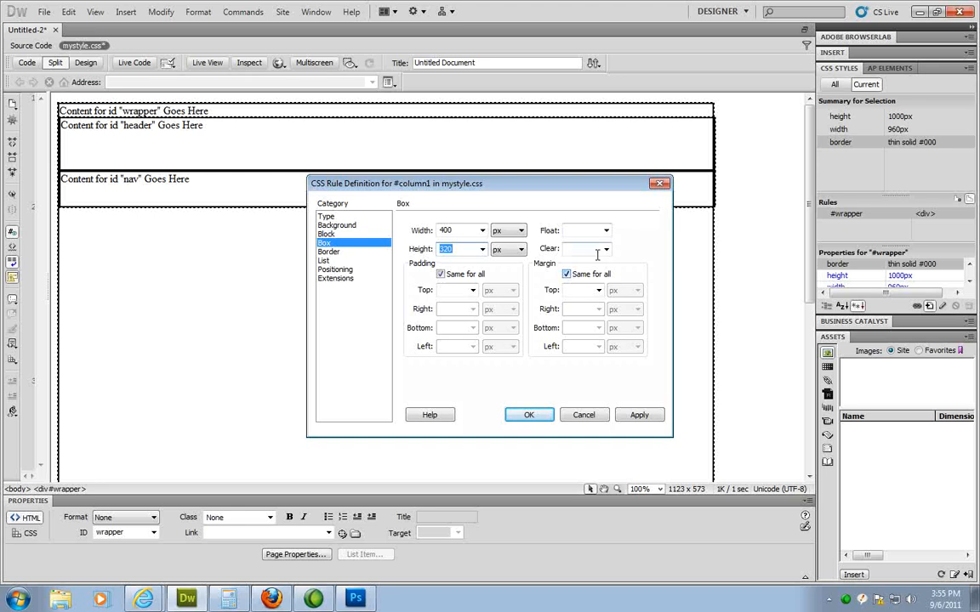
Step: Float #column1 left with a solid border, then insert the column1 div
click(582, 229)
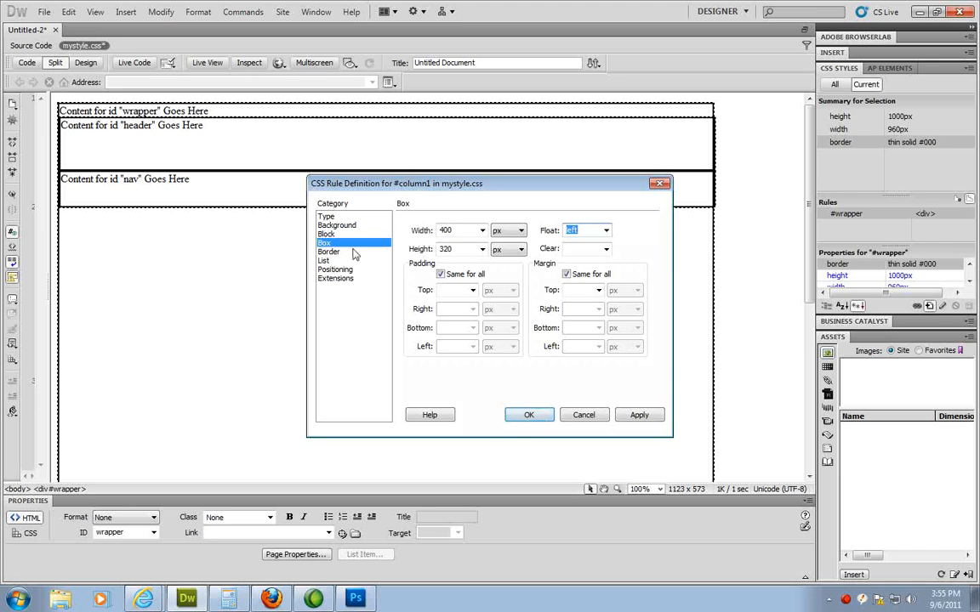
click(330, 252)
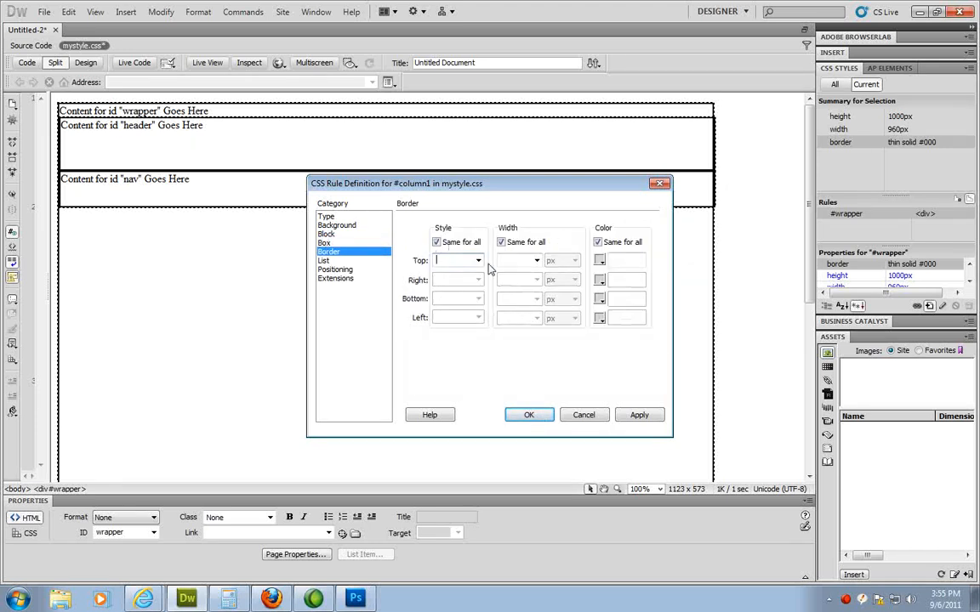
click(477, 260)
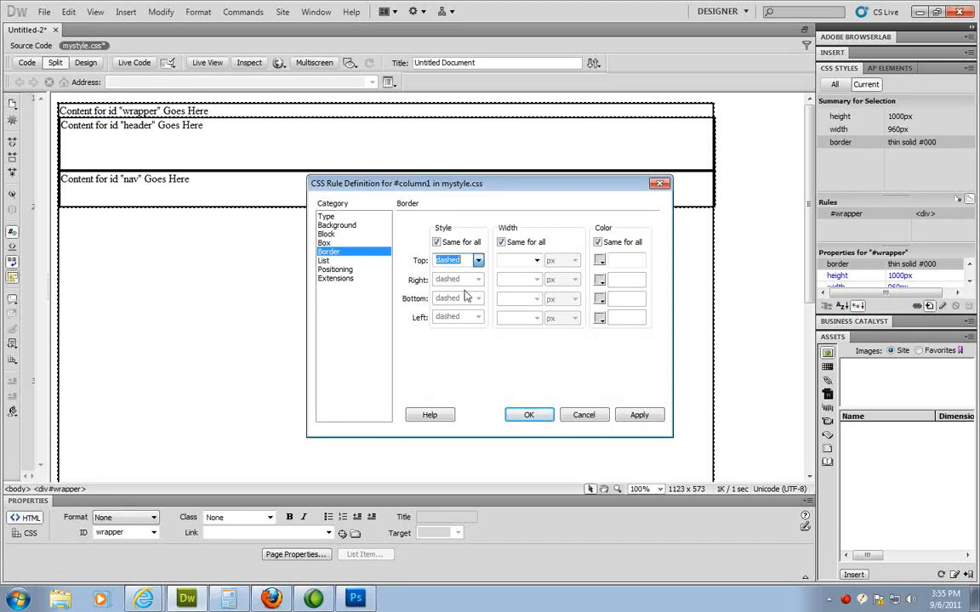
click(478, 260)
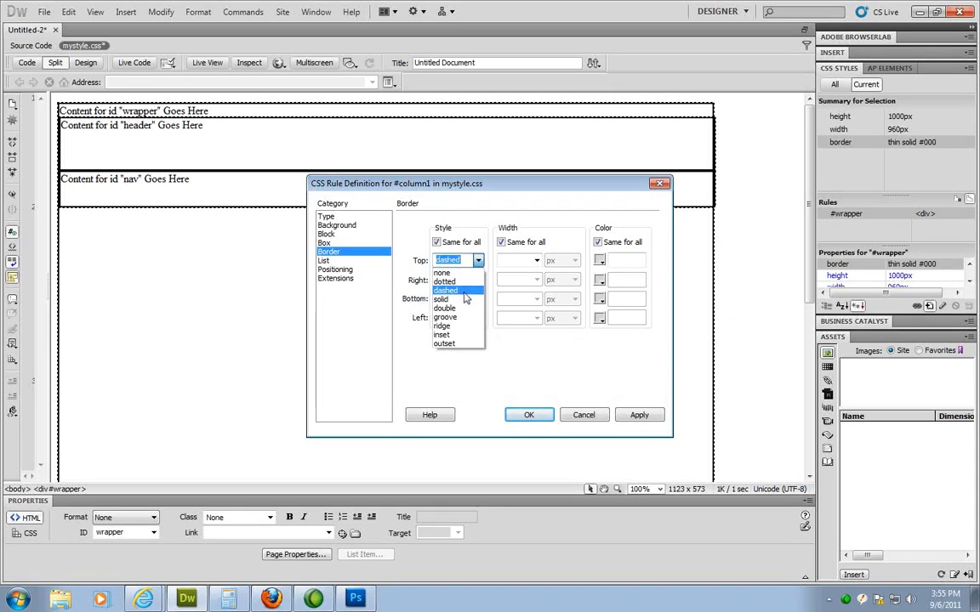
click(440, 300)
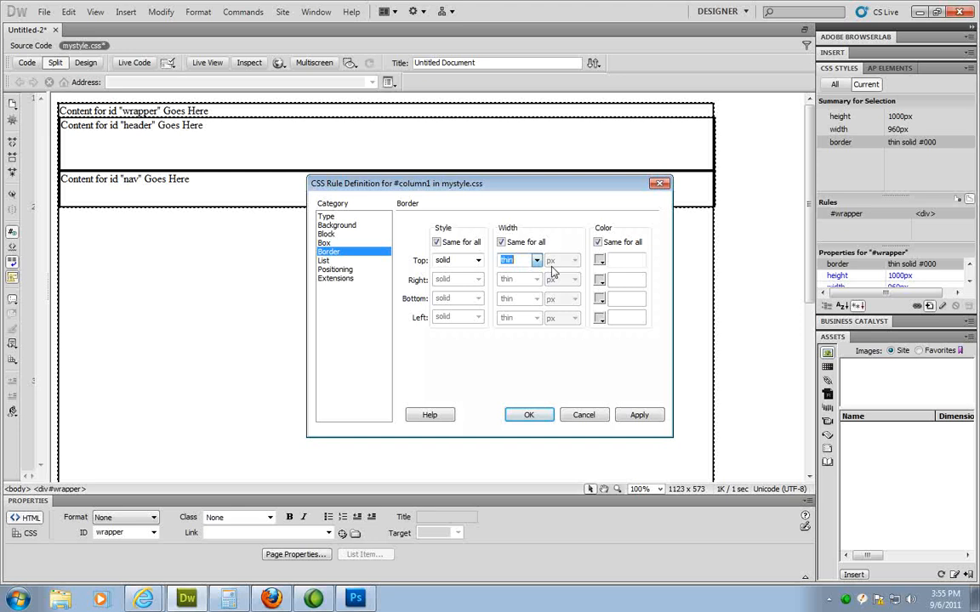
click(598, 260)
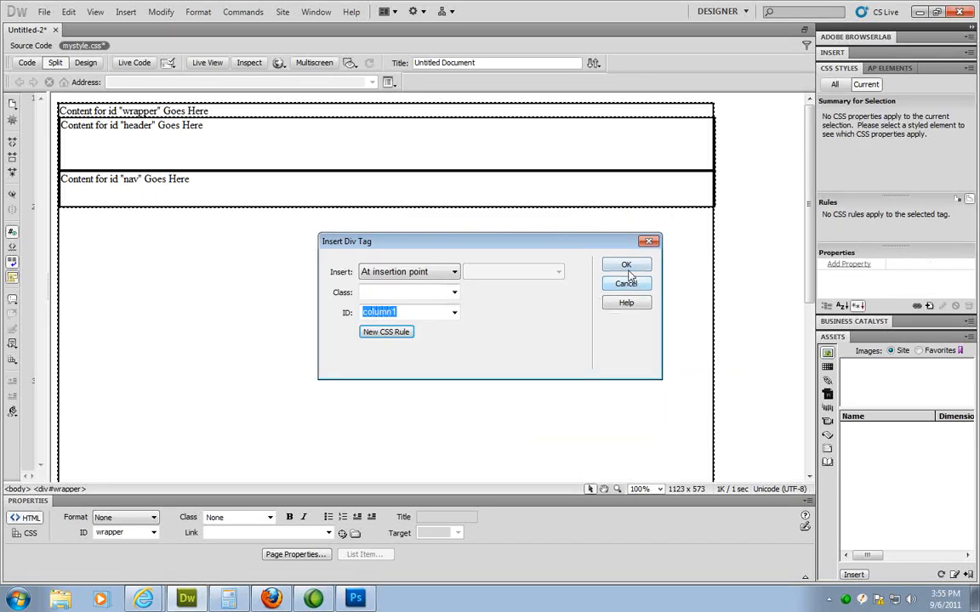
click(627, 265)
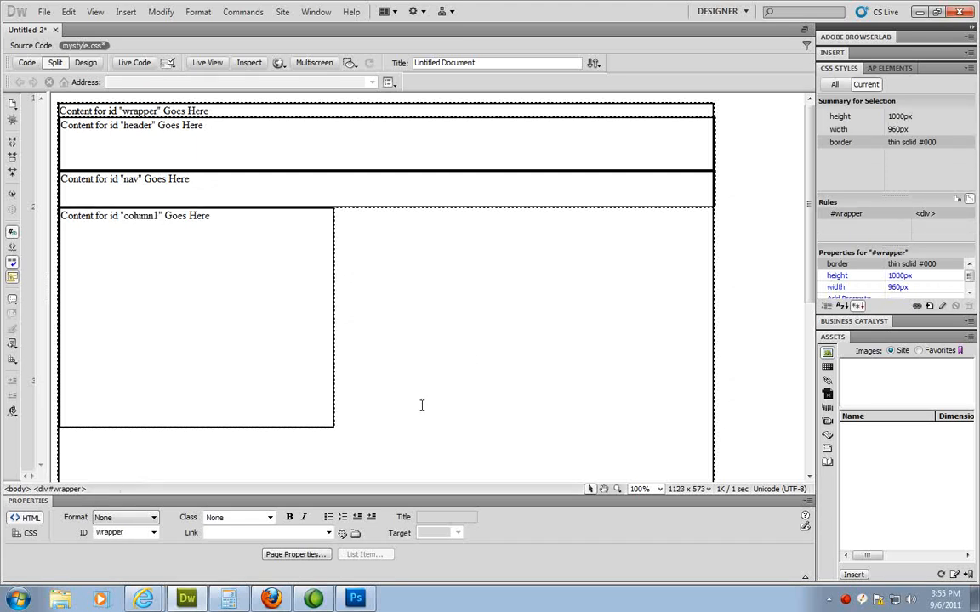
Step: Insert a div with ID column2 and create its #column2 rule in mystyle.css
click(126, 11)
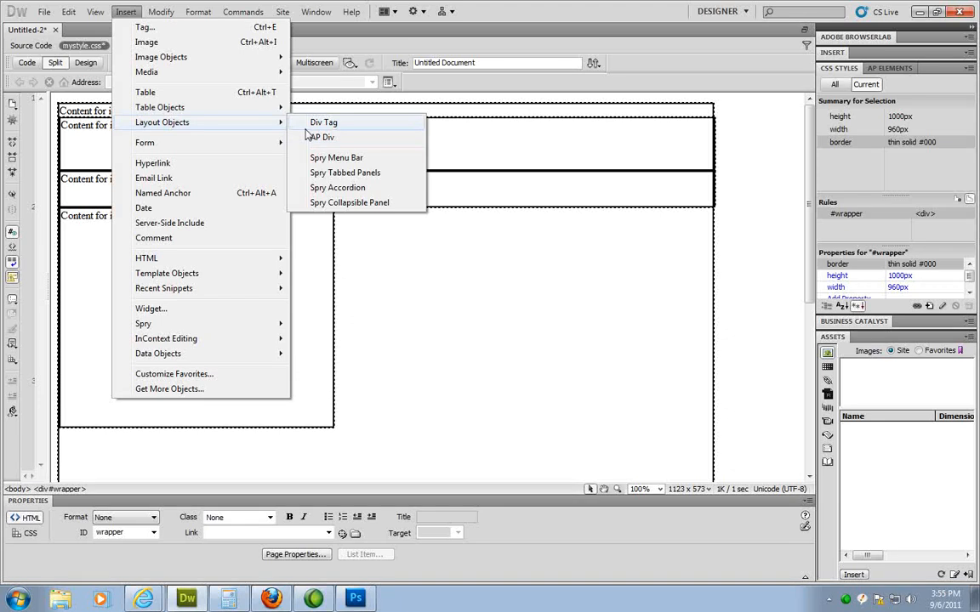
click(324, 122)
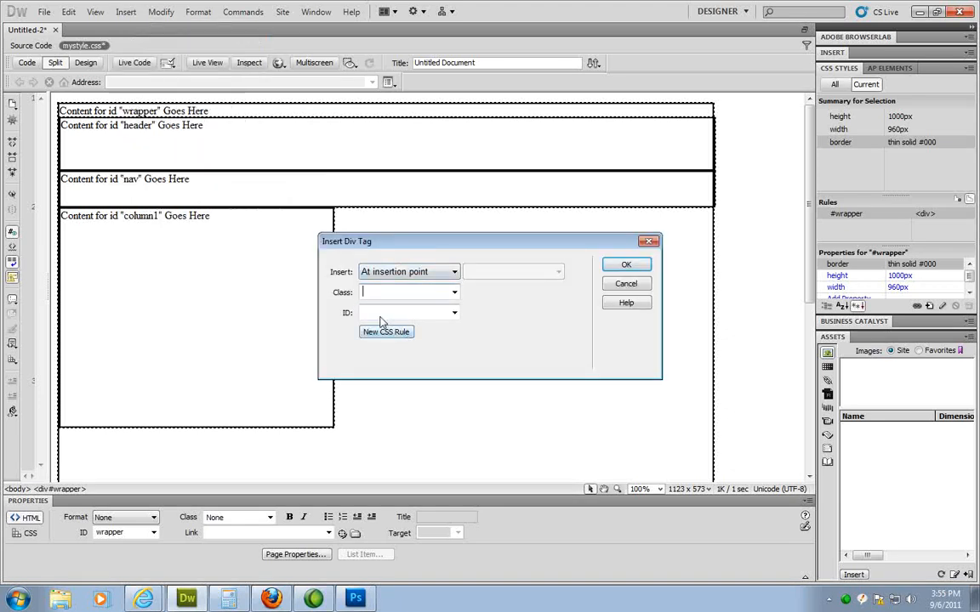
text(column2)
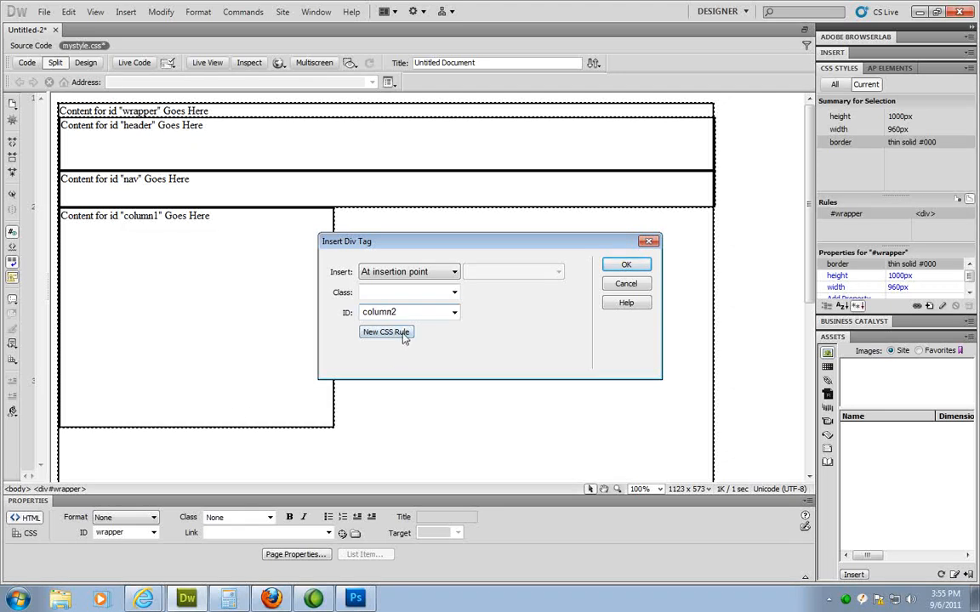
click(386, 332)
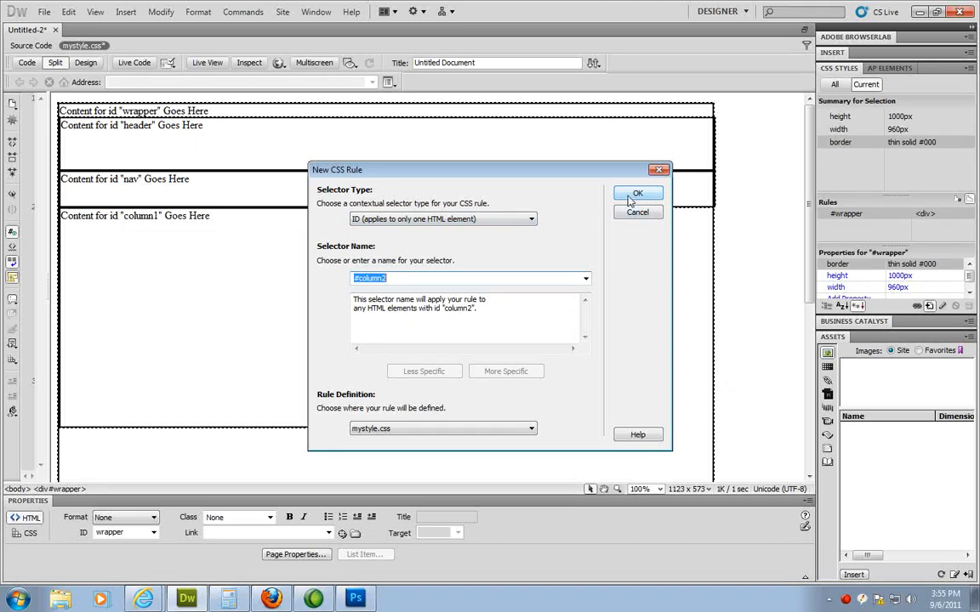
click(638, 193)
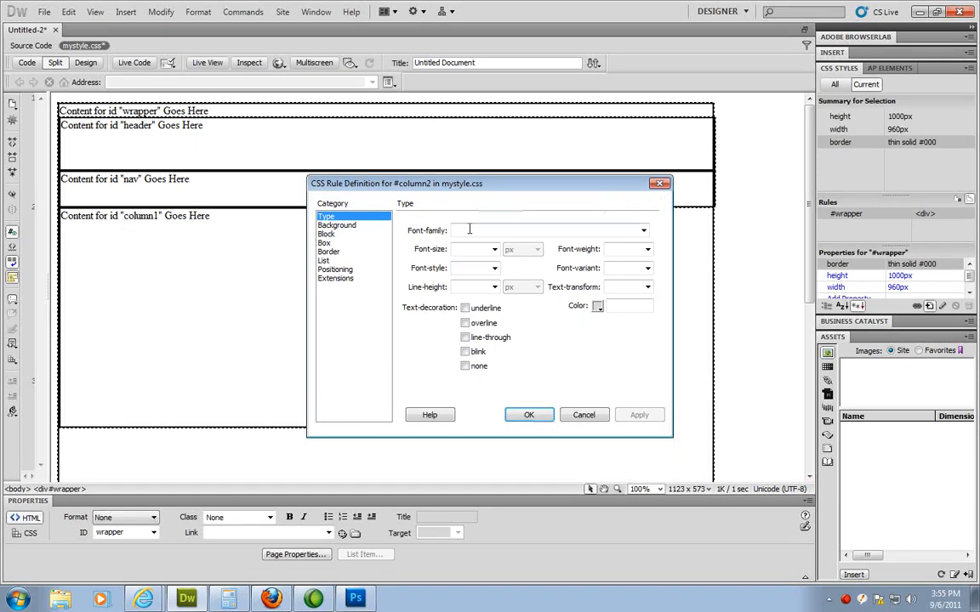
Step: Set the #column2 box size to 960 px wide and 420 px tall
click(325, 243)
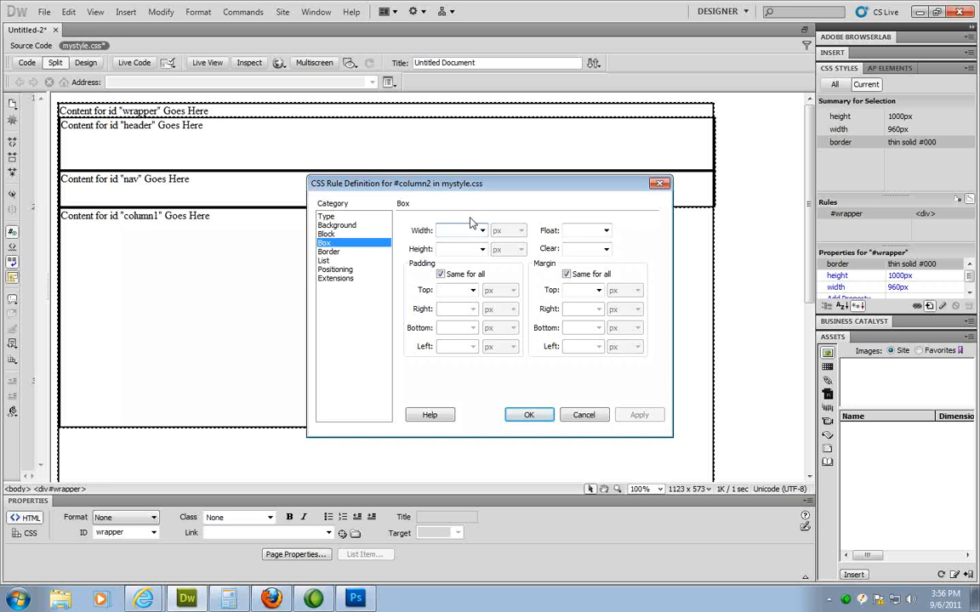
click(460, 230)
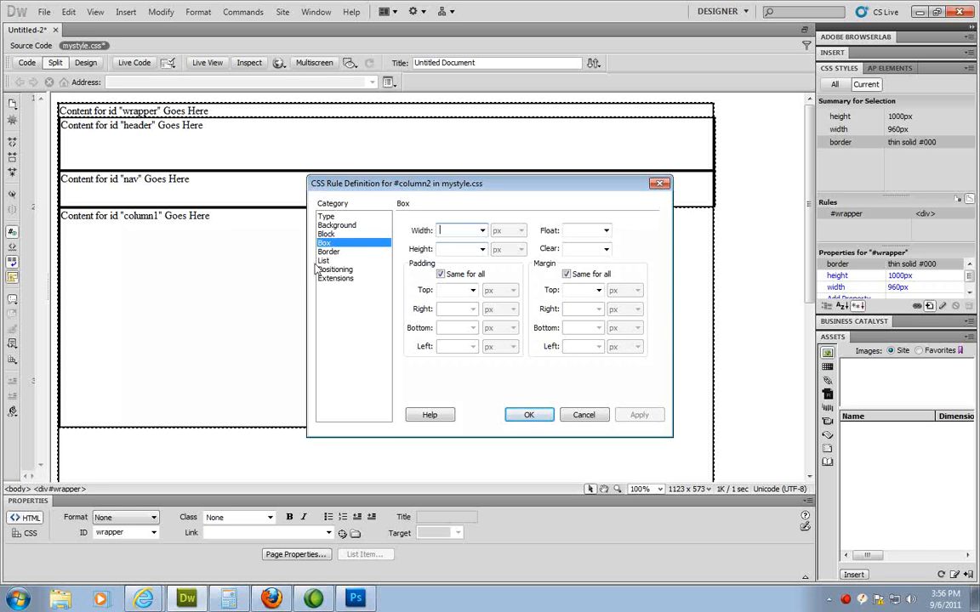
mouse_move(262, 315)
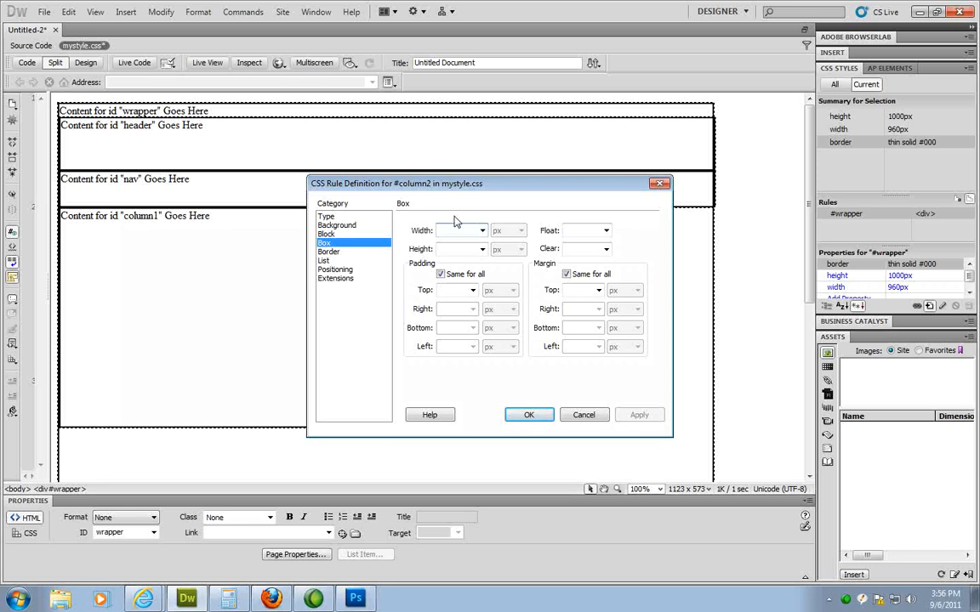
text(960)
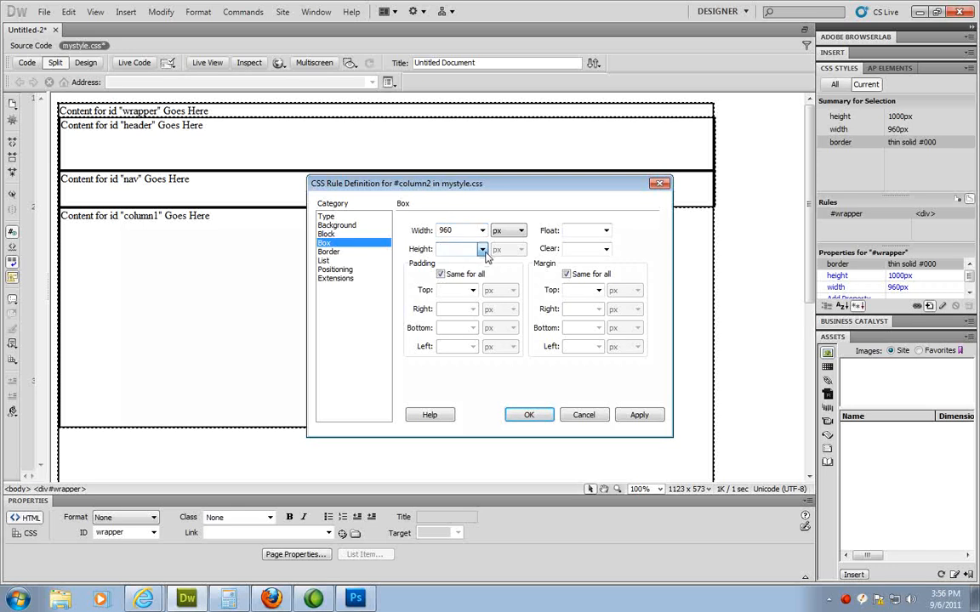
text(420)
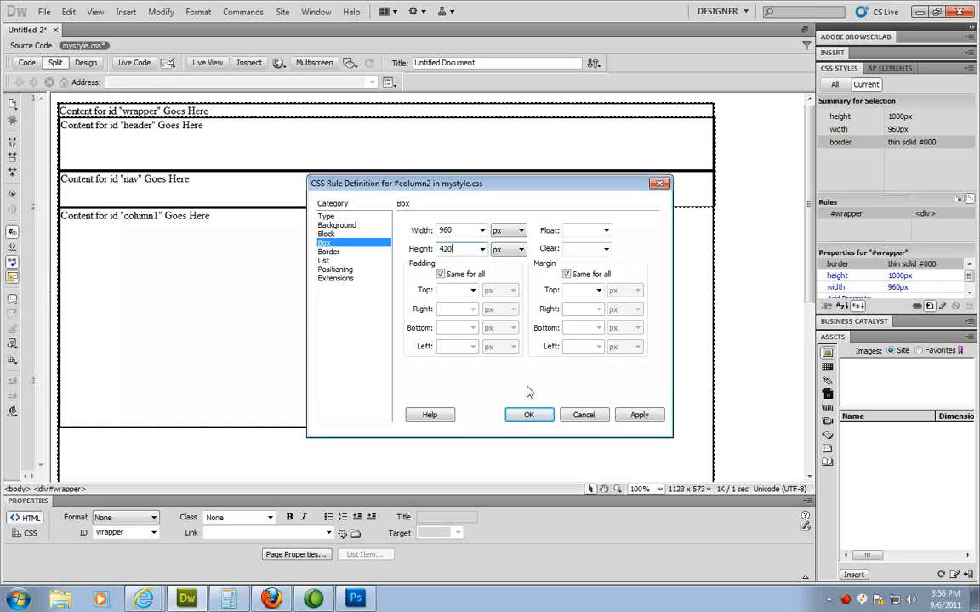
Step: Give #column2 a solid border, confirm the rule, and insert the div
click(329, 251)
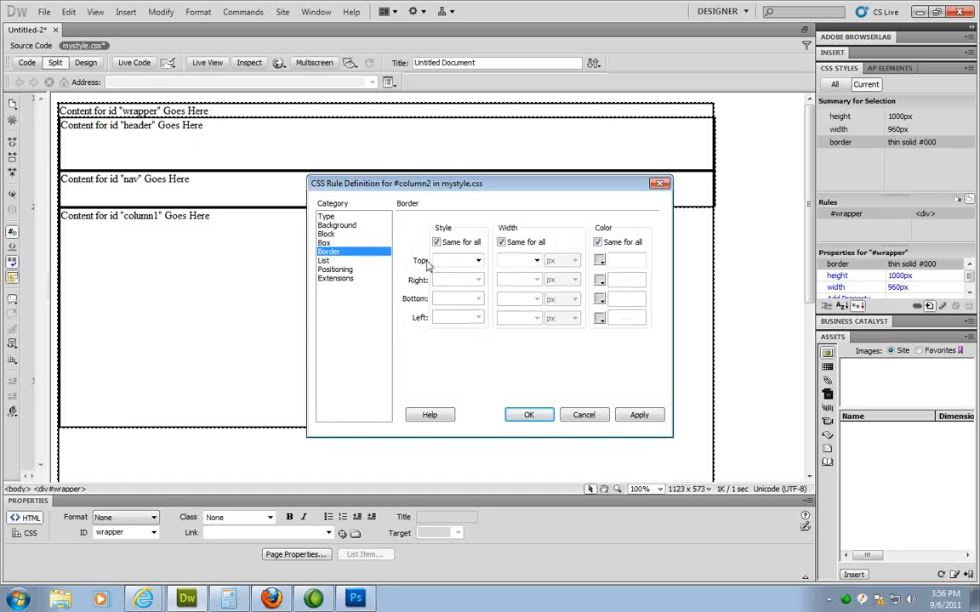
click(478, 260)
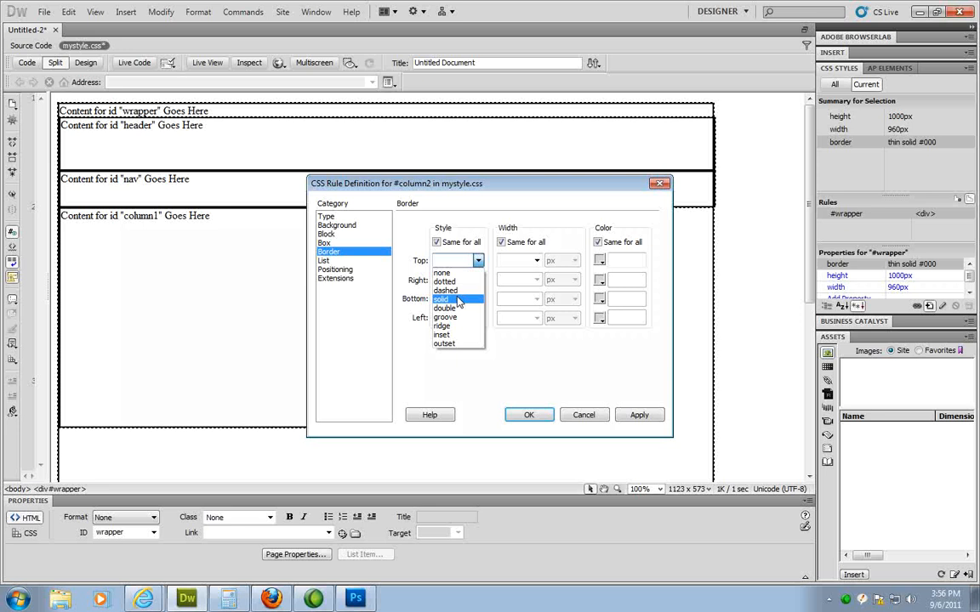
click(441, 299)
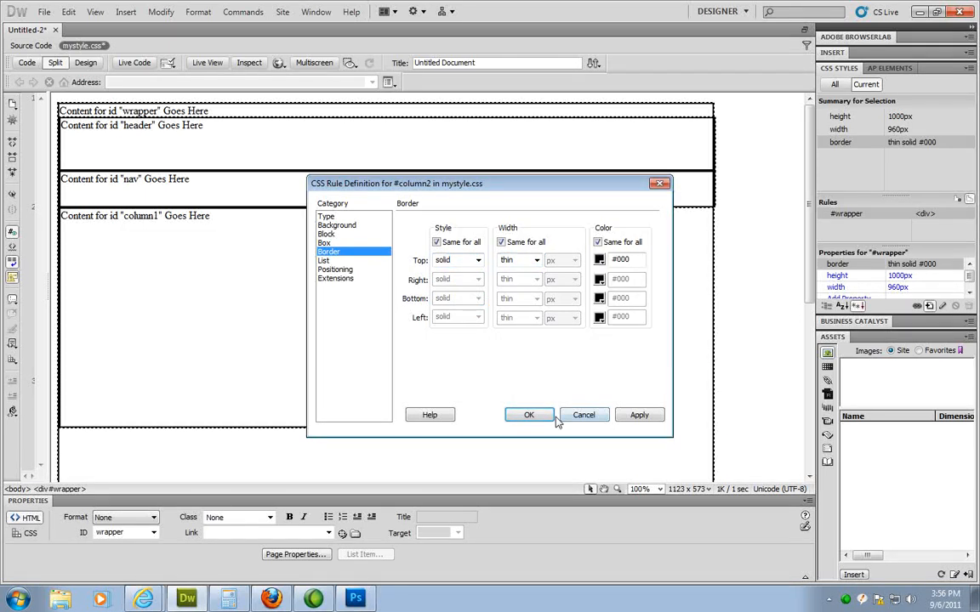
click(529, 415)
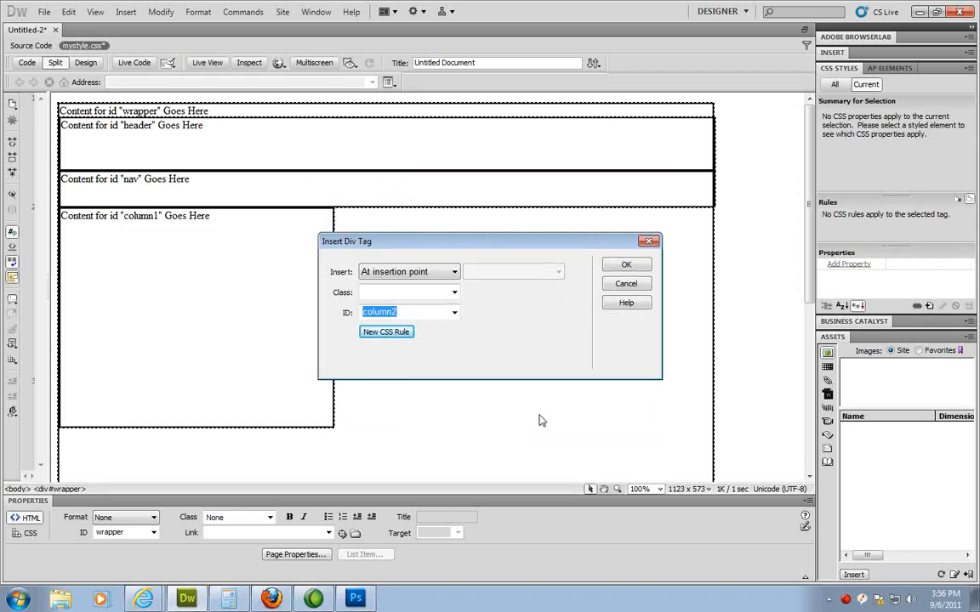
click(626, 263)
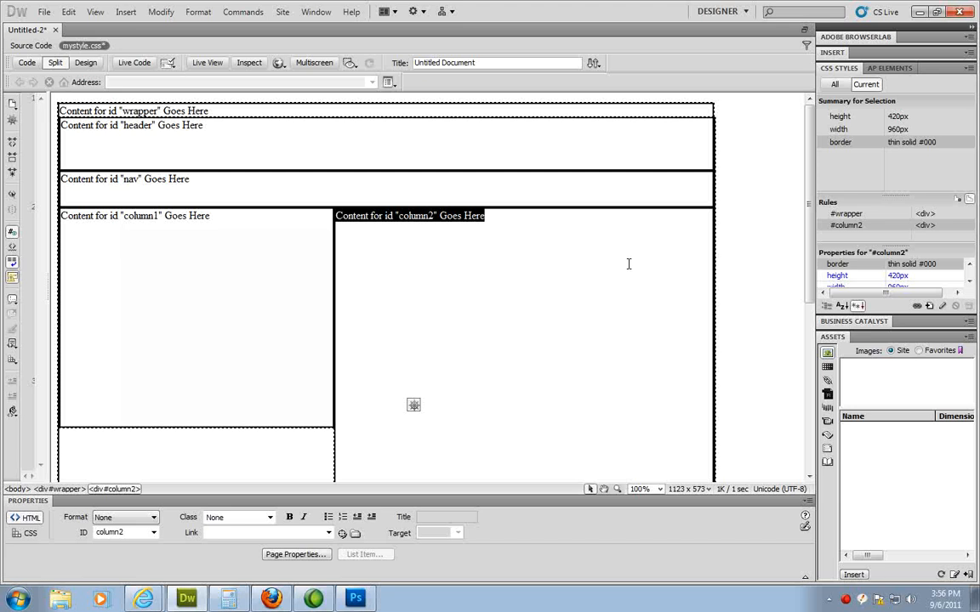
Step: Scroll the design and show the mystyle.css code in Split view
scroll(down, 3)
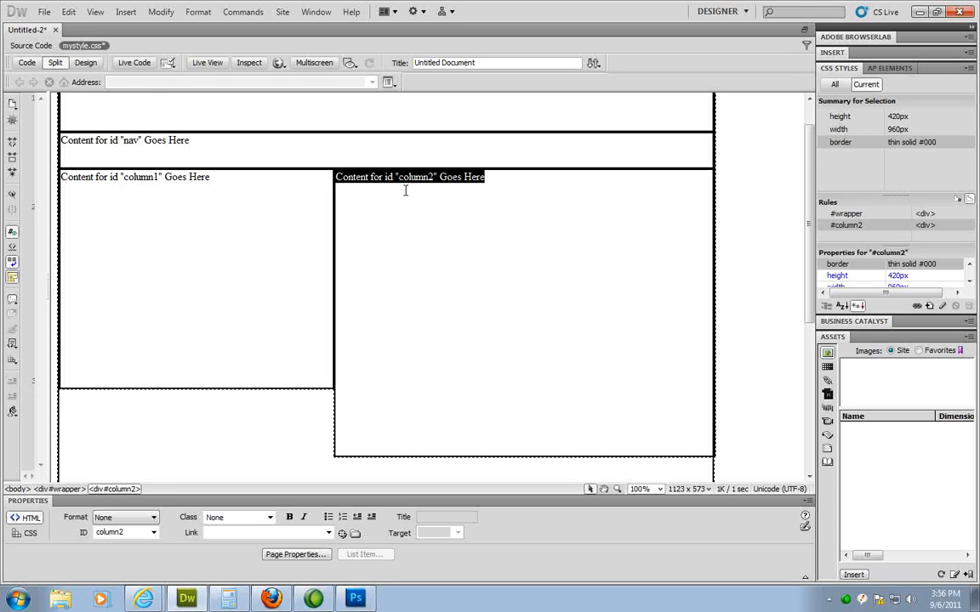
mouse_move(363, 438)
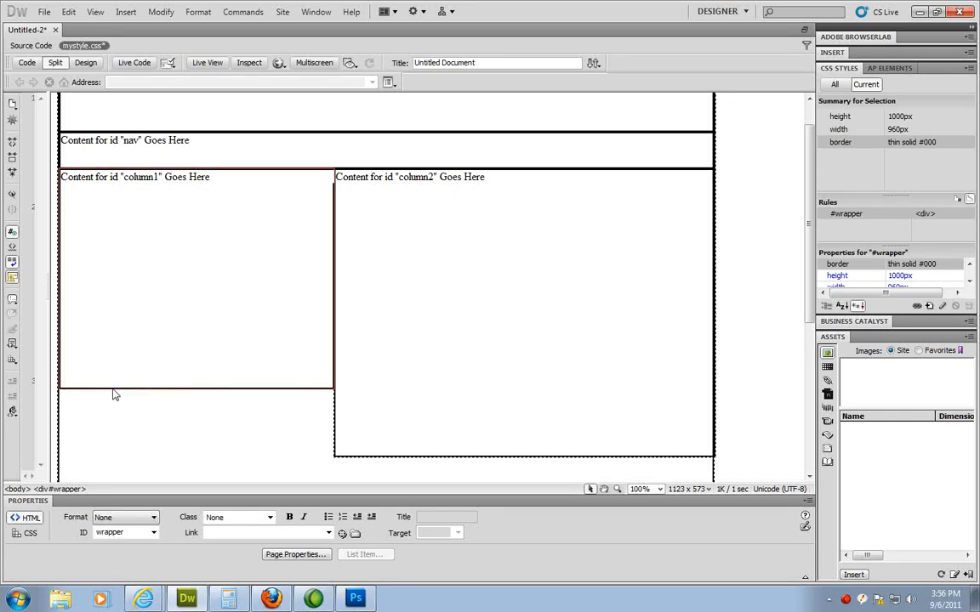
click(196, 281)
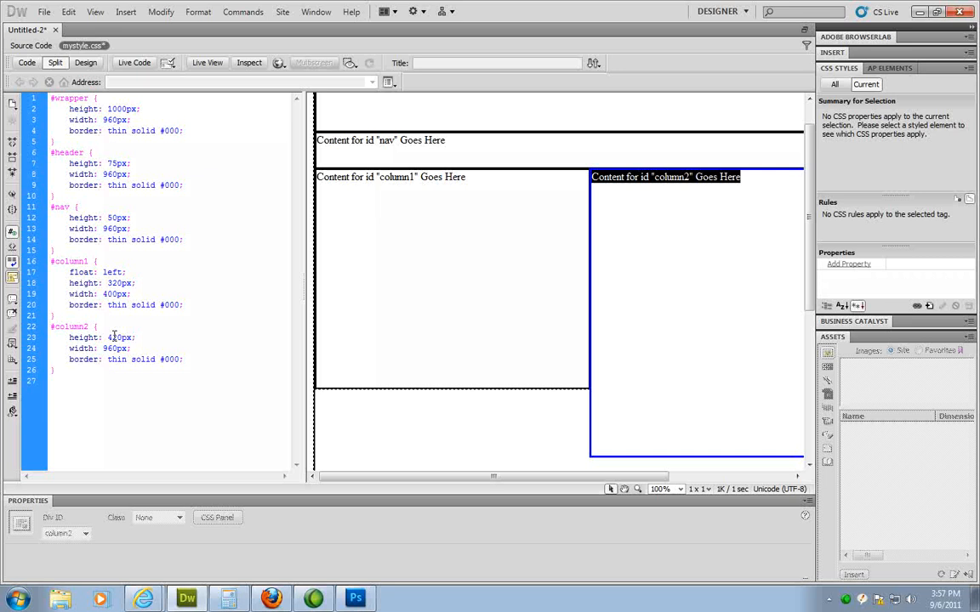
Step: Change the #column2 height to 320 px in the mystyle.css code
click(112, 338)
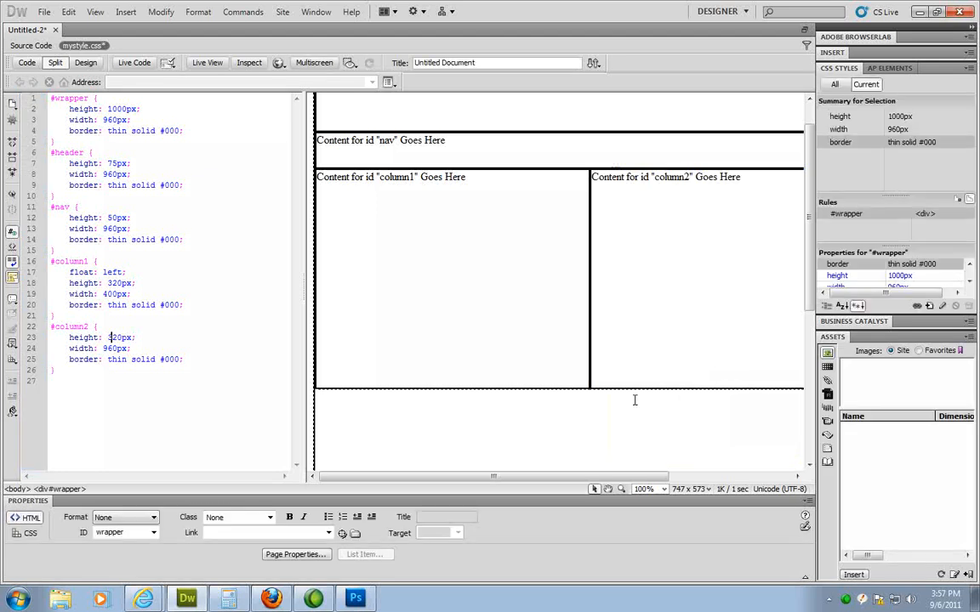
mouse_move(568, 274)
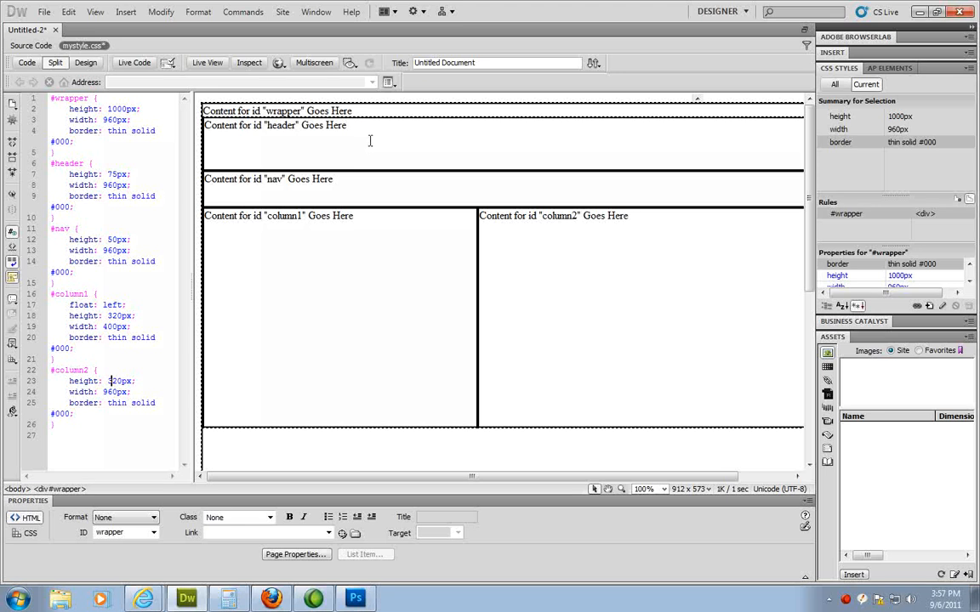
Step: Replace the header placeholder text with 'MY HEADING GOES HERE'
click(274, 125)
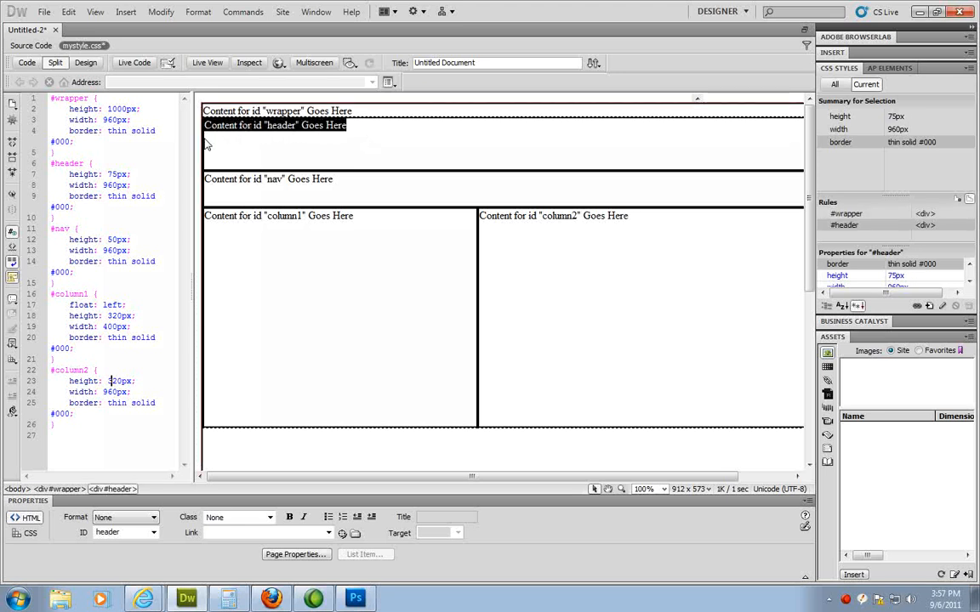
text(M)
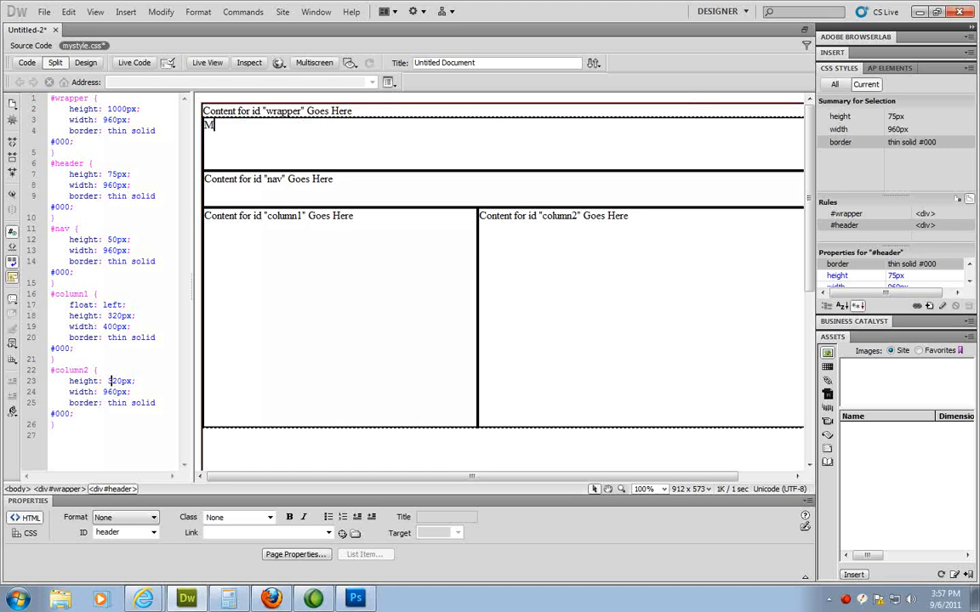
text(Y HEADING)
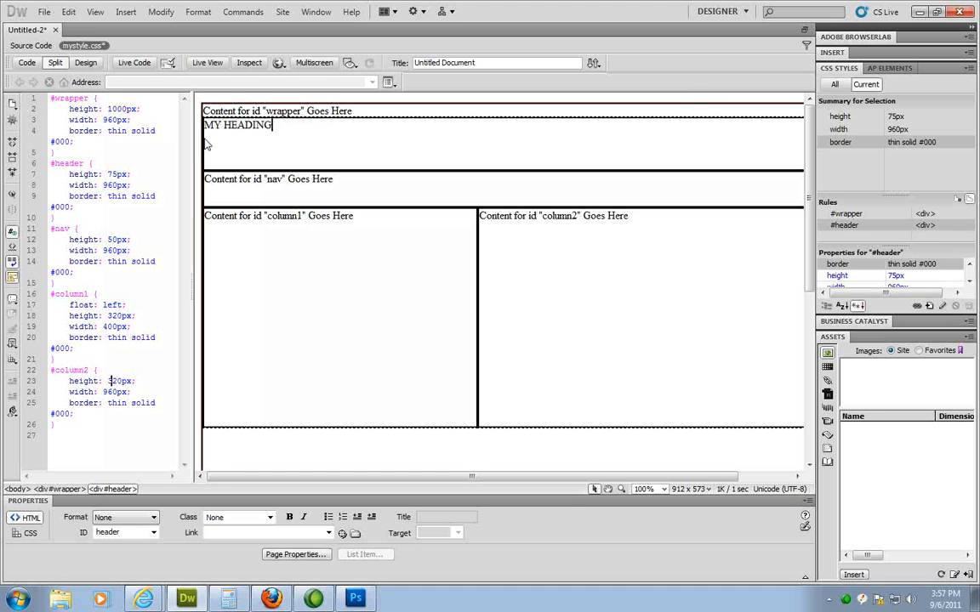
text(GOES HERE)
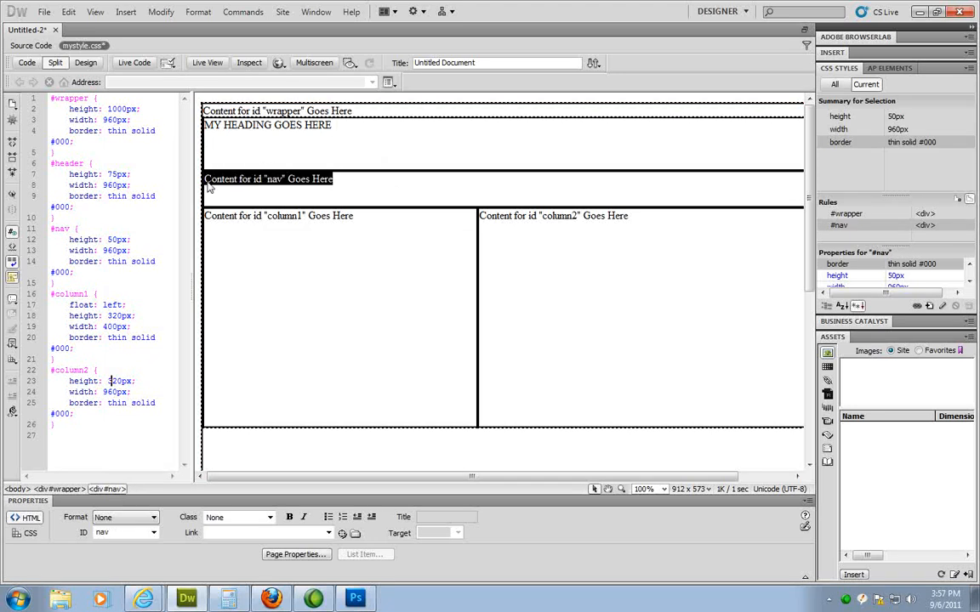
Step: Replace the nav placeholder text with 'HOME | ABOUT'
text(HOME)
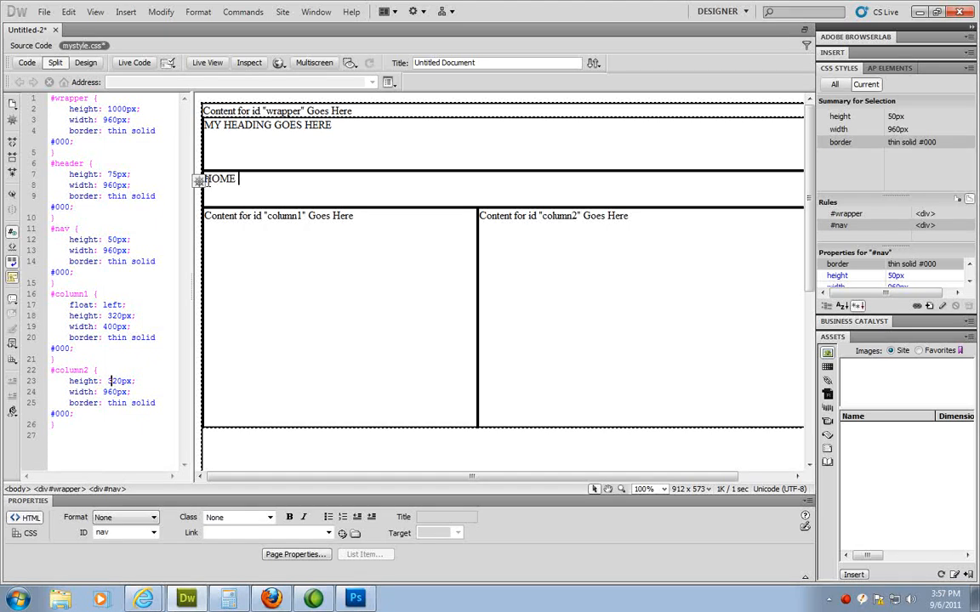
text(| ABO)
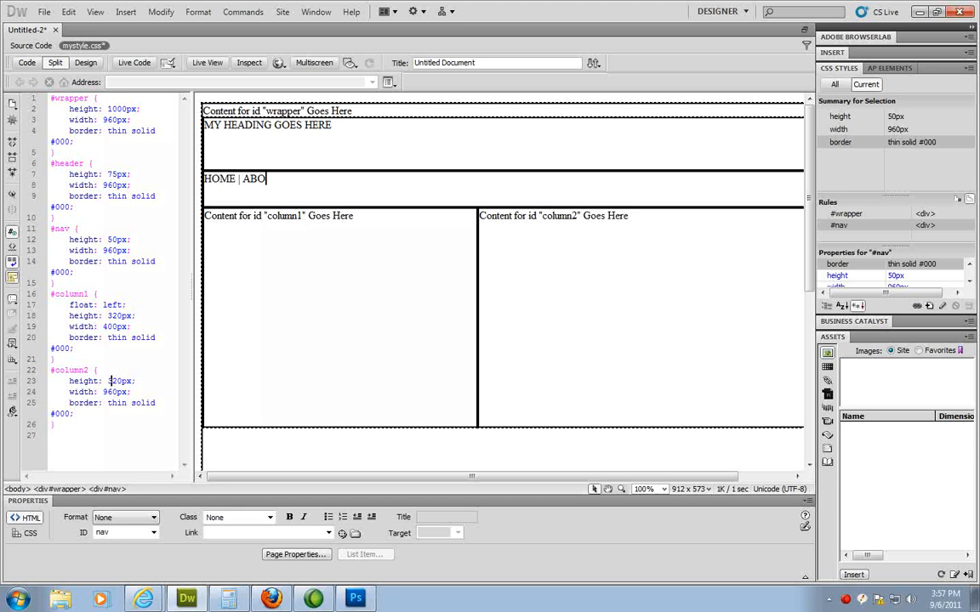
text(UT)
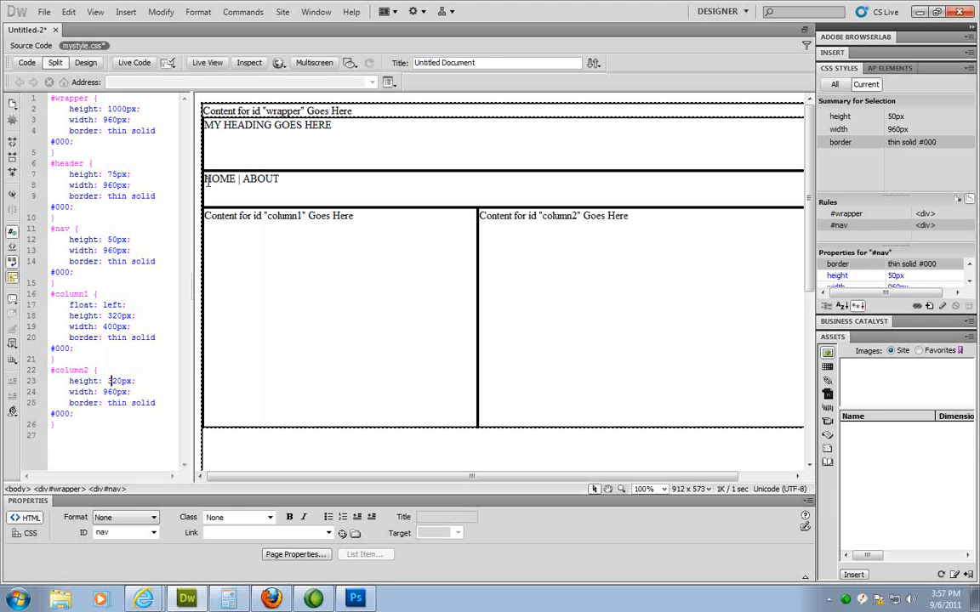
click(279, 179)
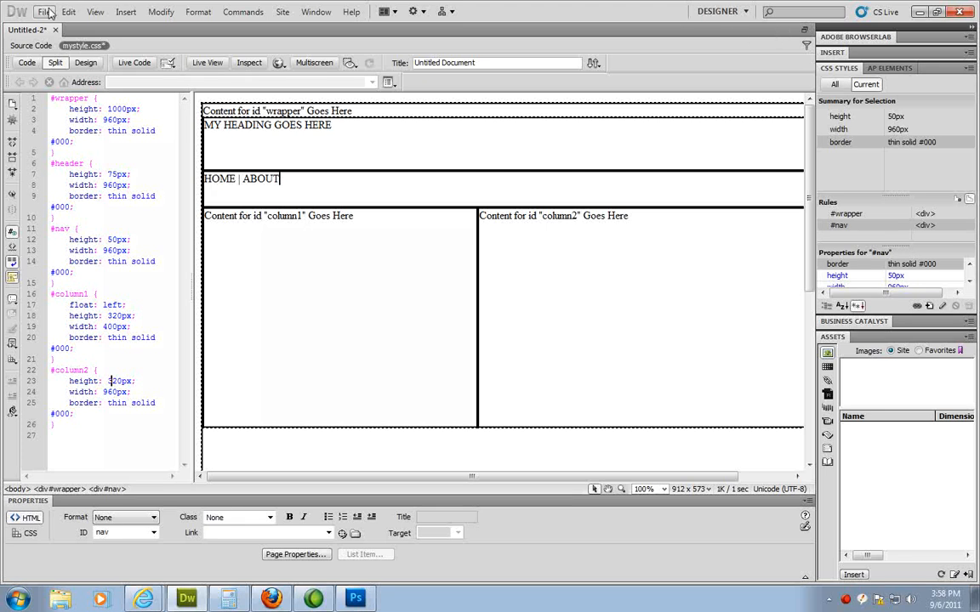
Step: Save the page as myindex.html in the fnd135 folder with Save As
click(43, 11)
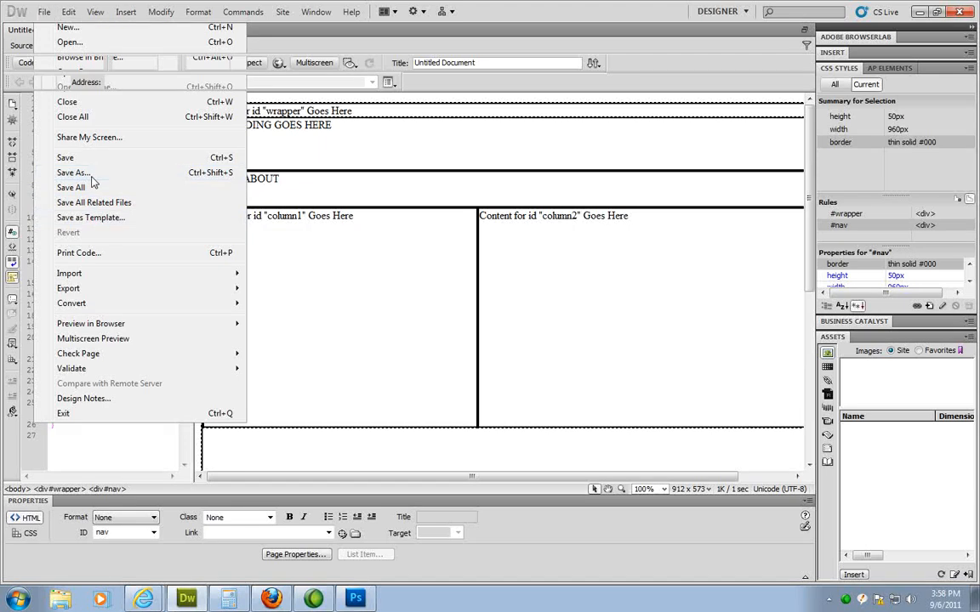
click(72, 172)
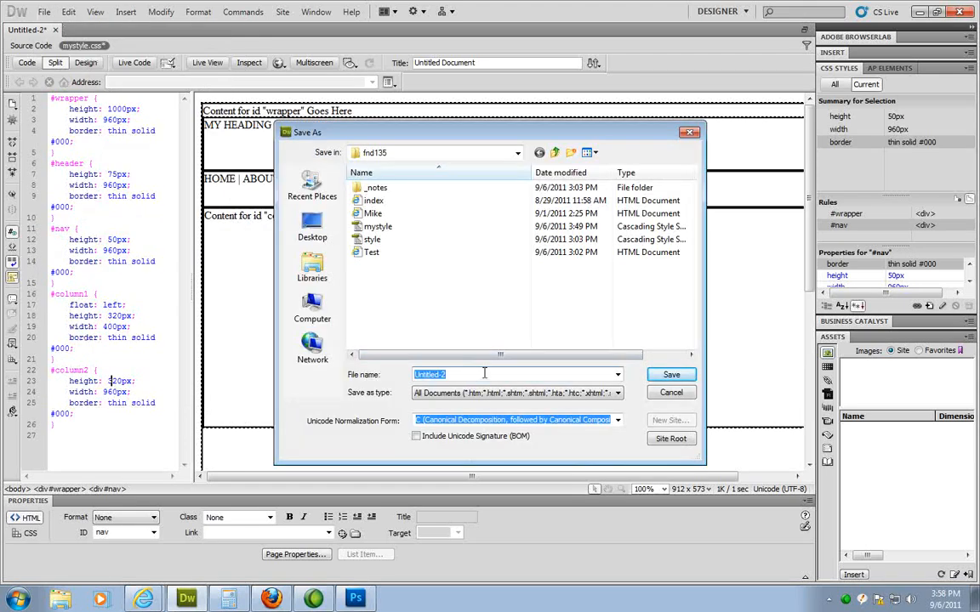
text(myindex)
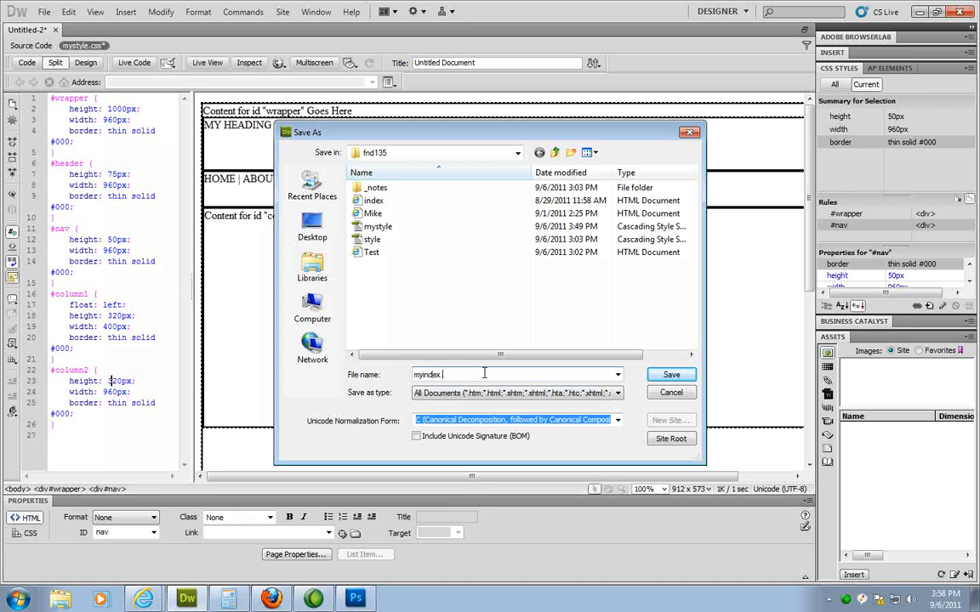
text(.html)
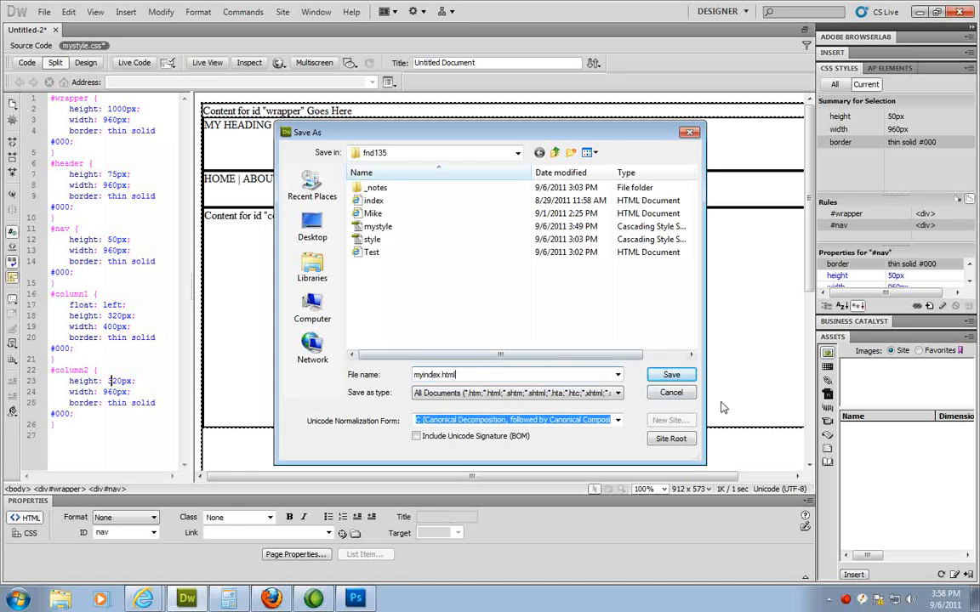
click(672, 375)
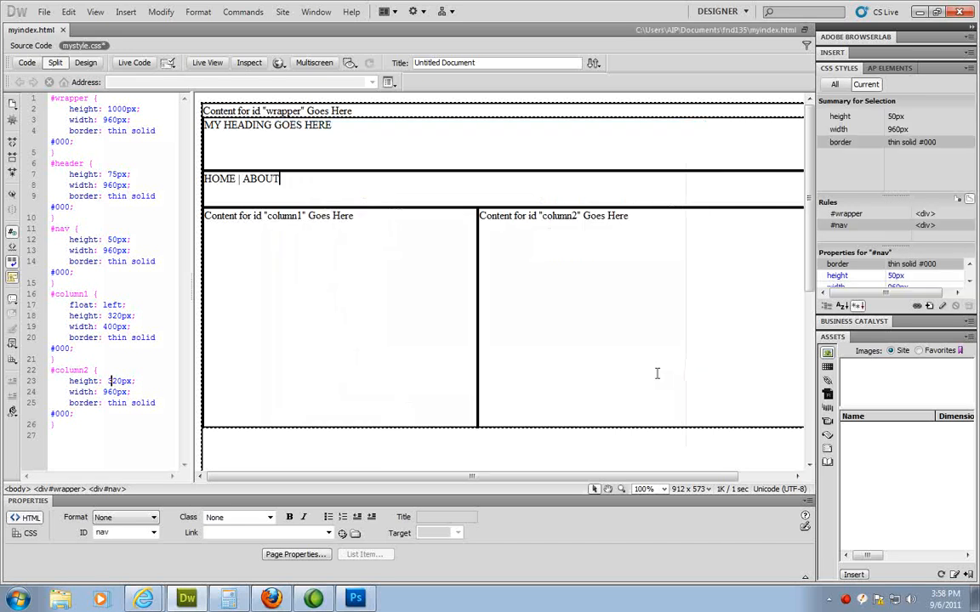
mouse_move(562, 345)
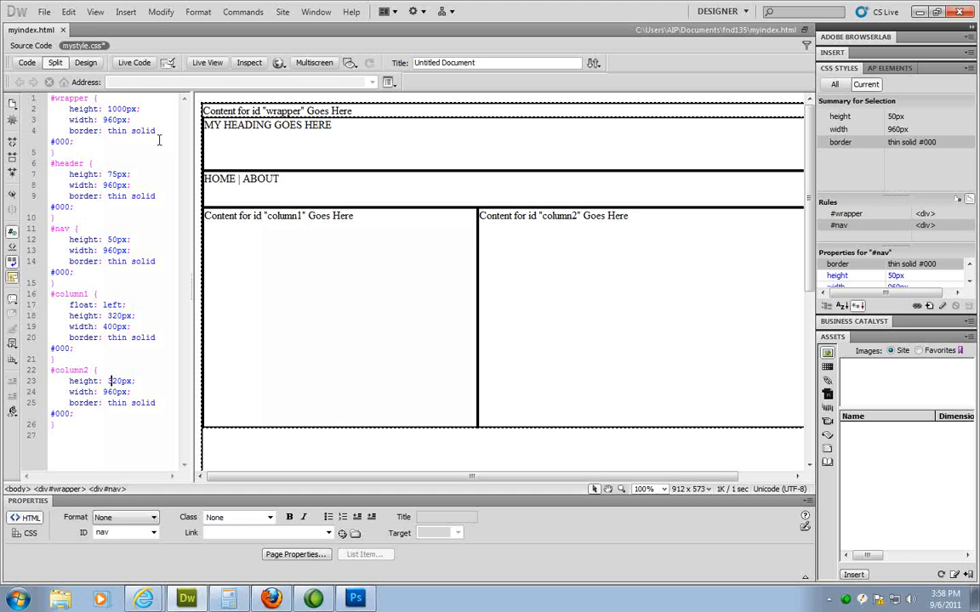
Step: Use Save All to save the stylesheet as mystyle.css, overwriting the existing file
click(279, 178)
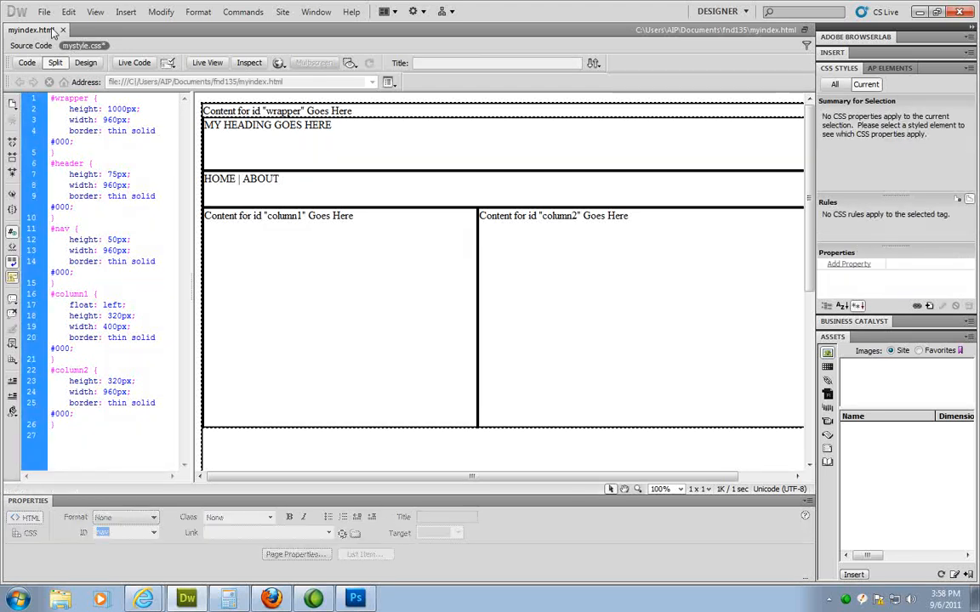
click(43, 11)
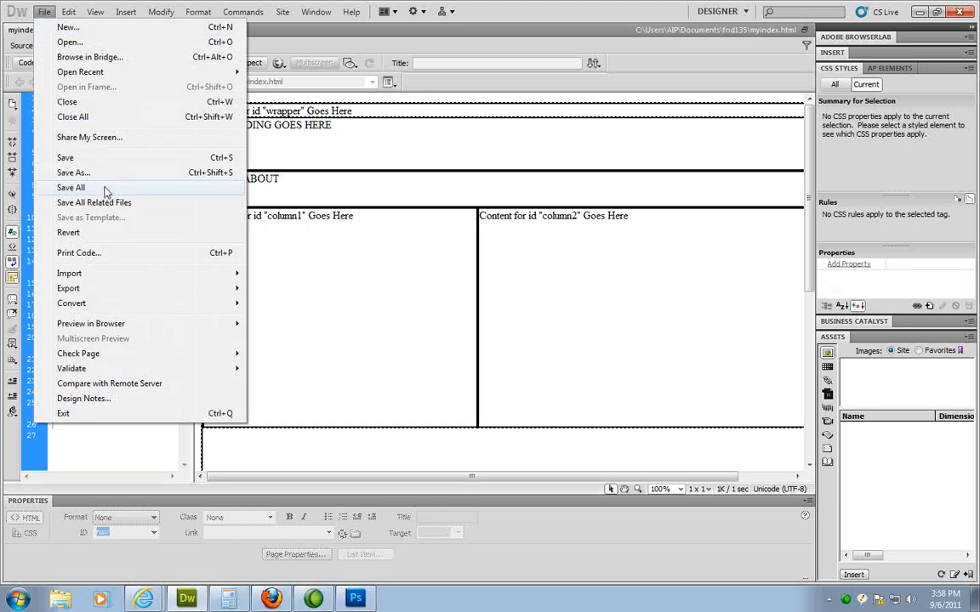
click(73, 172)
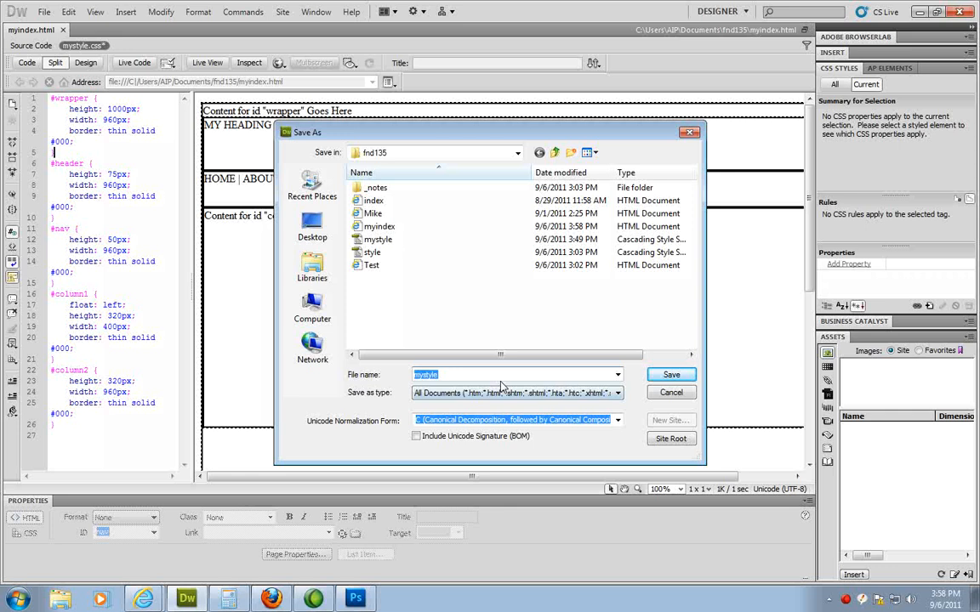
mouse_move(488, 387)
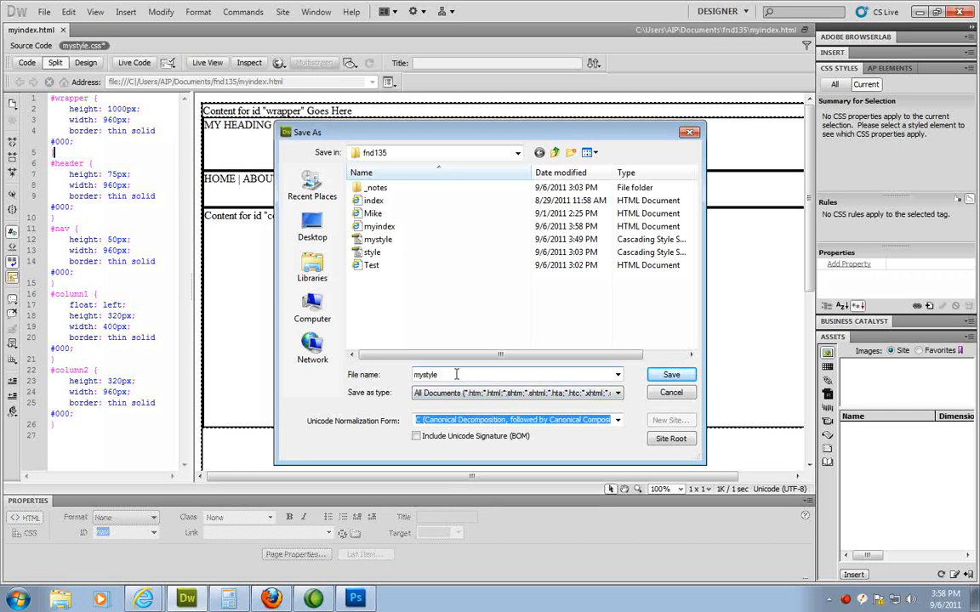
text(.css)
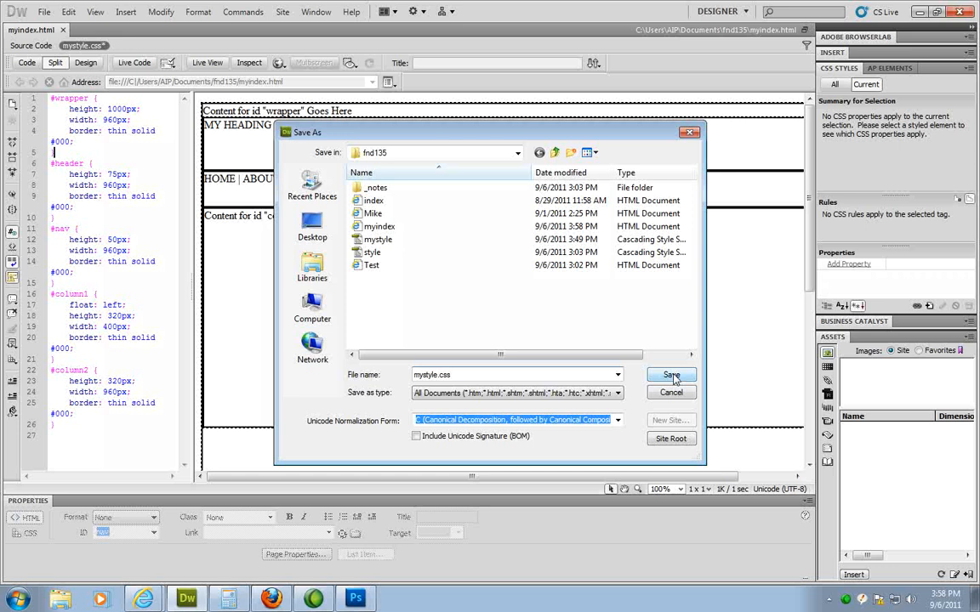
click(510, 374)
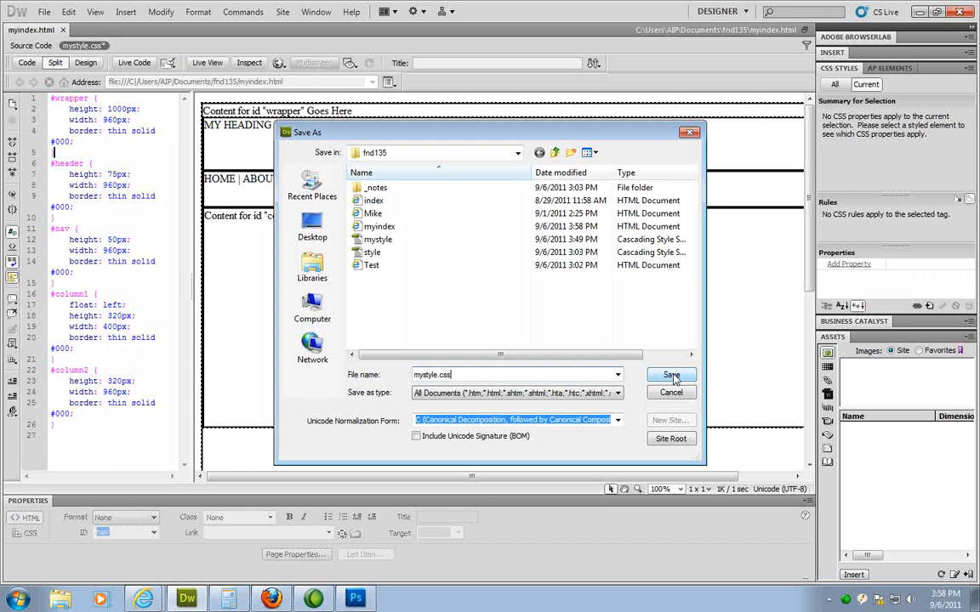
click(671, 376)
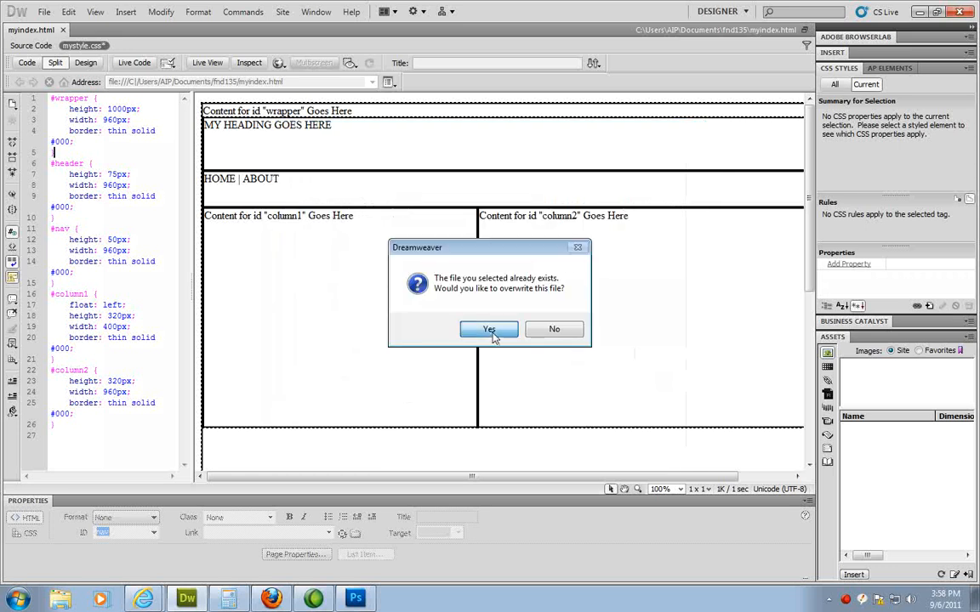
click(488, 329)
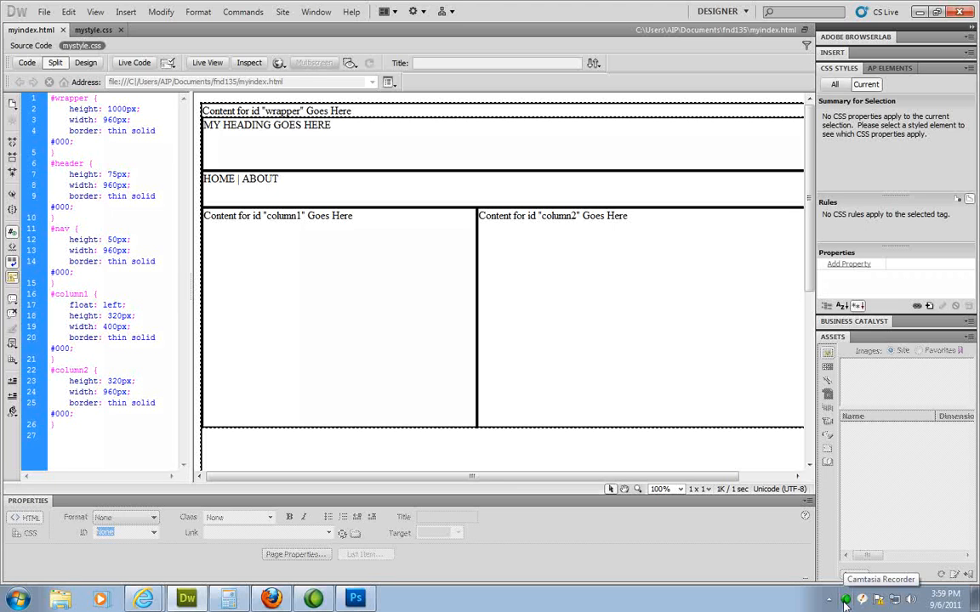
Step: Switch to the mystyle.css document tab beside myindex.html
click(54, 152)
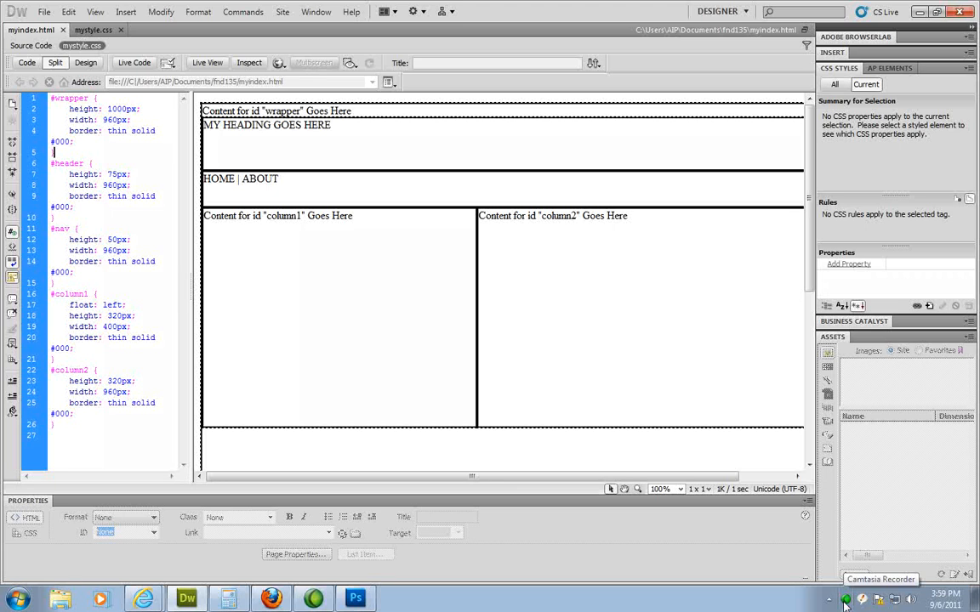